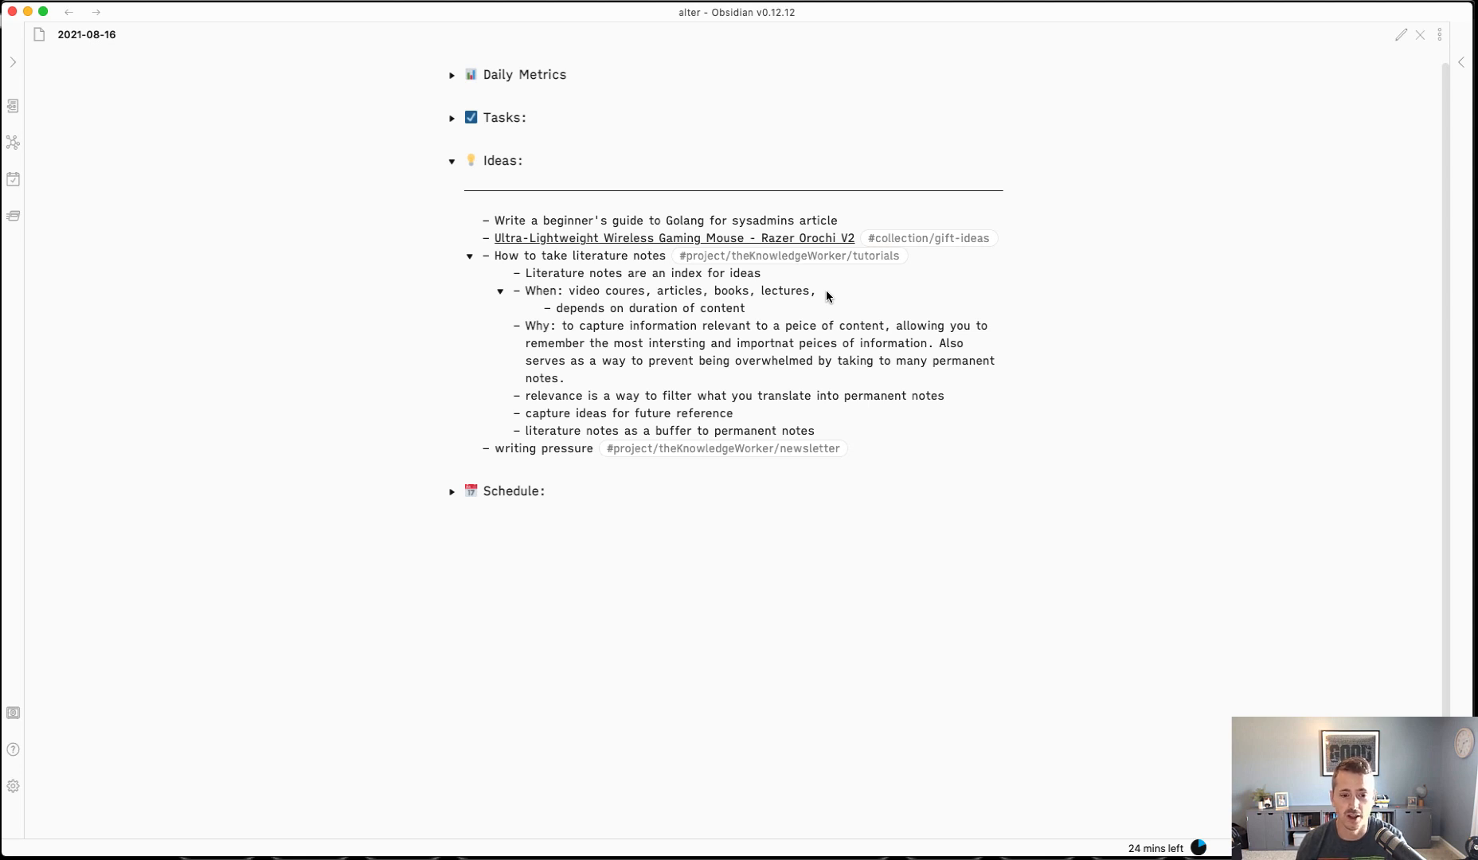
mouse_move(289, 52)
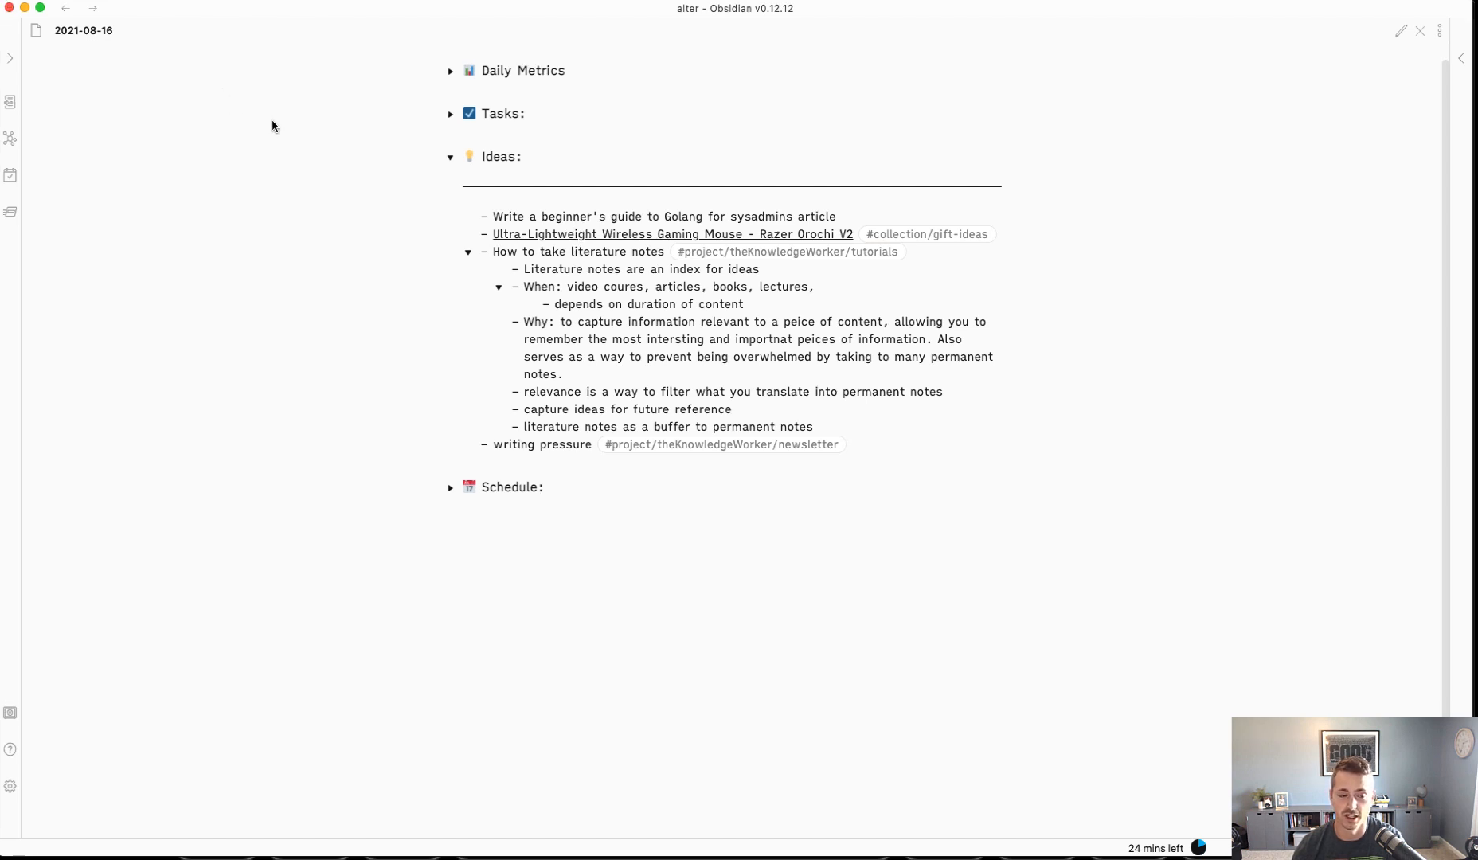
mouse_move(611, 318)
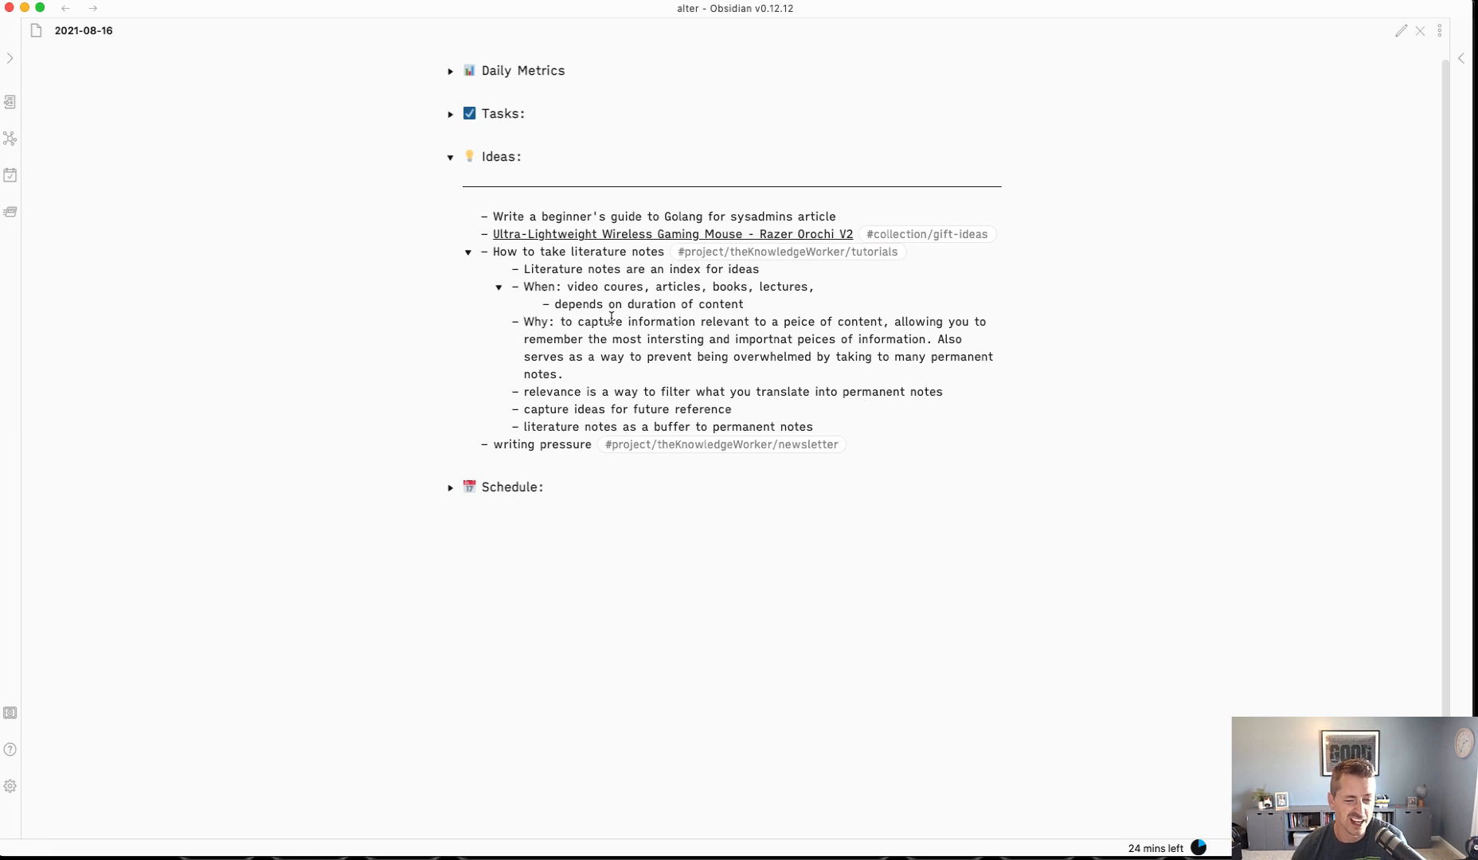
mouse_move(628, 371)
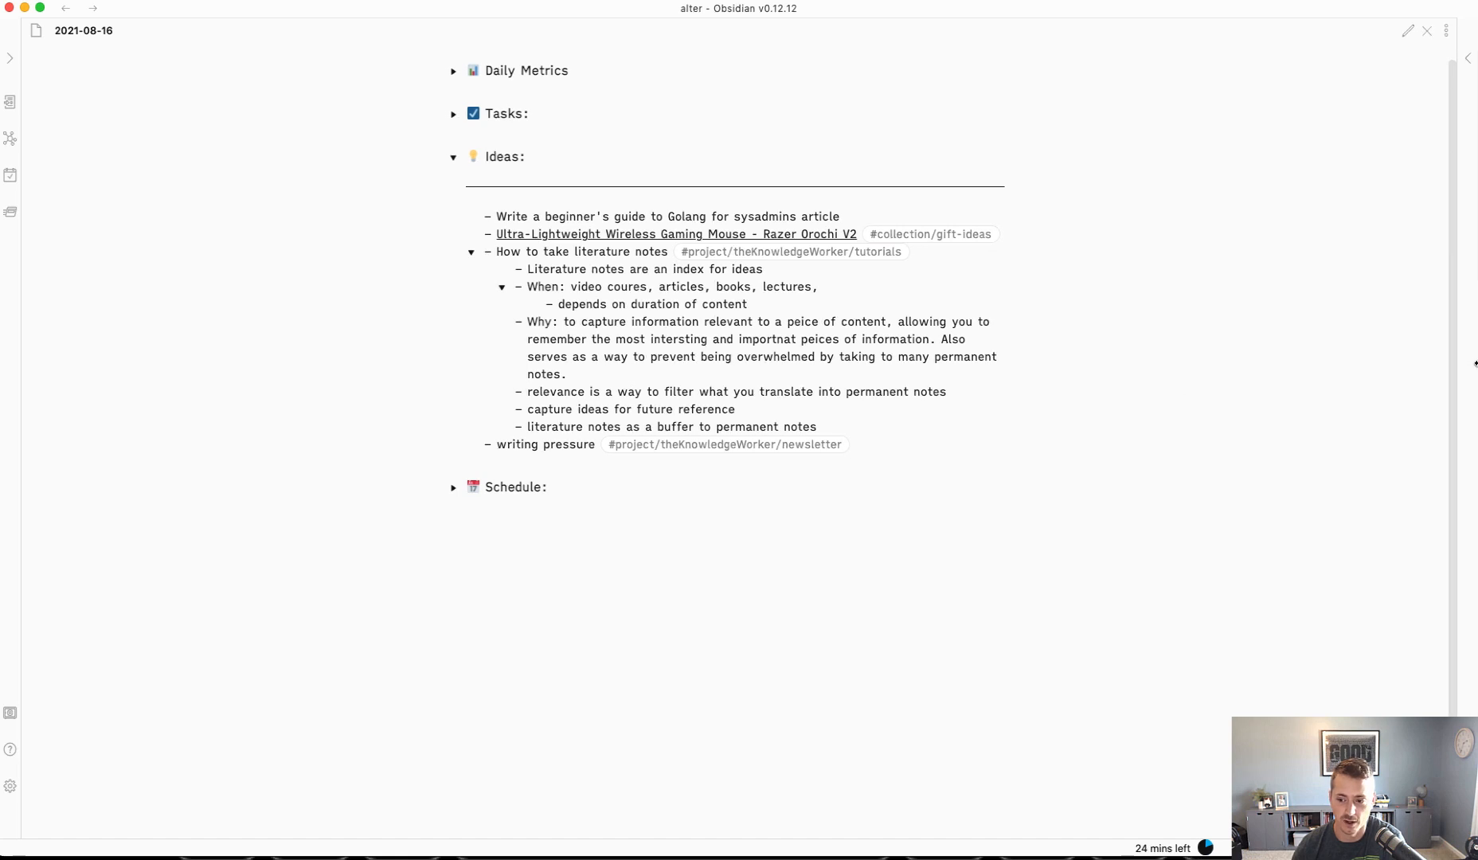
mouse_move(1006, 311)
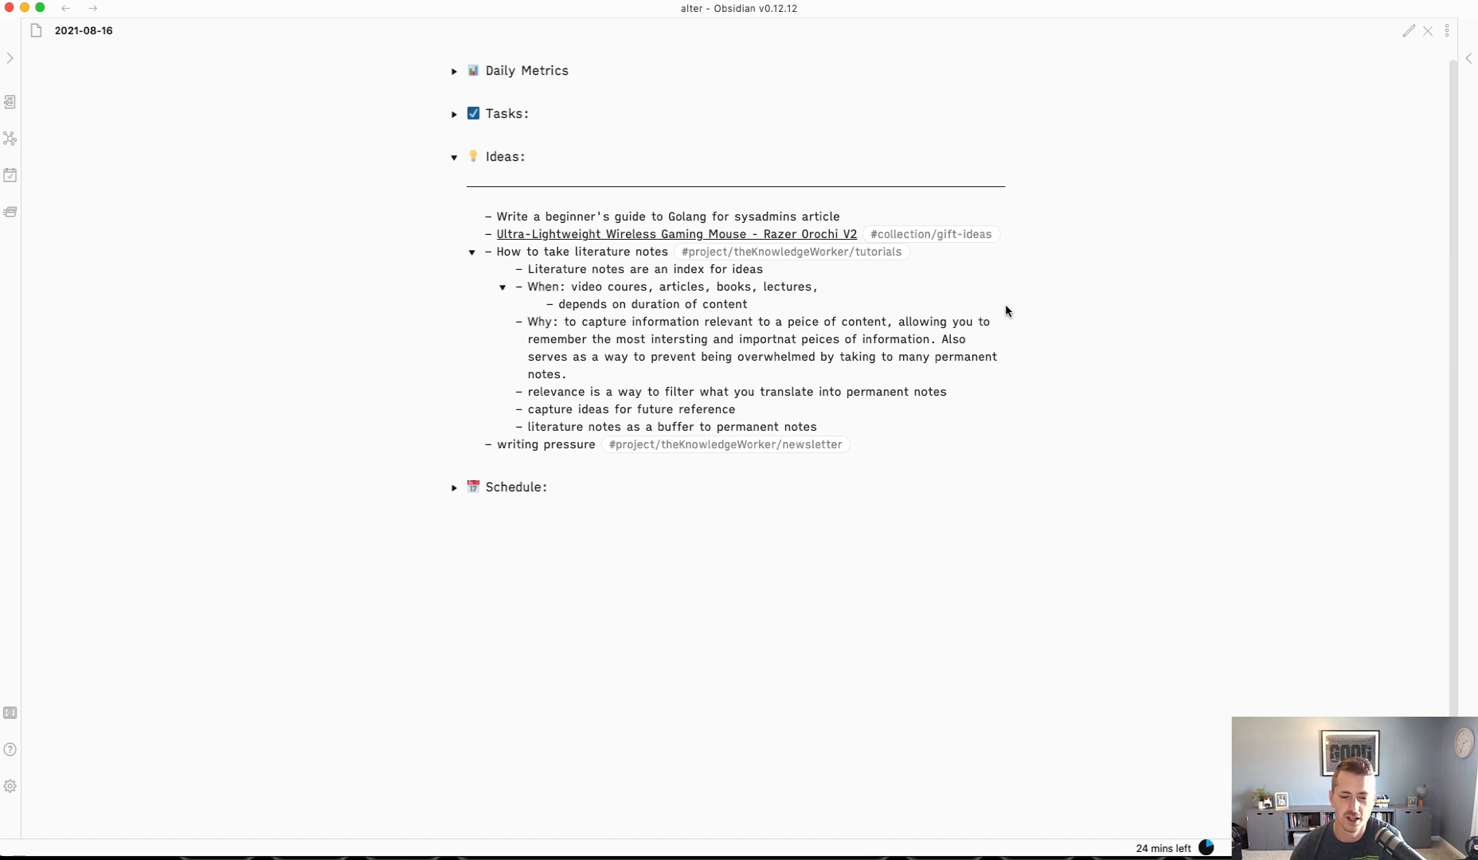
mouse_move(992, 441)
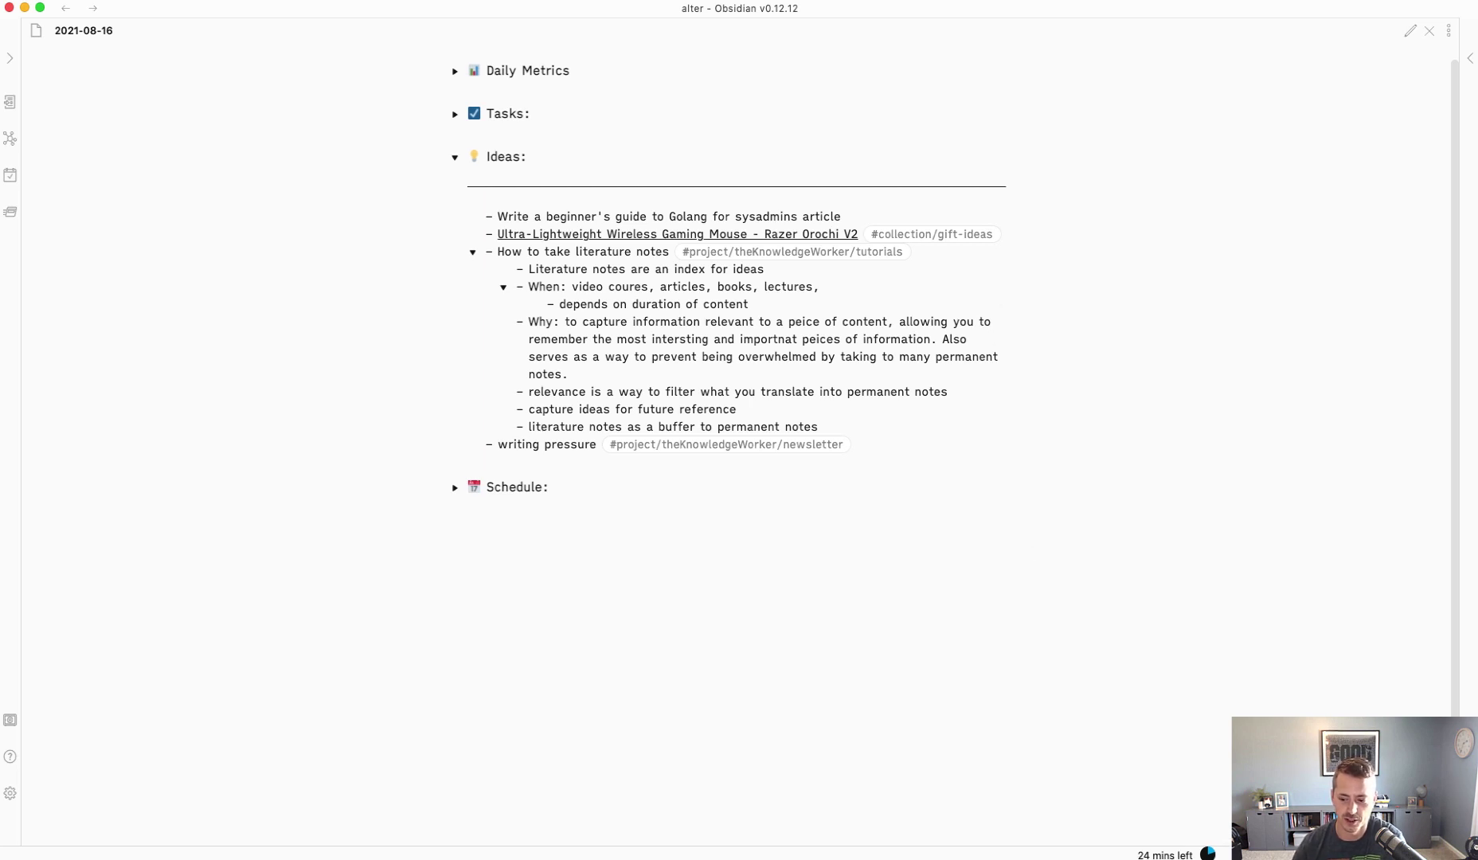
mouse_move(866, 485)
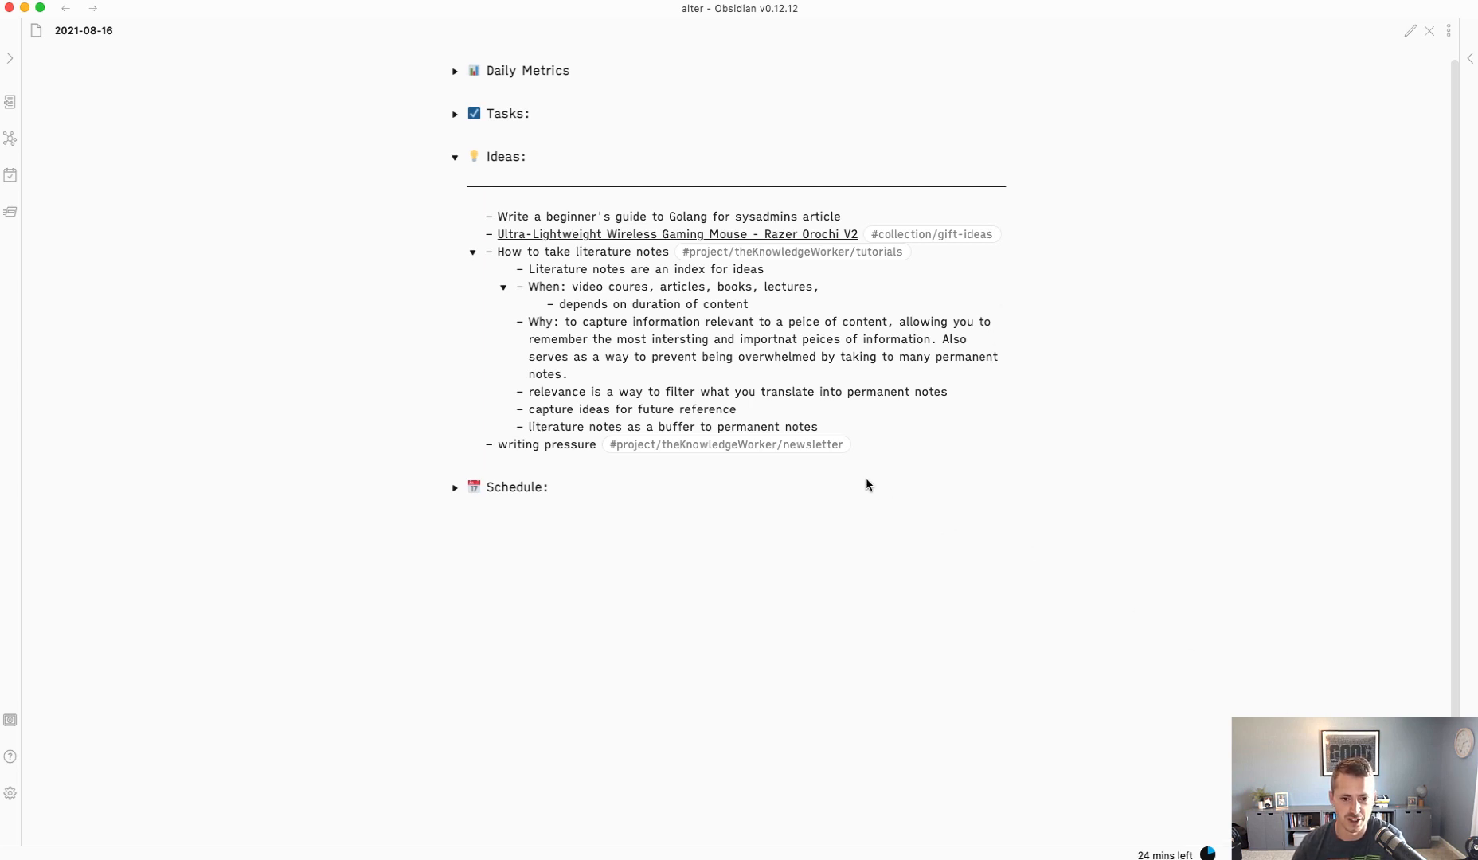
mouse_move(803, 304)
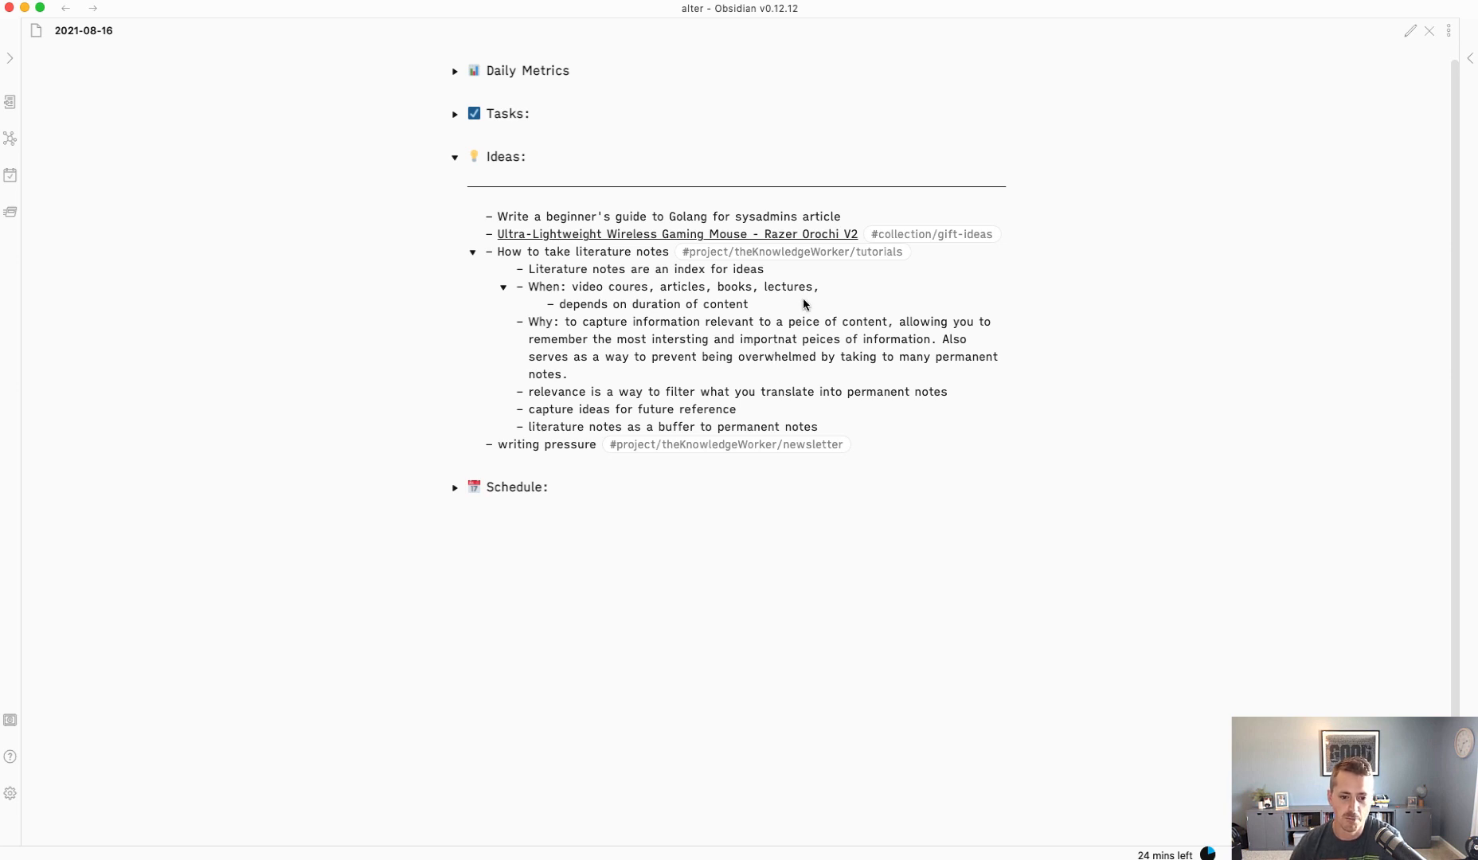
mouse_move(818, 306)
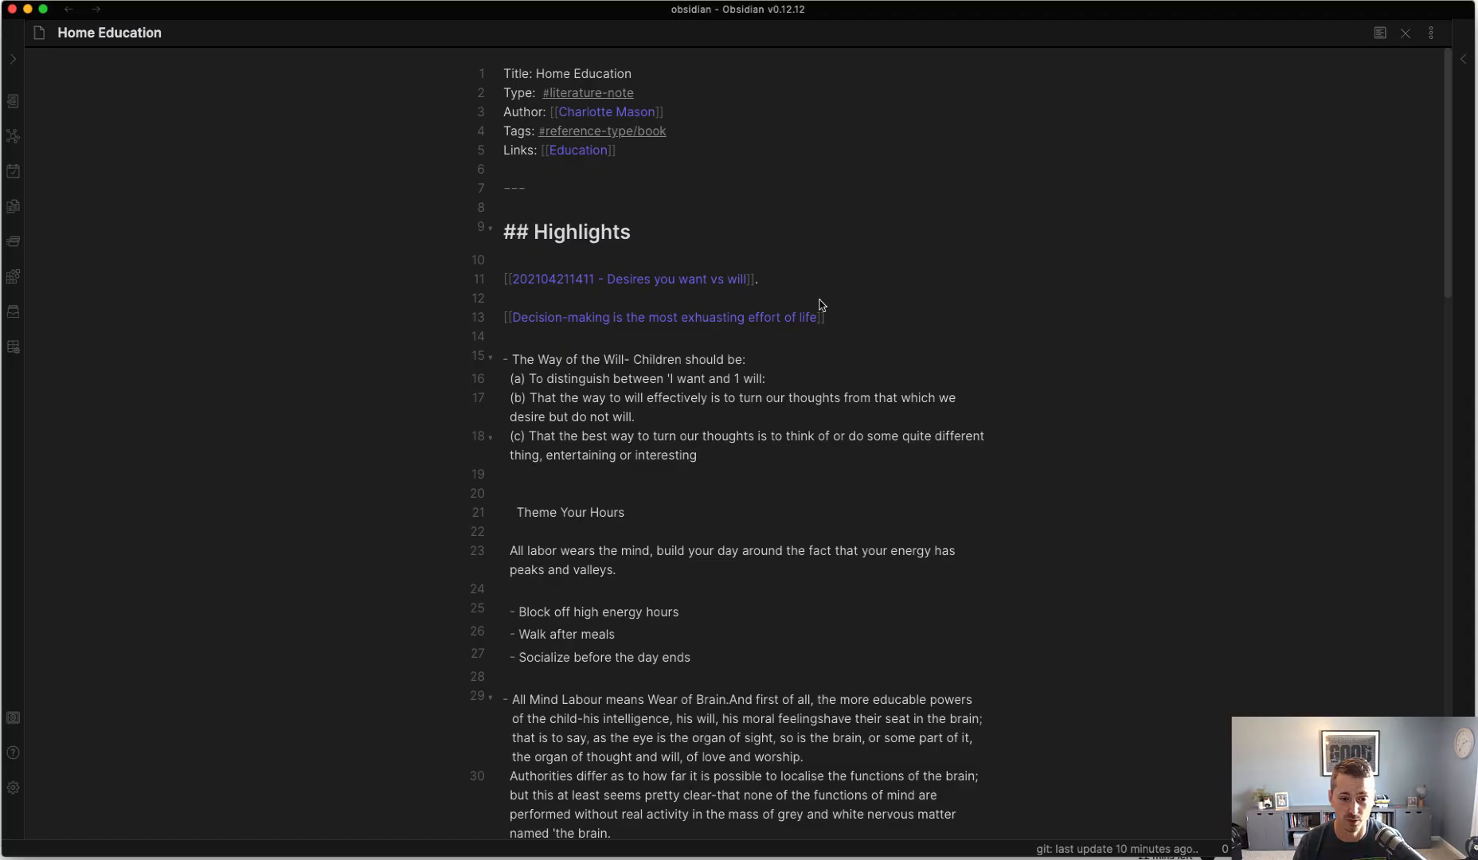
mouse_move(931, 274)
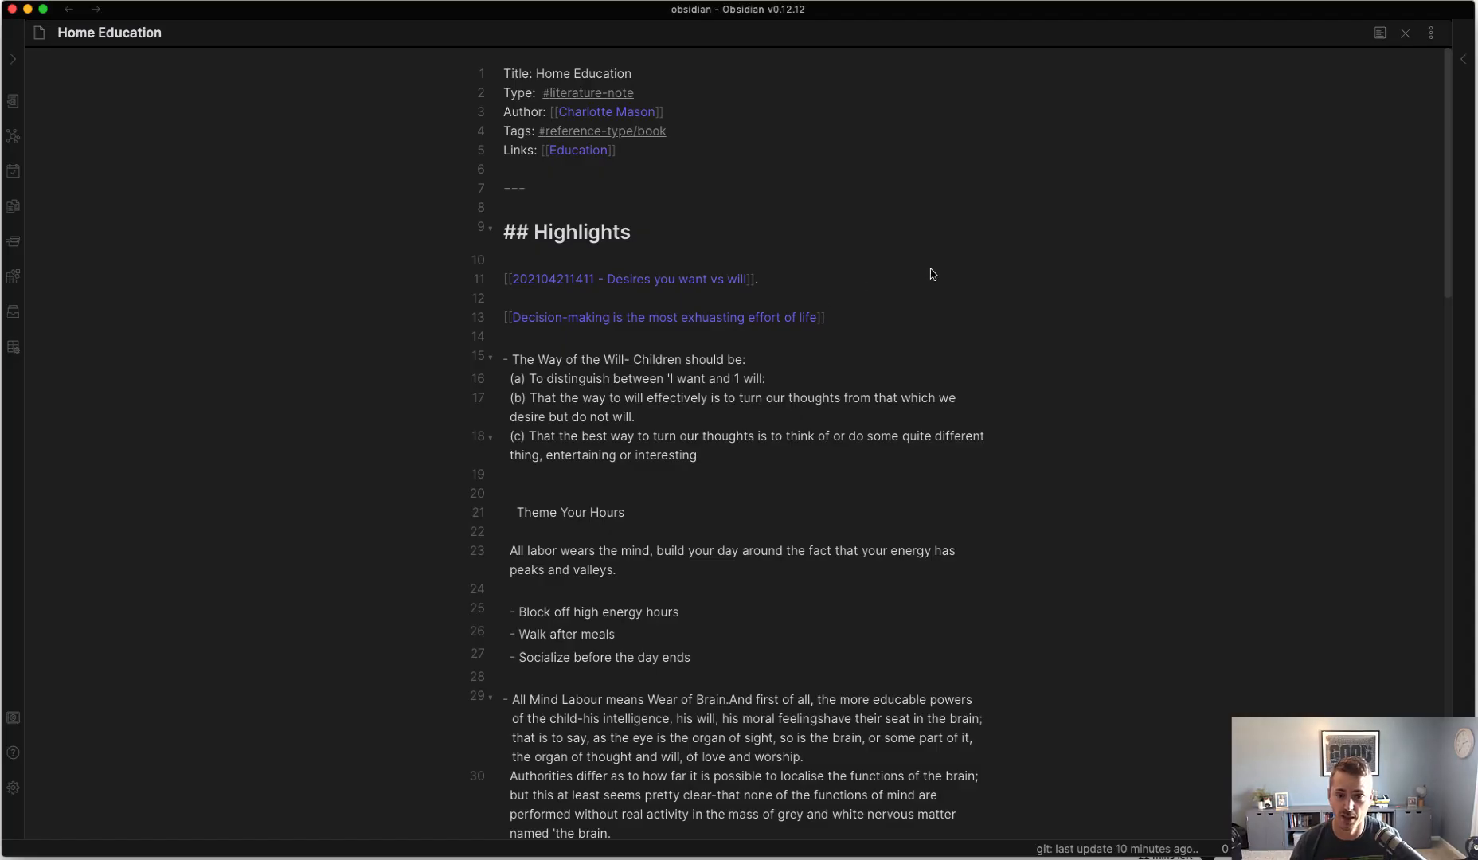
mouse_move(1393, 32)
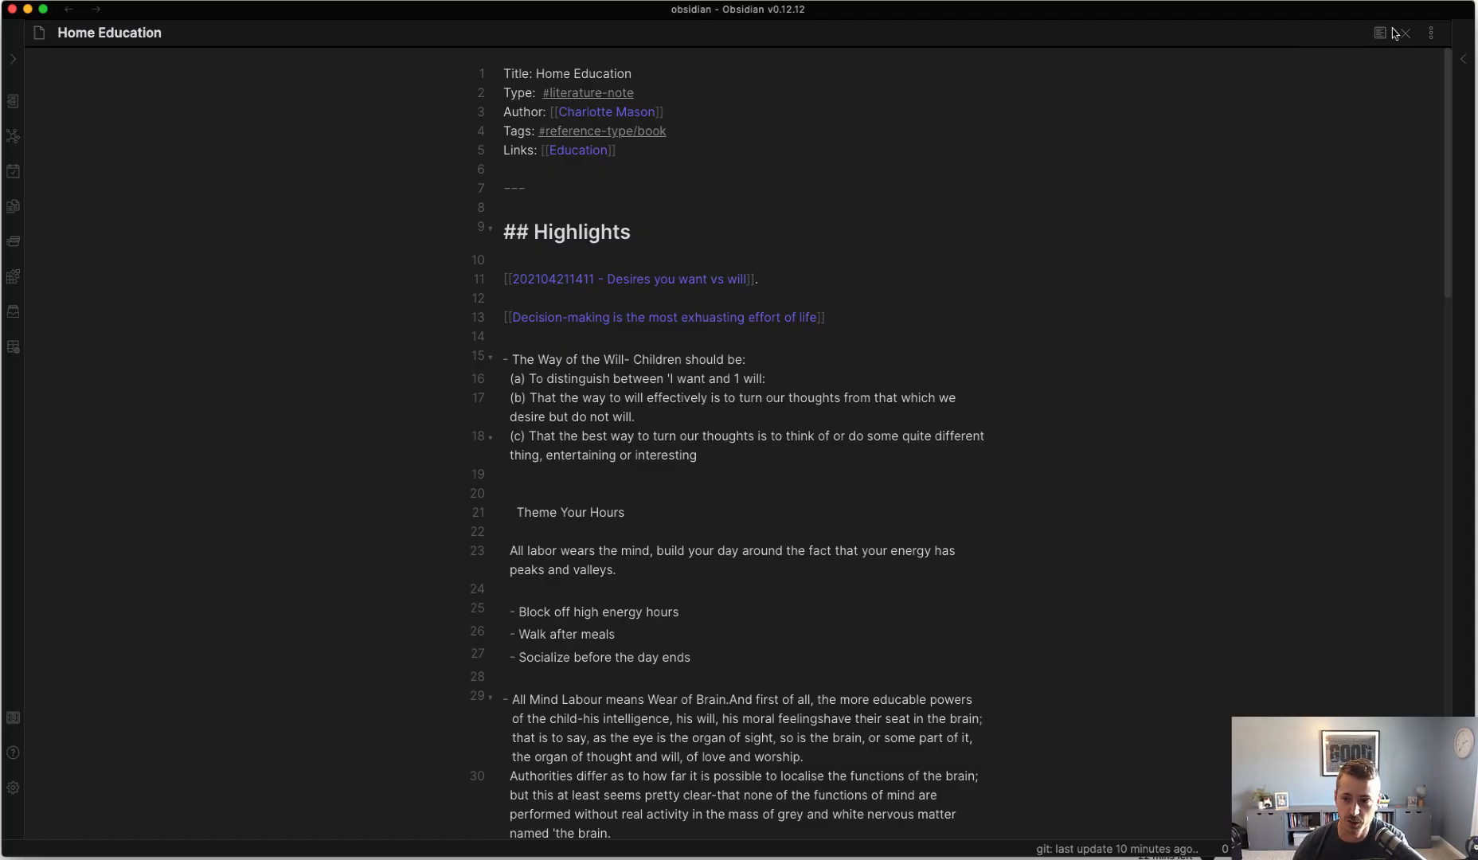
- Switch the Home Education note to reading view and scroll to the 'Rest after Meals' passage
left_click(1379, 32)
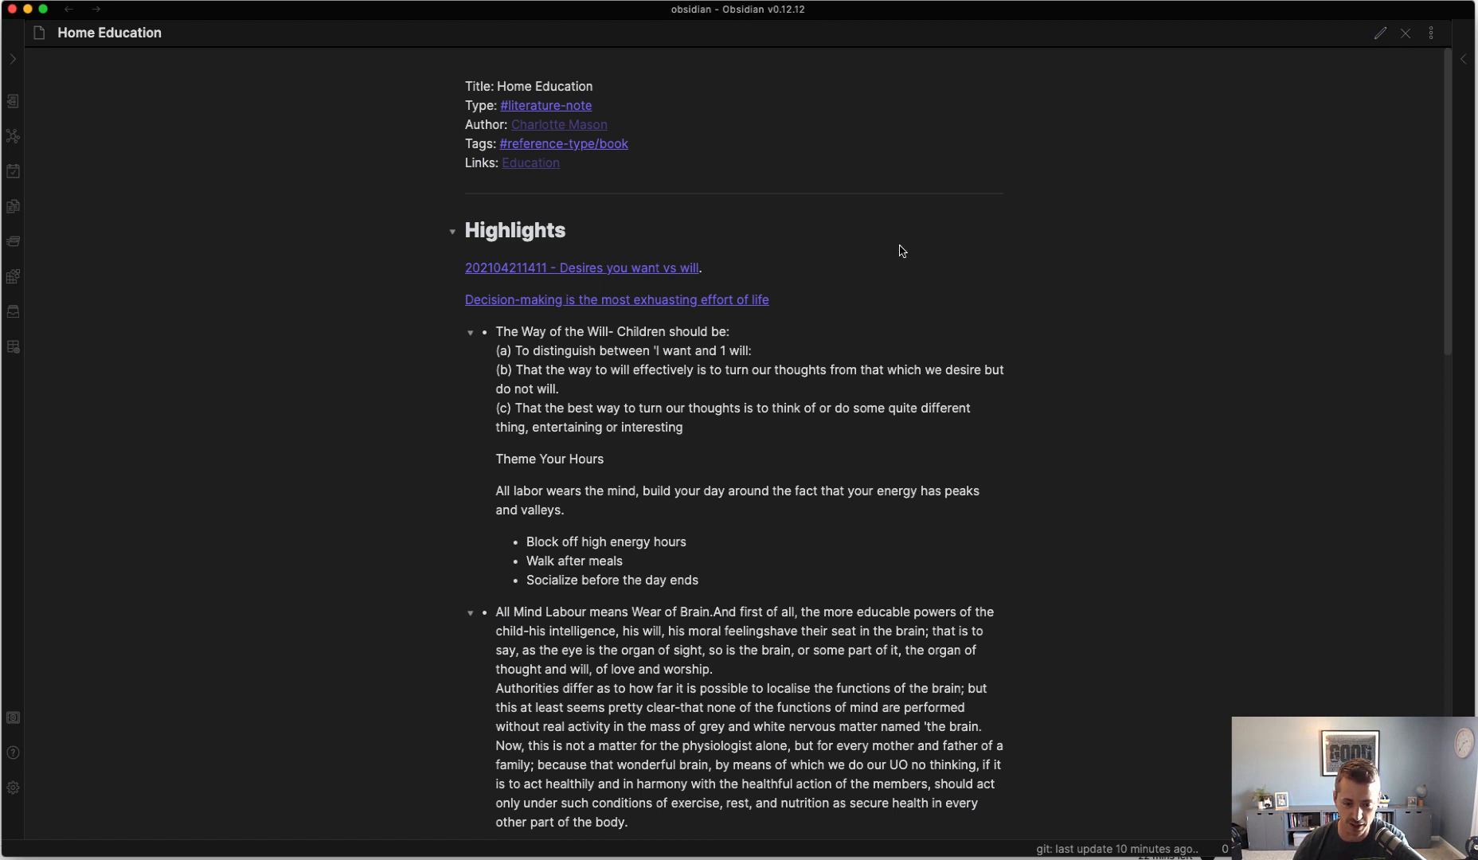
mouse_move(501, 241)
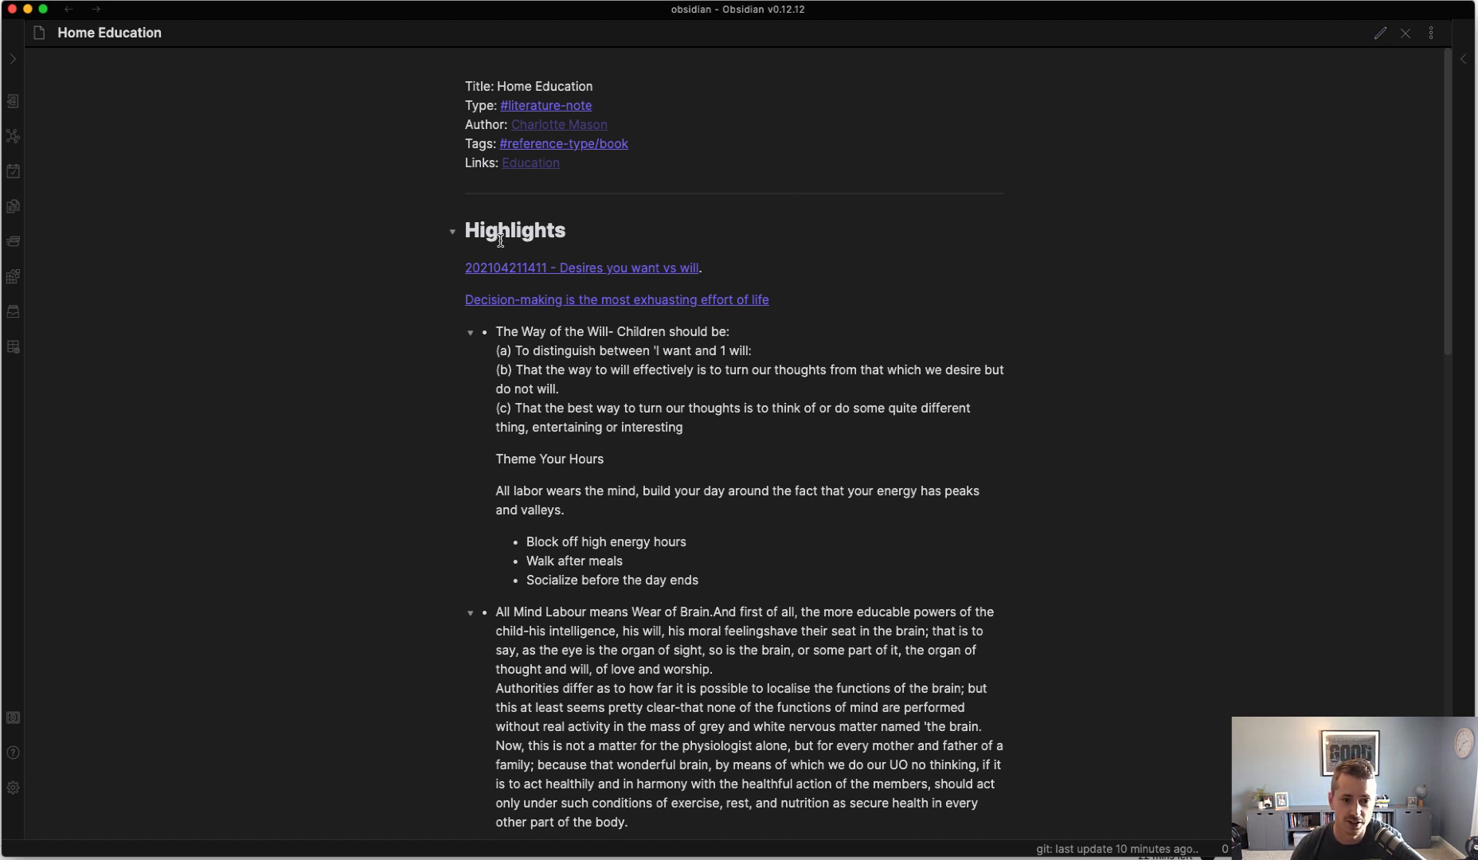
mouse_move(530, 162)
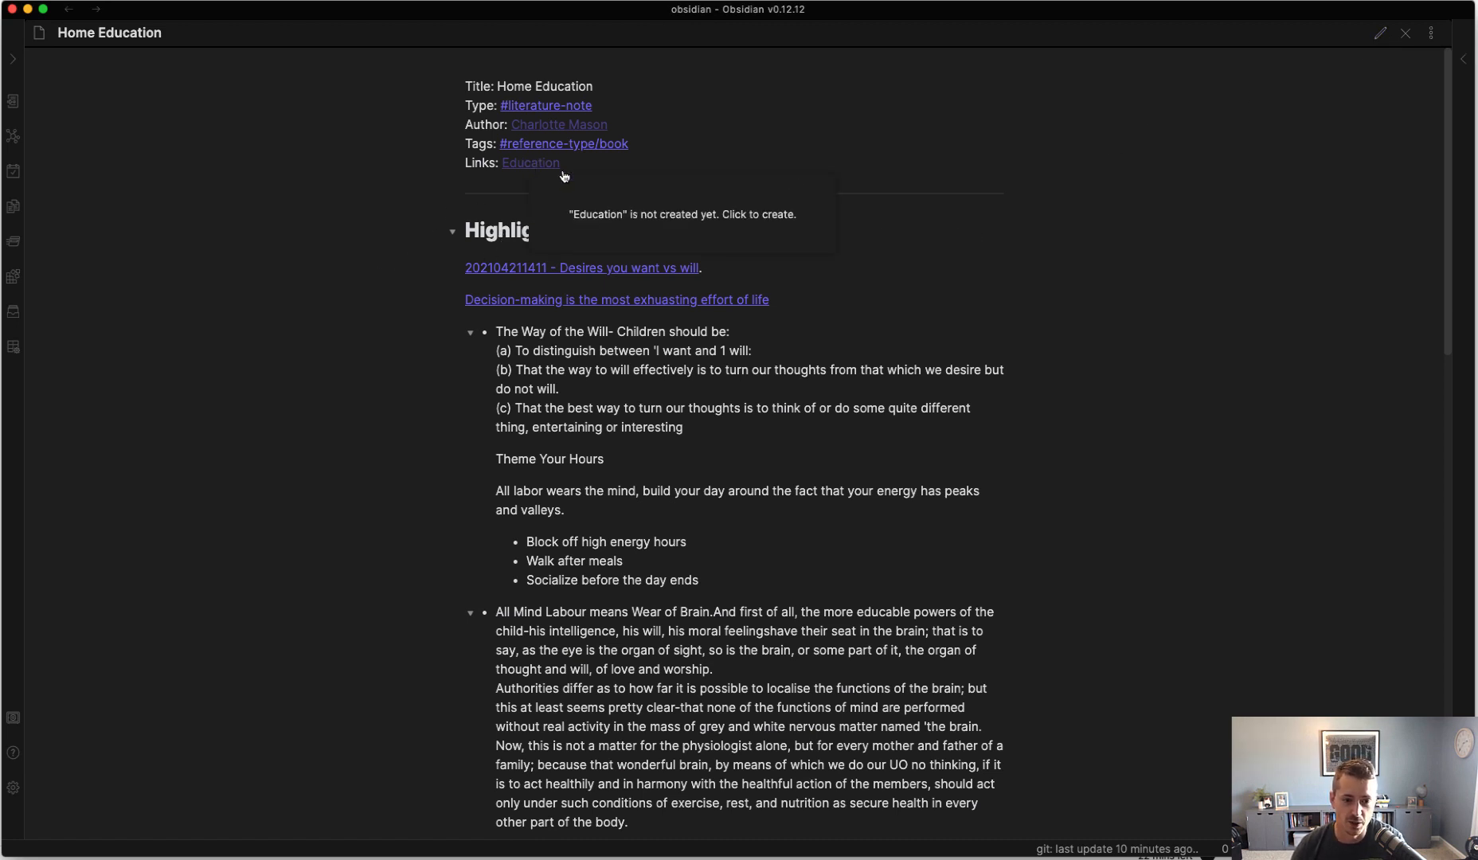
mouse_move(297, 220)
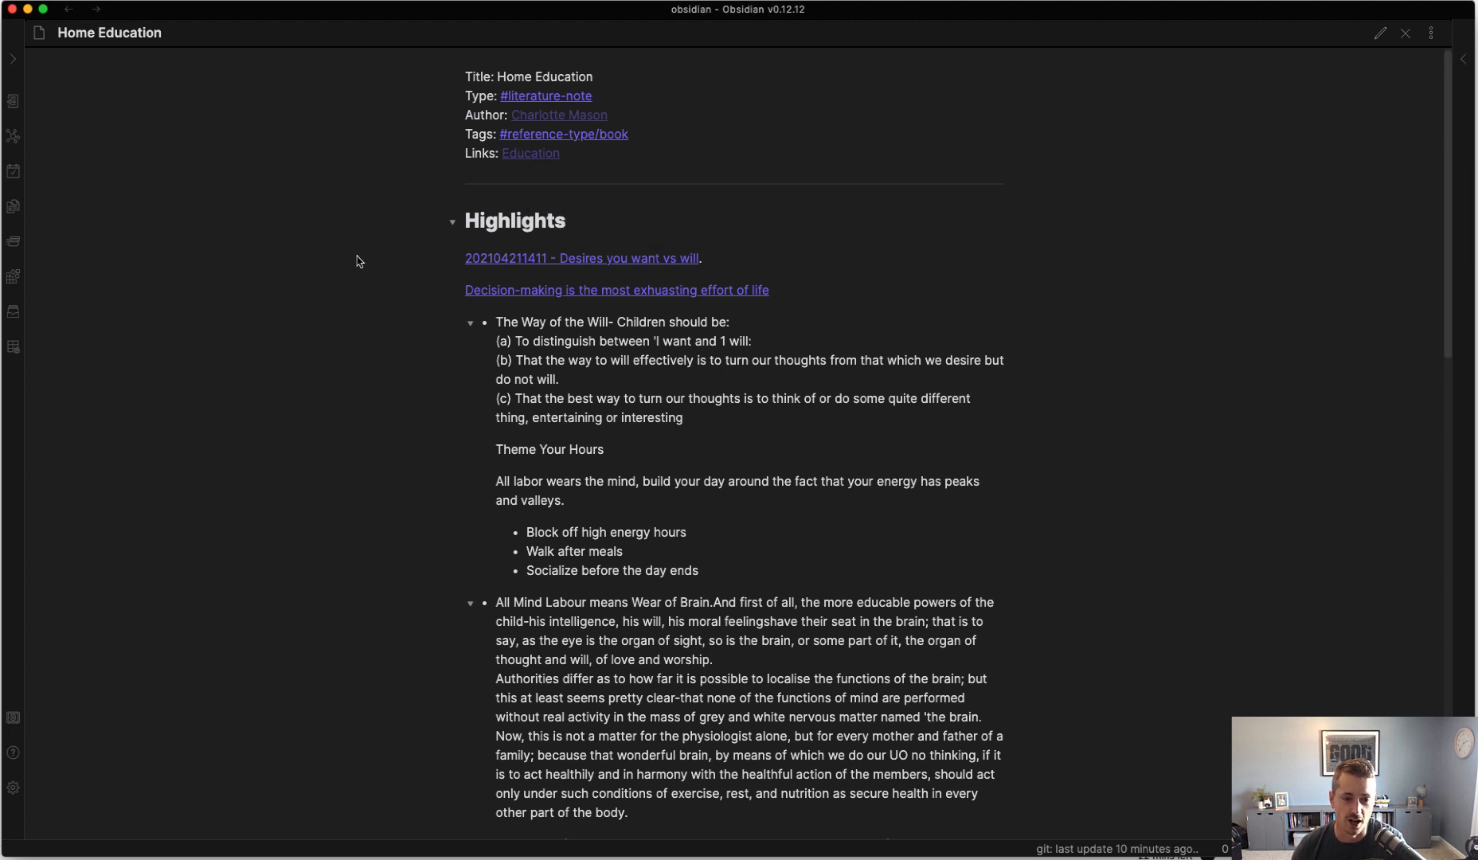
mouse_move(338, 300)
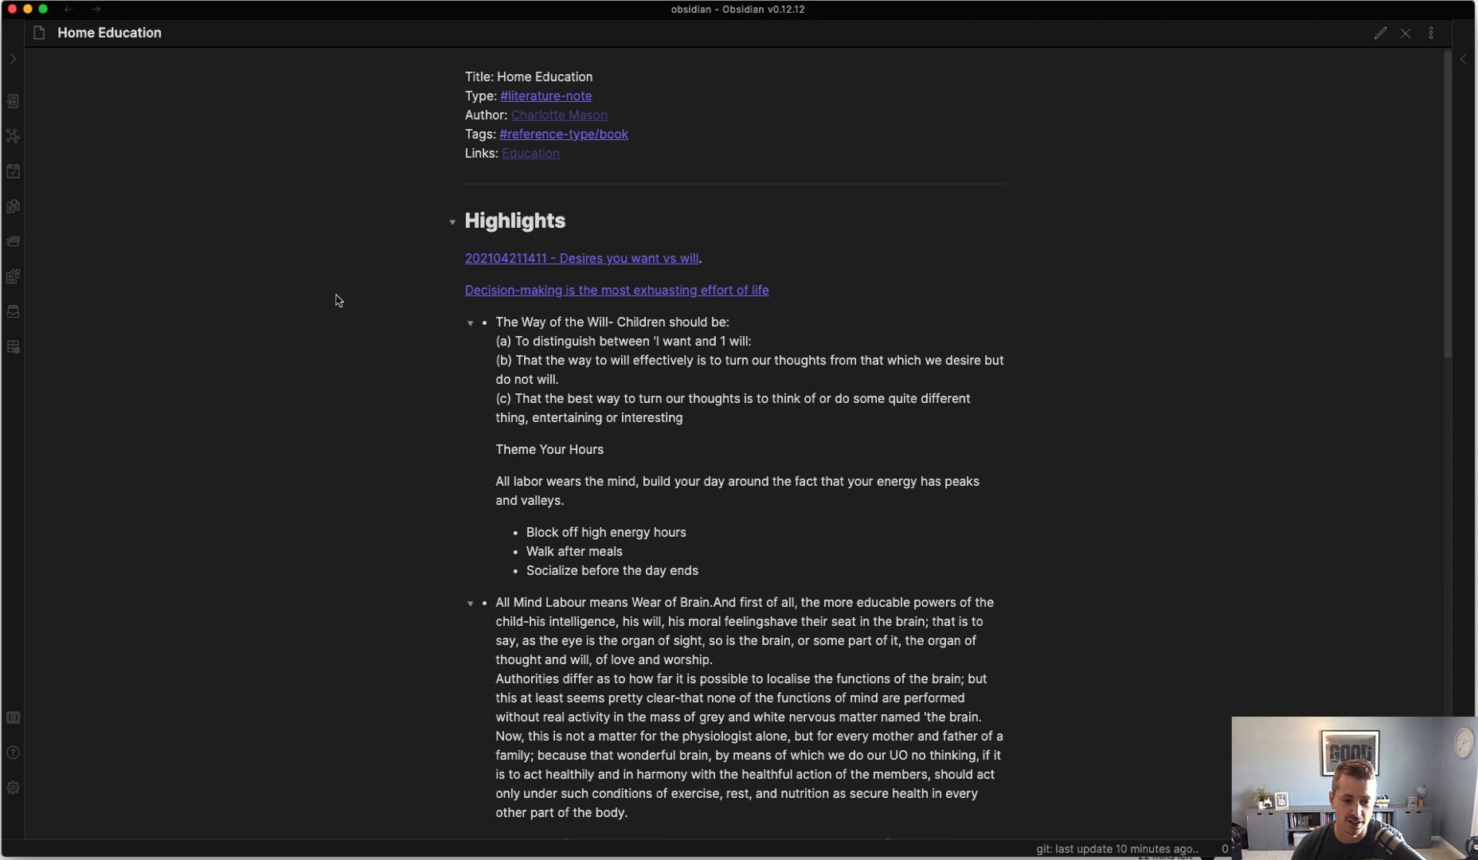
scroll("up", 3)
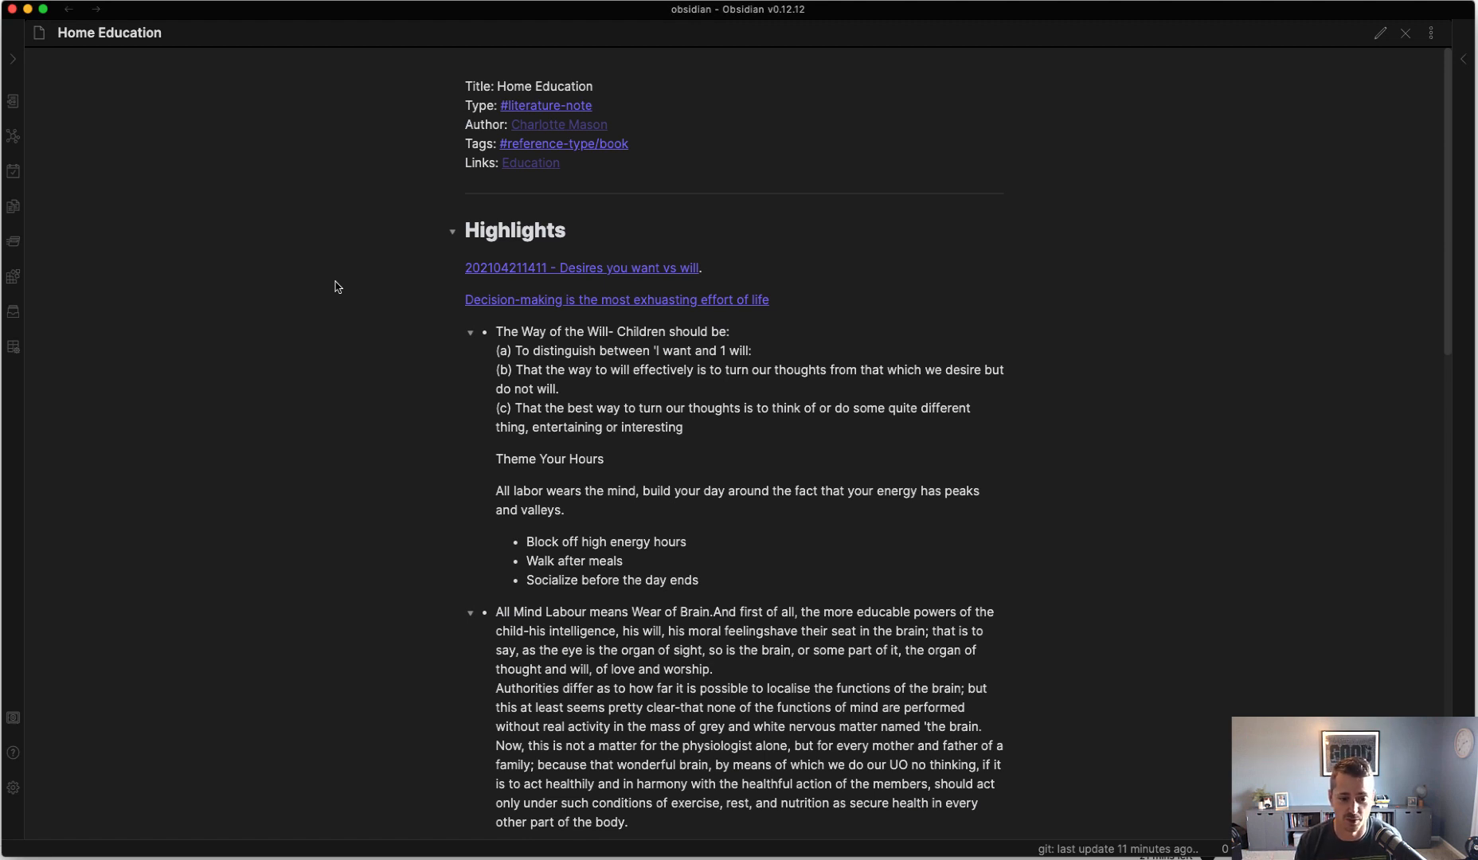
mouse_move(488, 322)
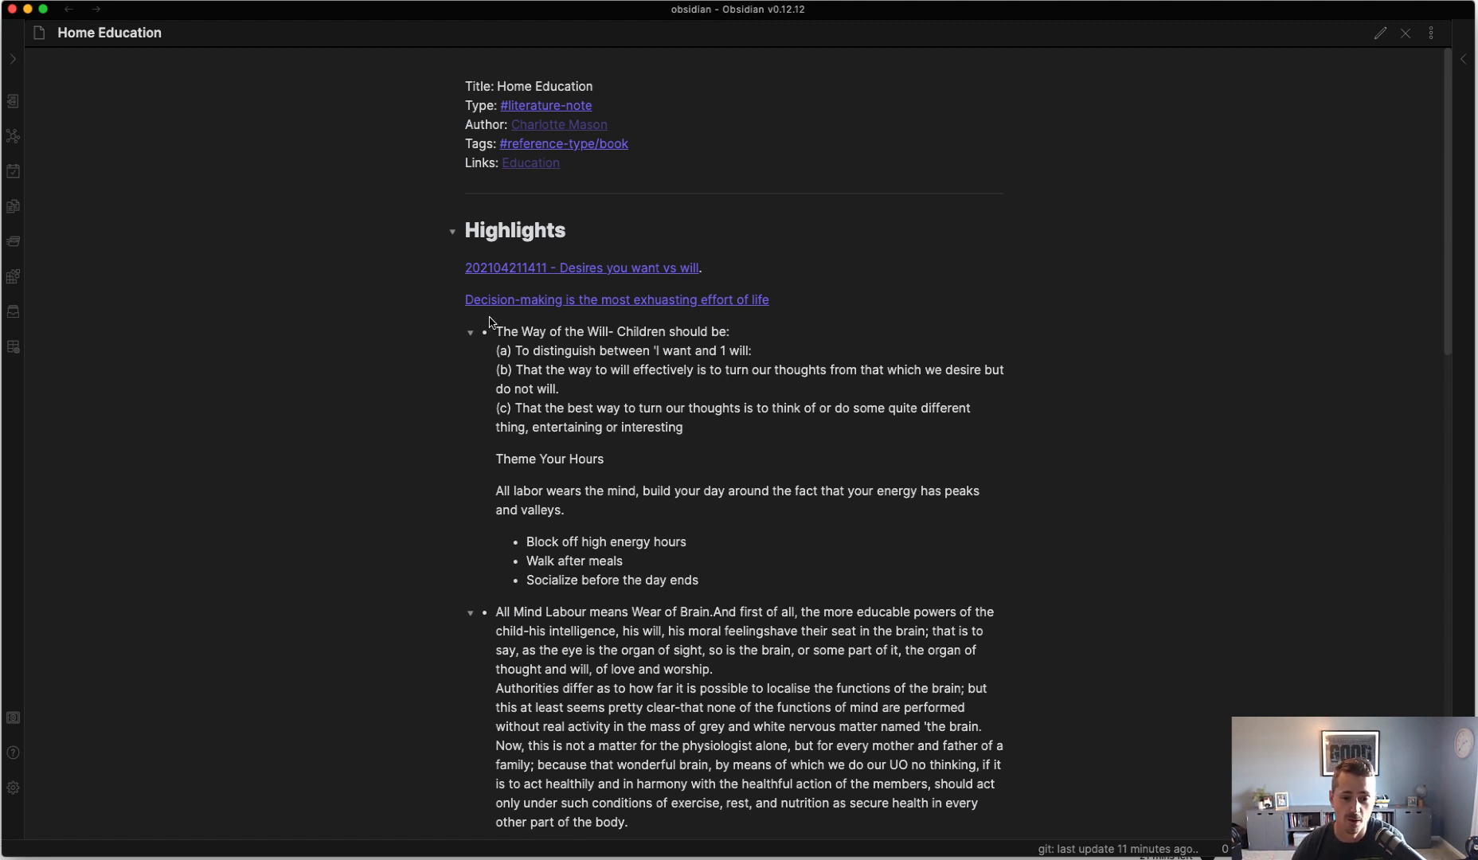
scroll("up", 3)
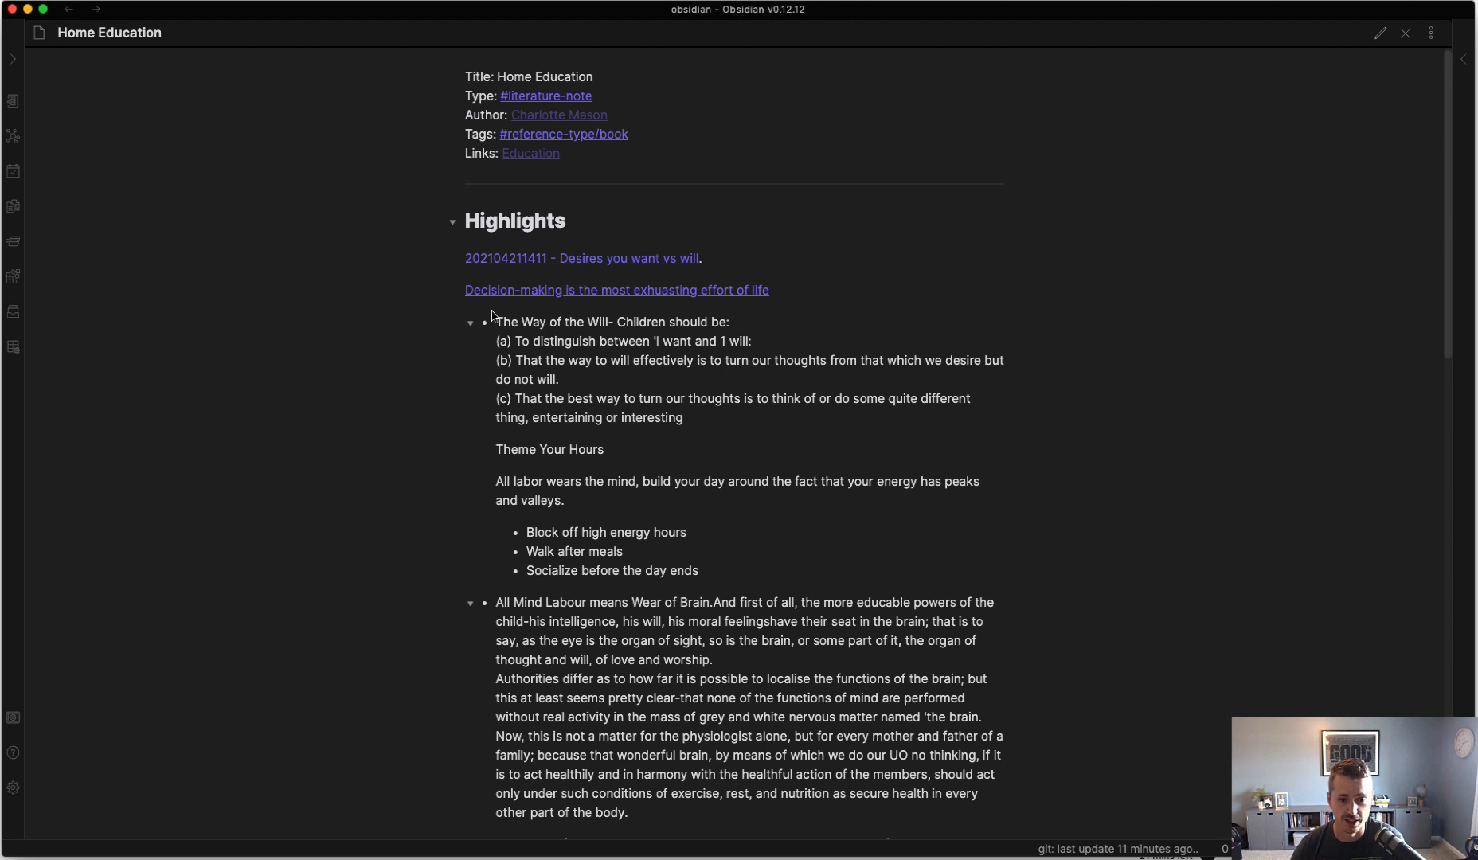
mouse_move(406, 345)
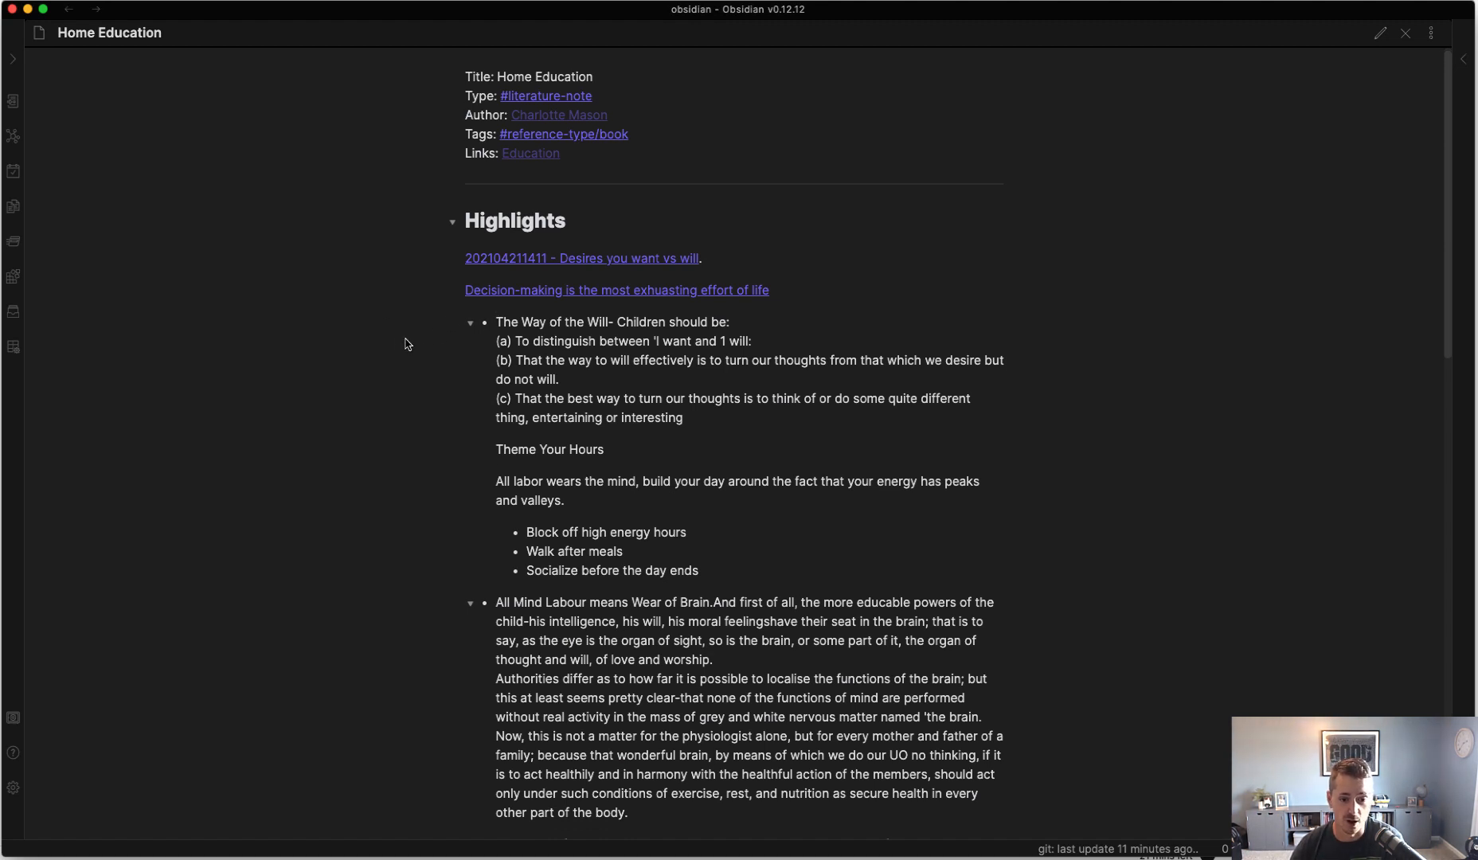
scroll("down", 3)
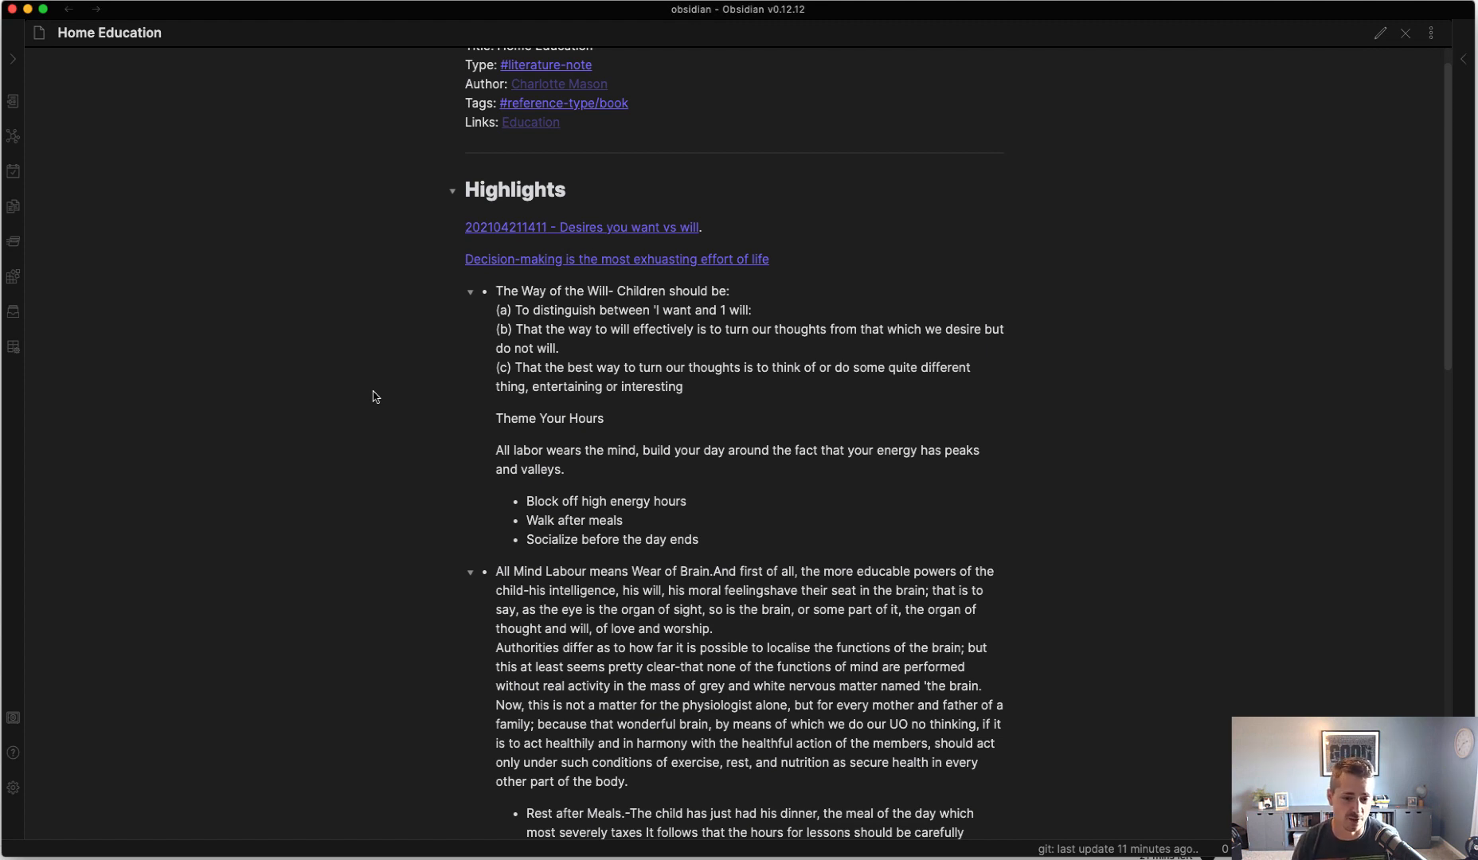
mouse_move(548, 260)
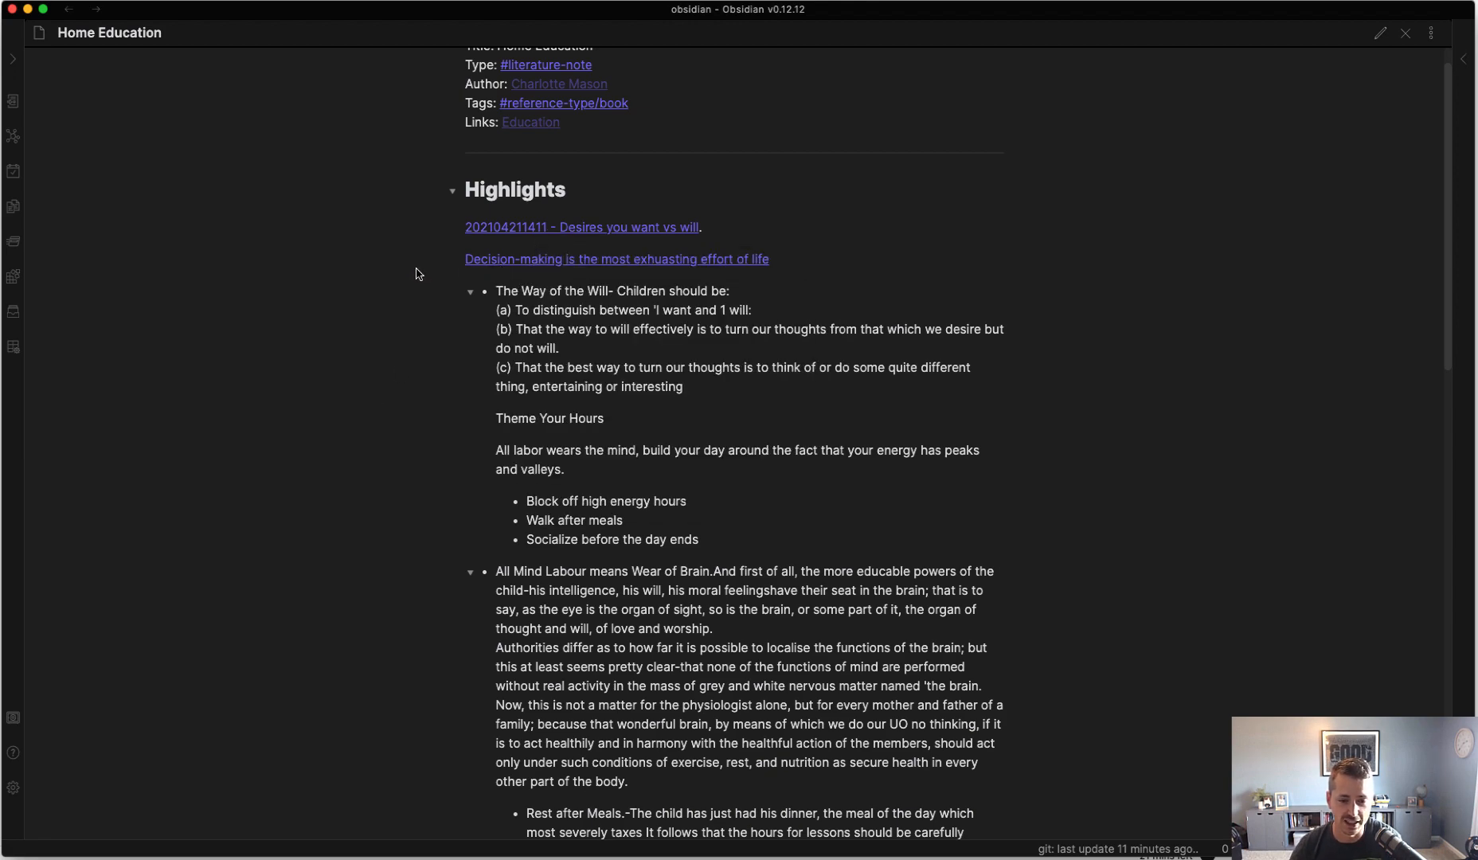
scroll("down", 3)
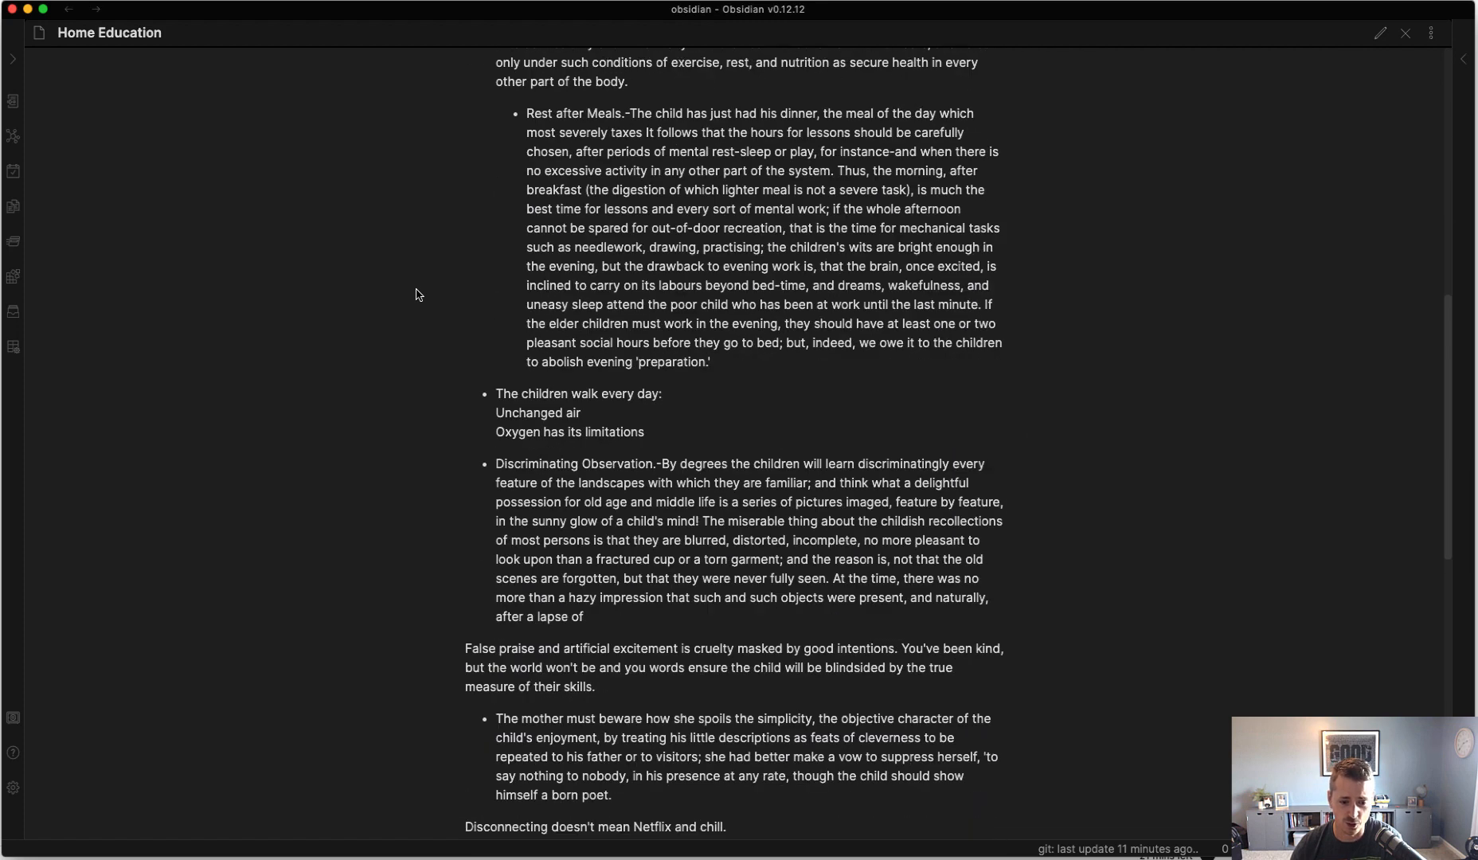
scroll("up", 3)
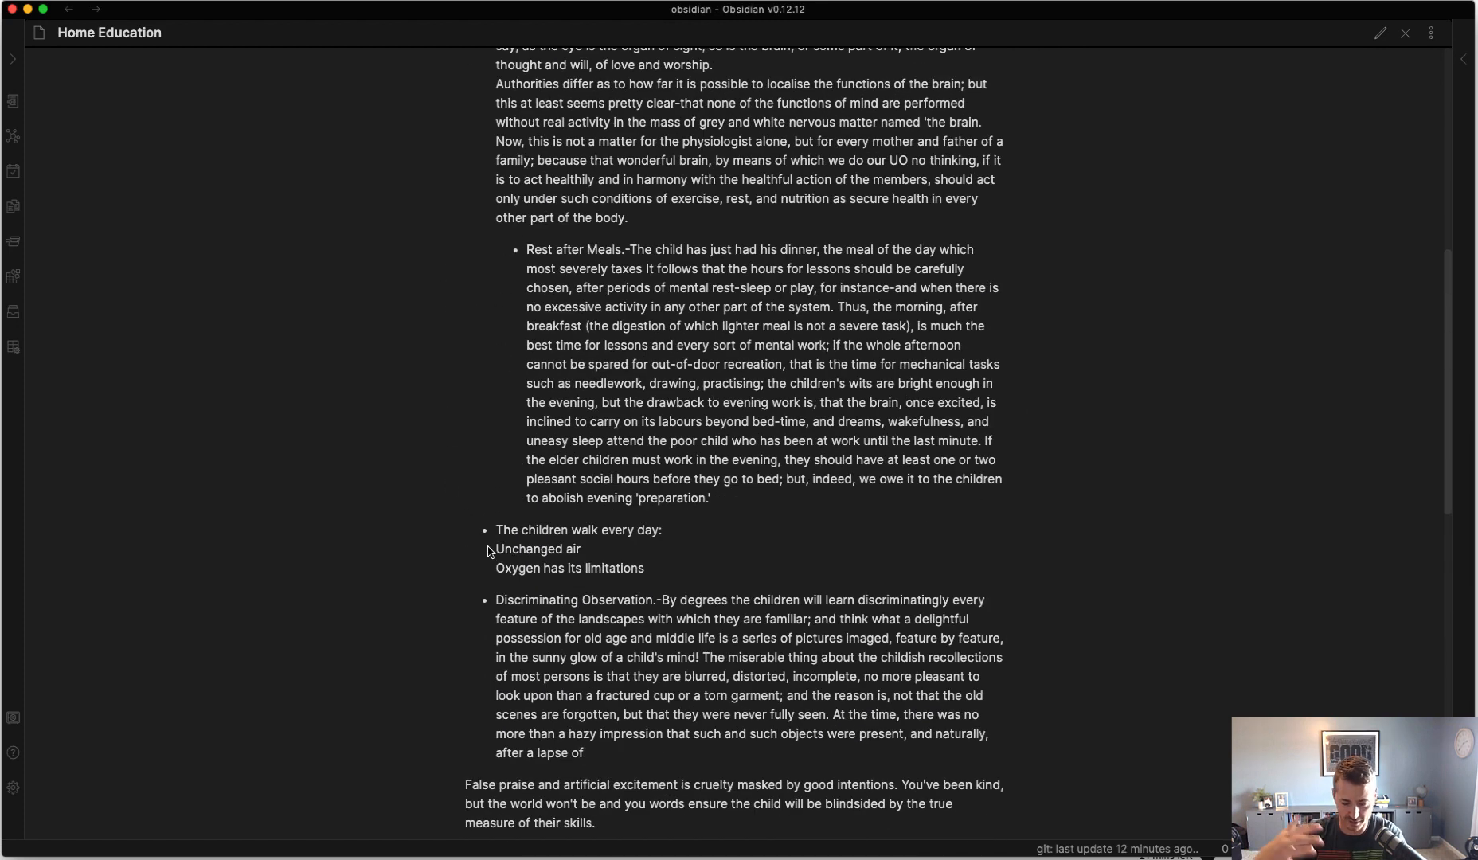
scroll("down", 3)
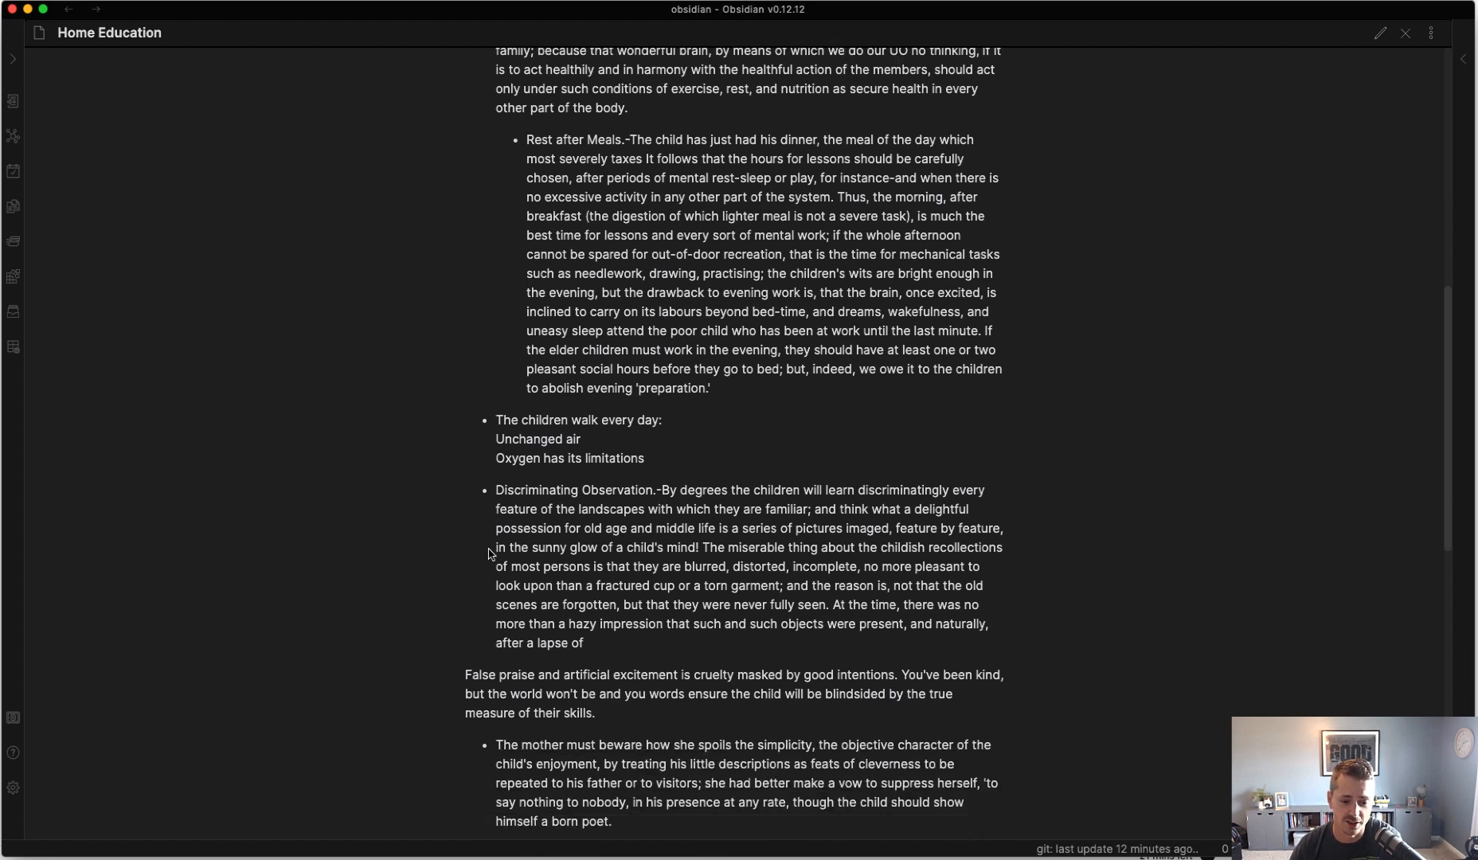
scroll("down", 3)
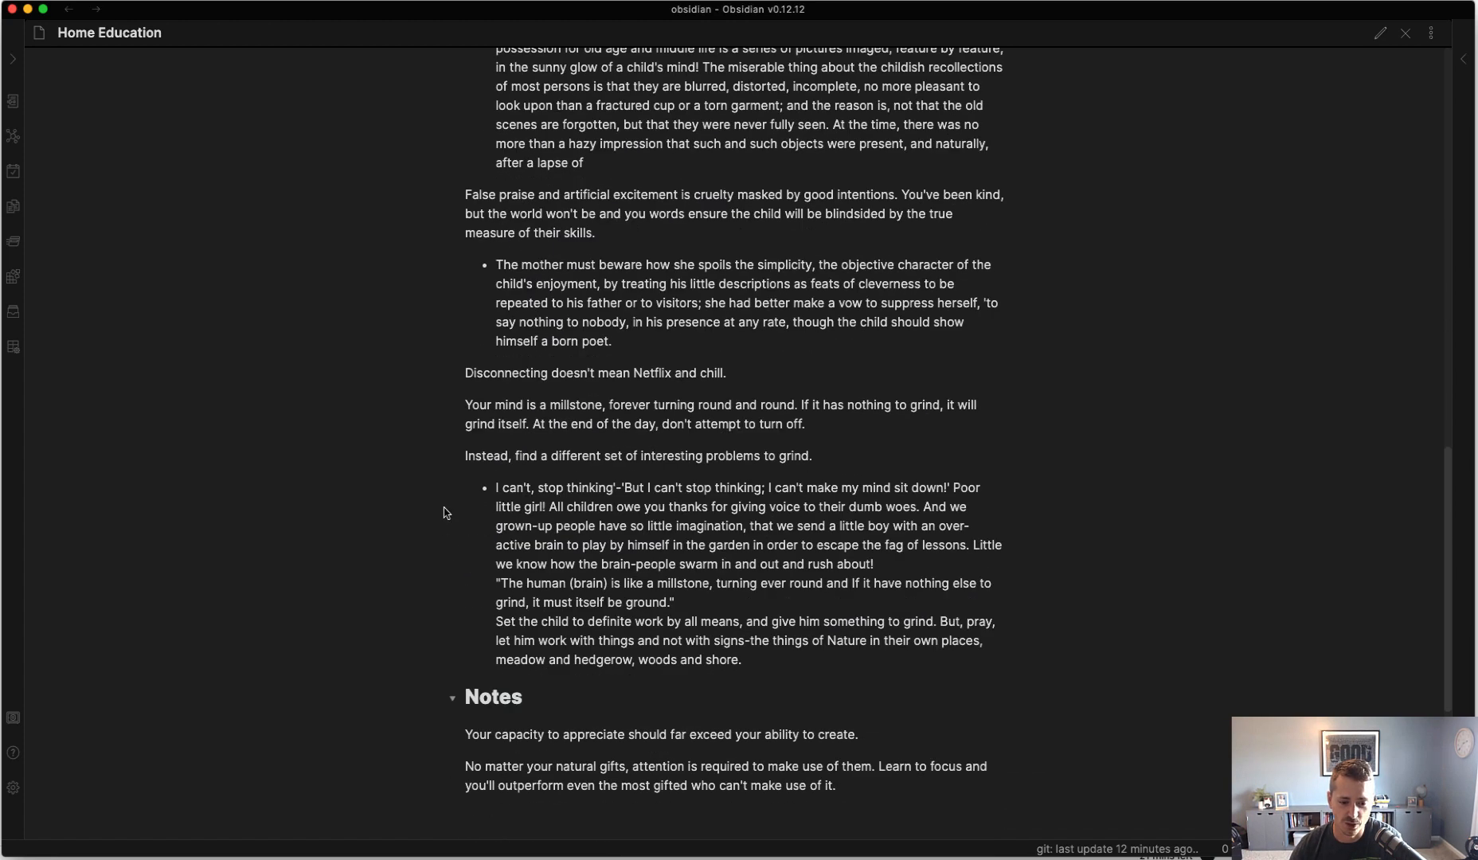
scroll("down", 3)
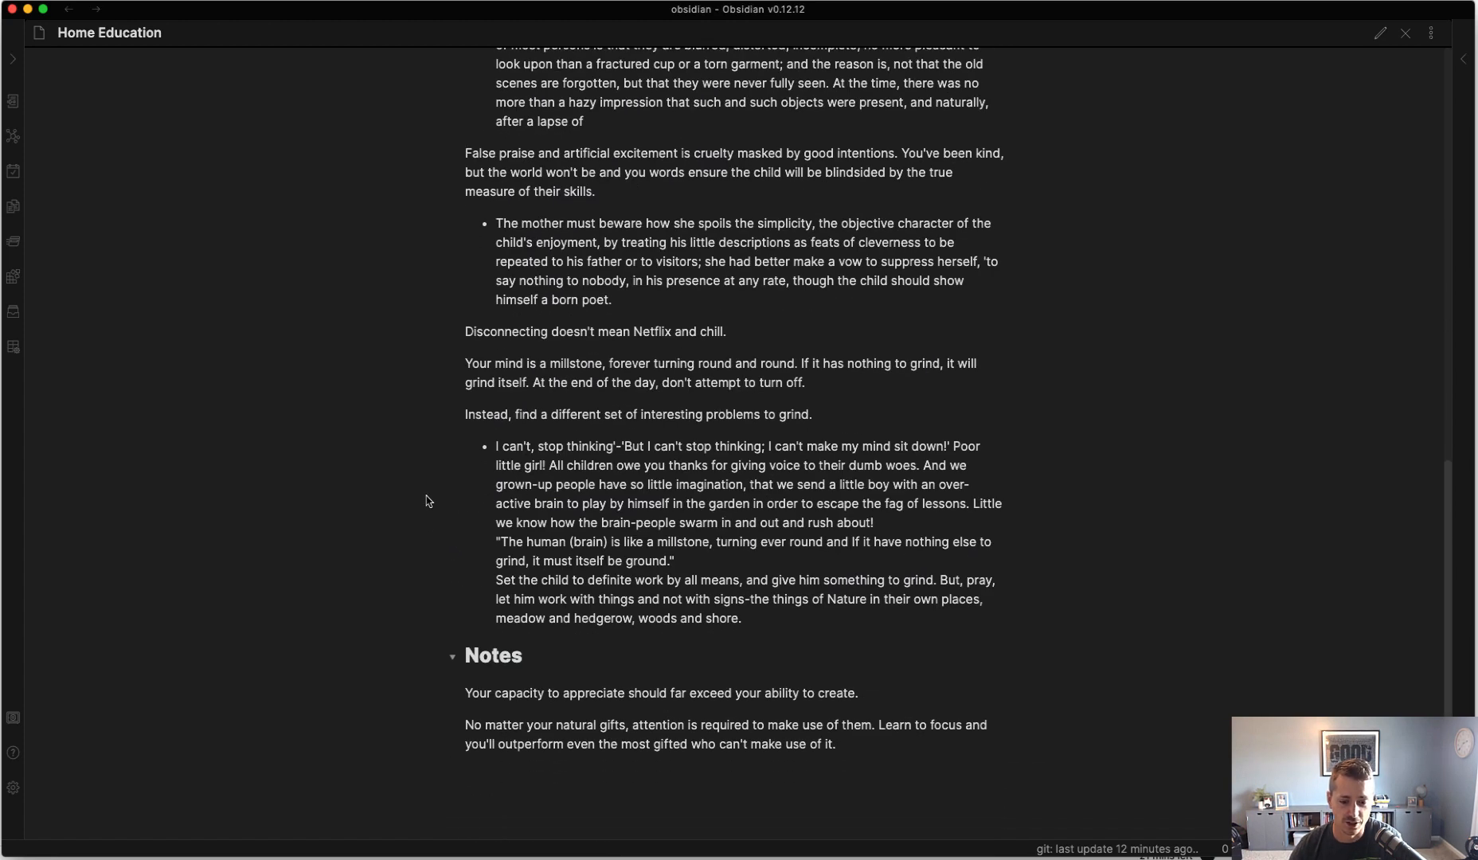
mouse_move(431, 464)
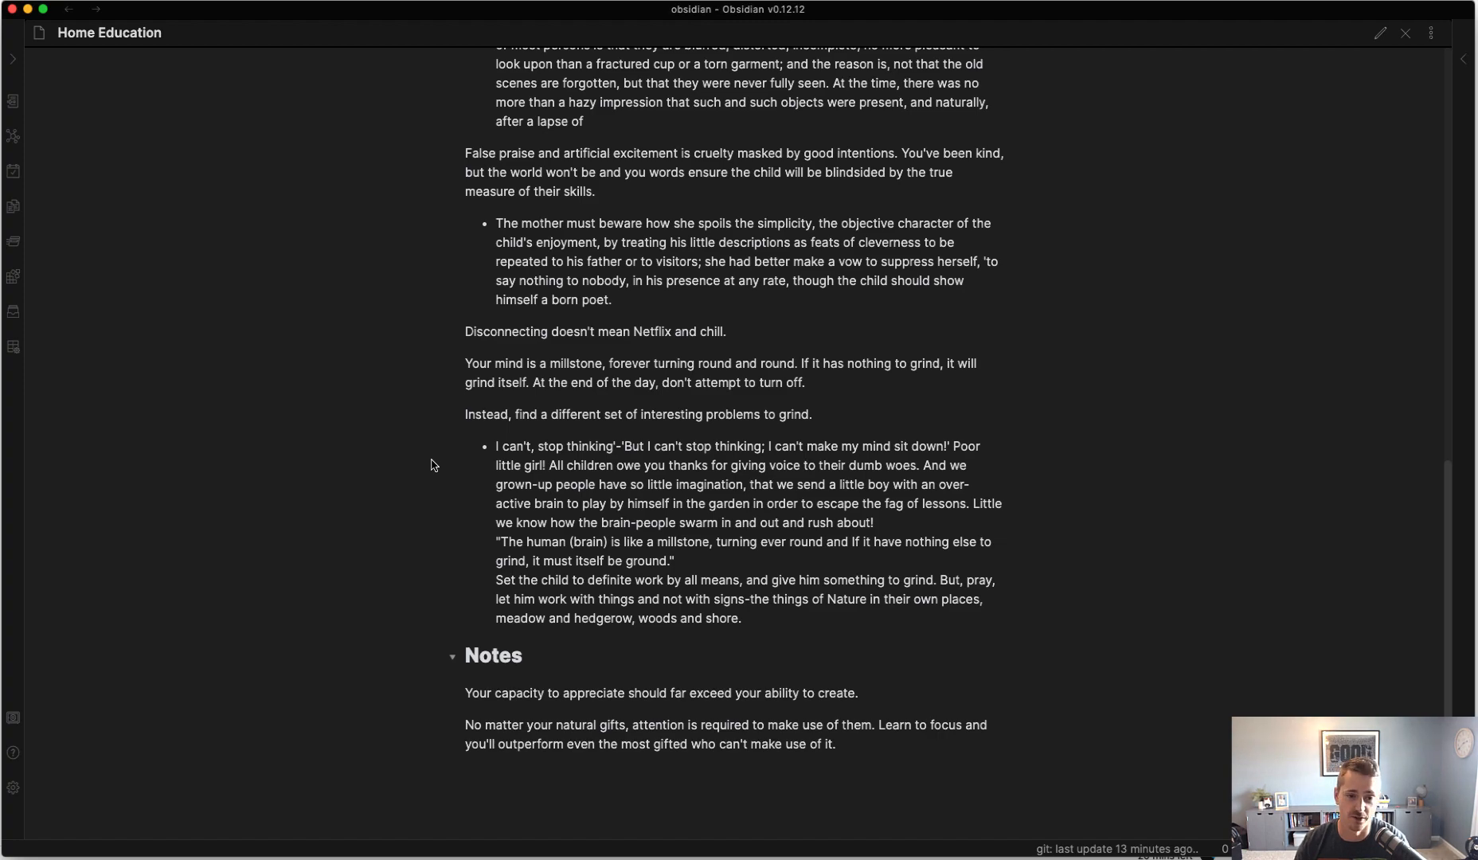
scroll("up", 3)
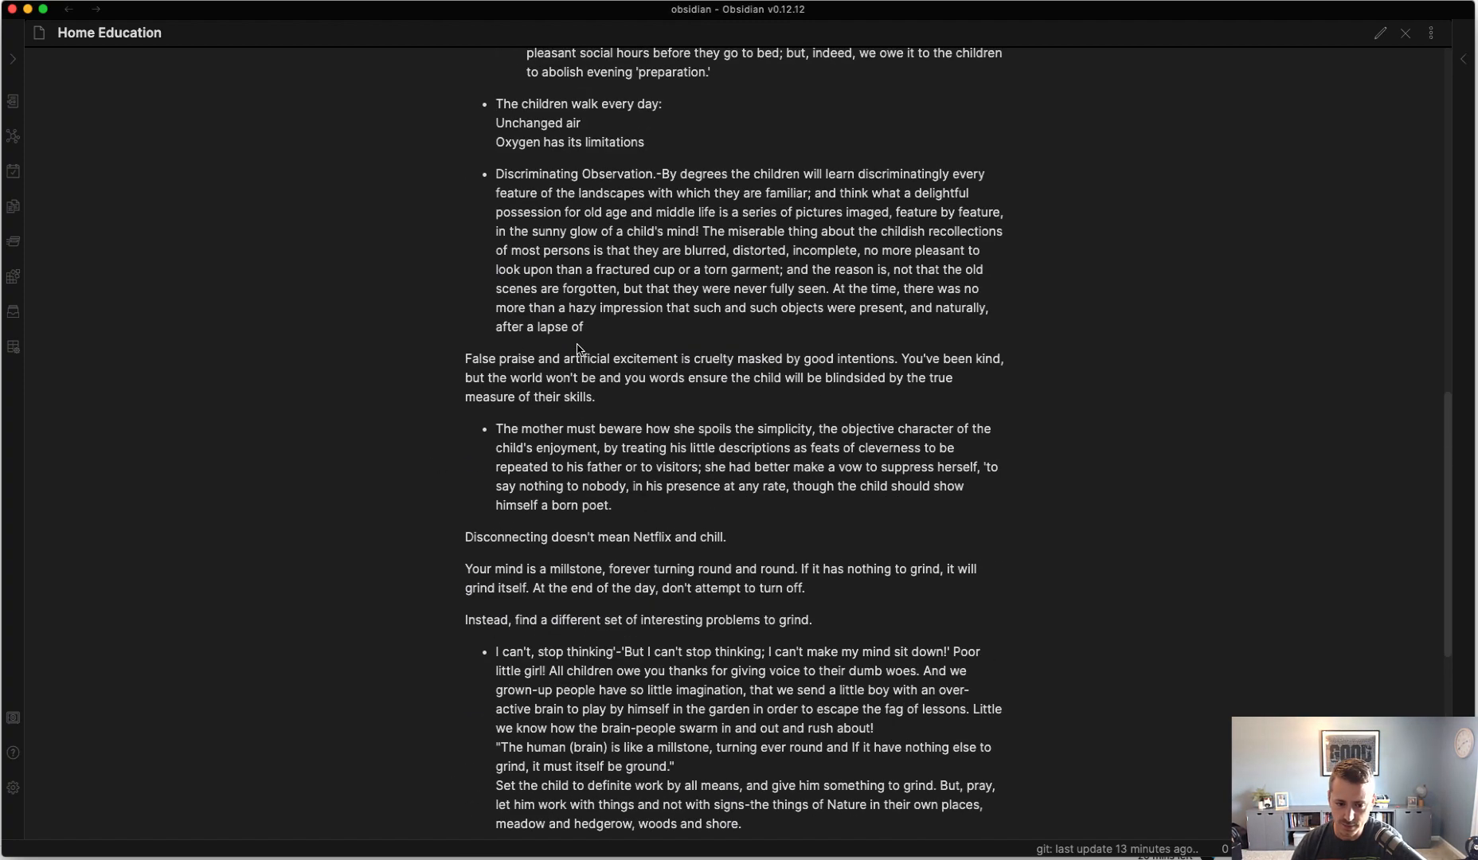
scroll("up", 3)
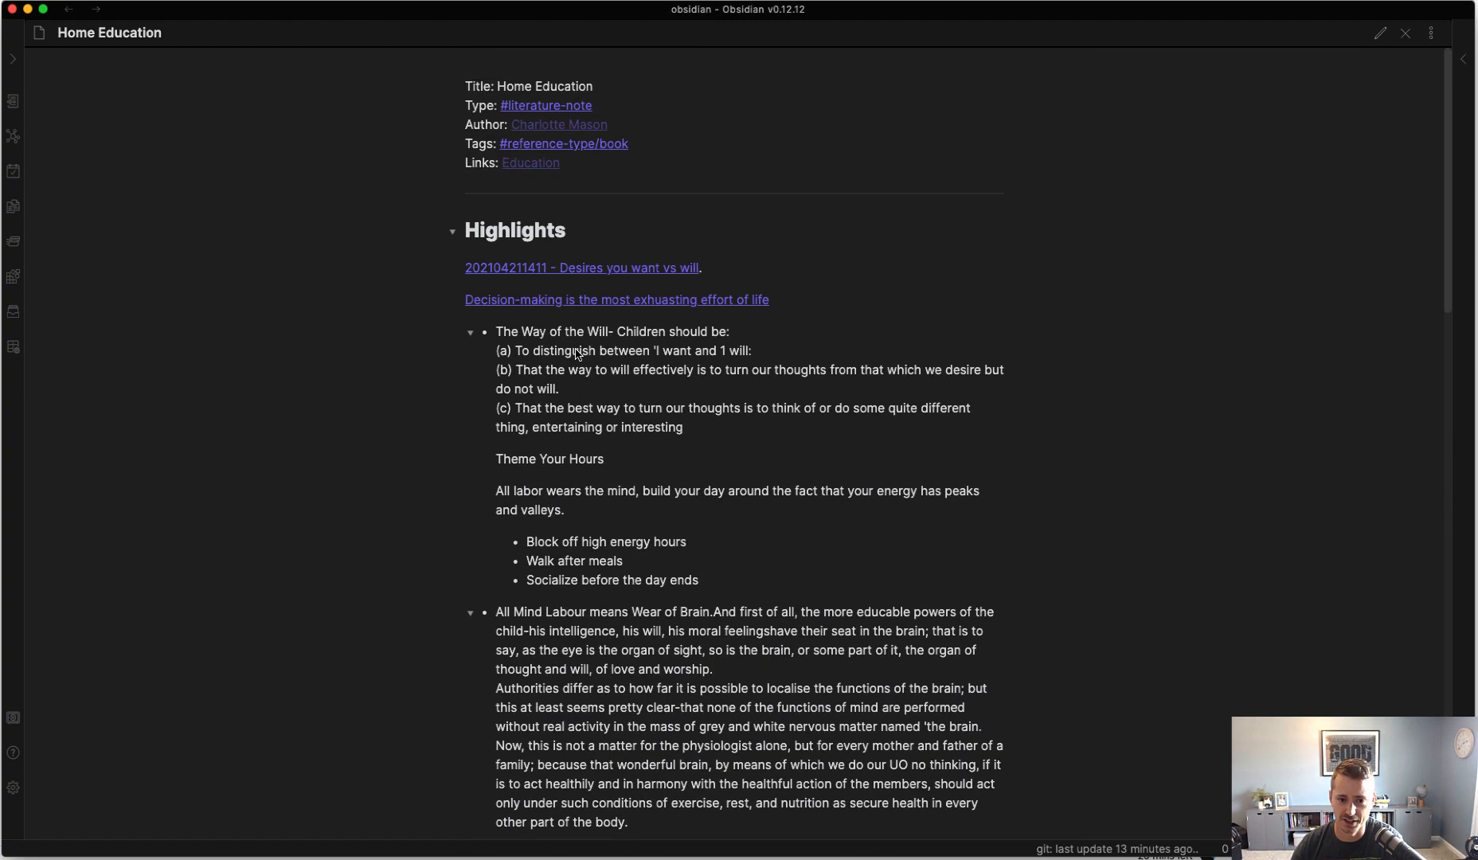
mouse_move(913, 399)
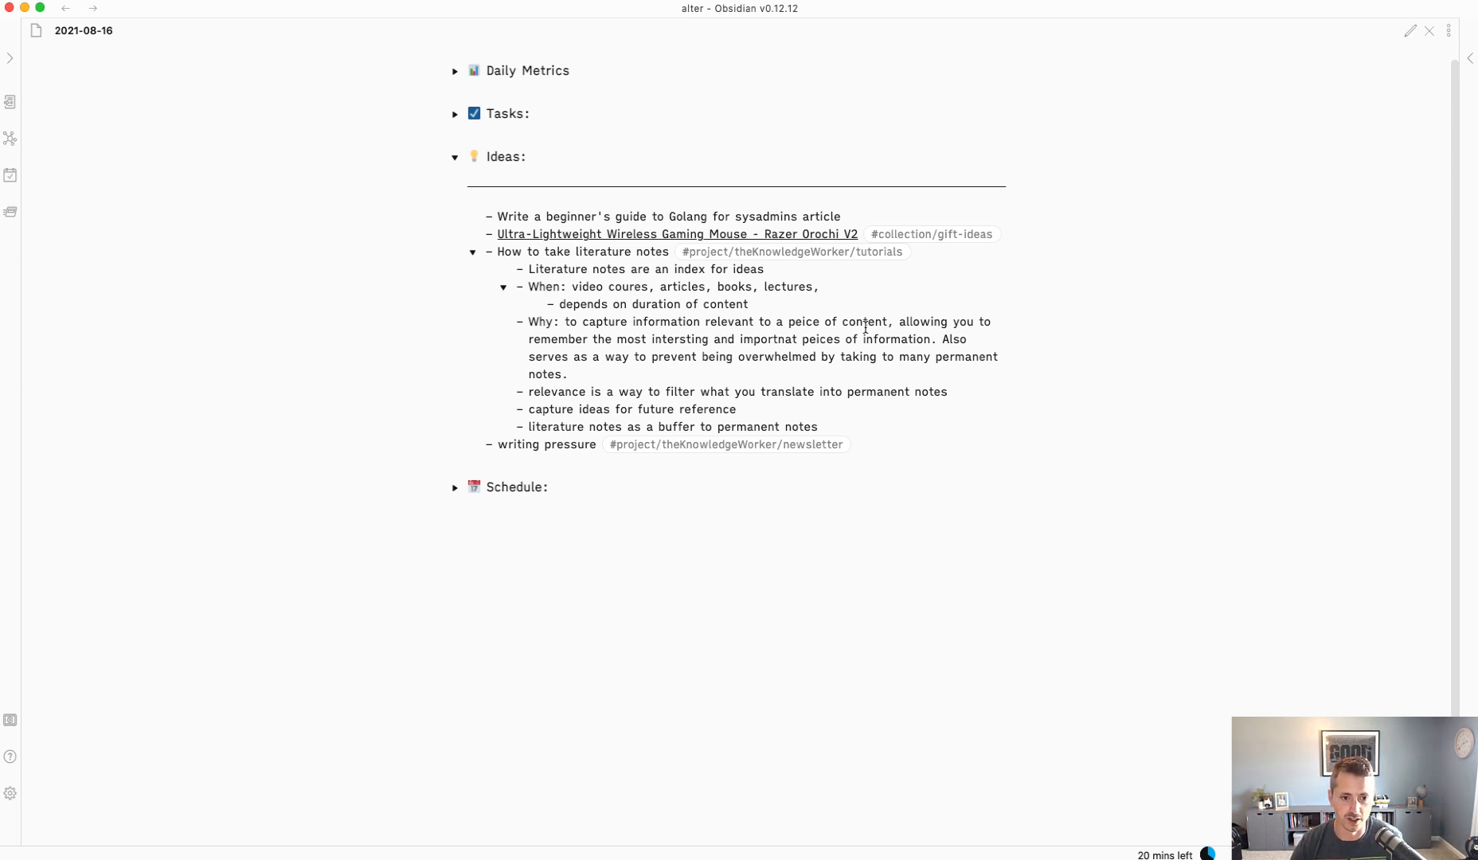
- Search 'ego' in the quick switcher and open the Ego Depletion literature note
type("ego")
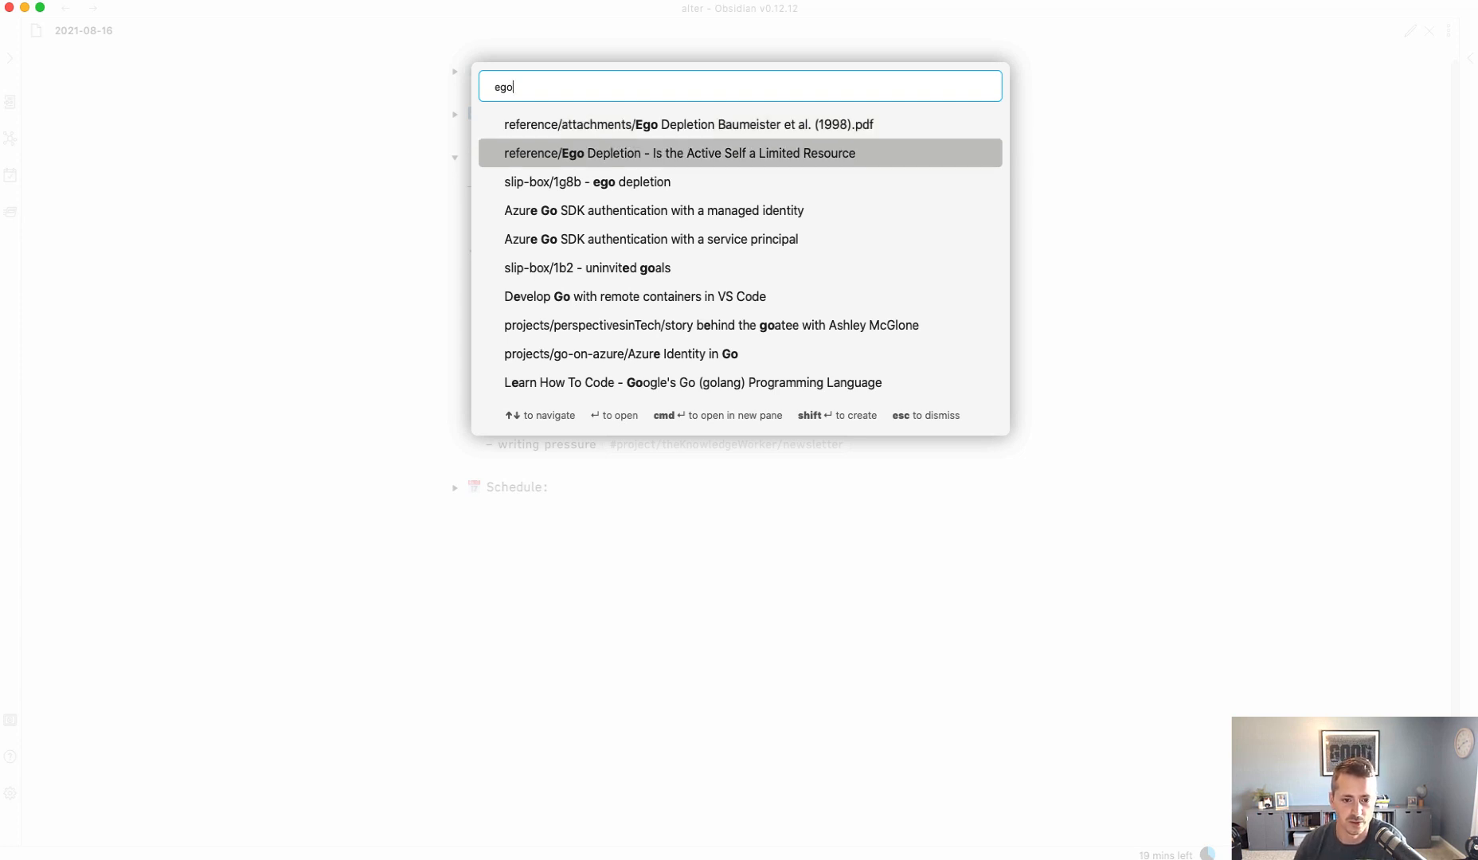
left_click(679, 153)
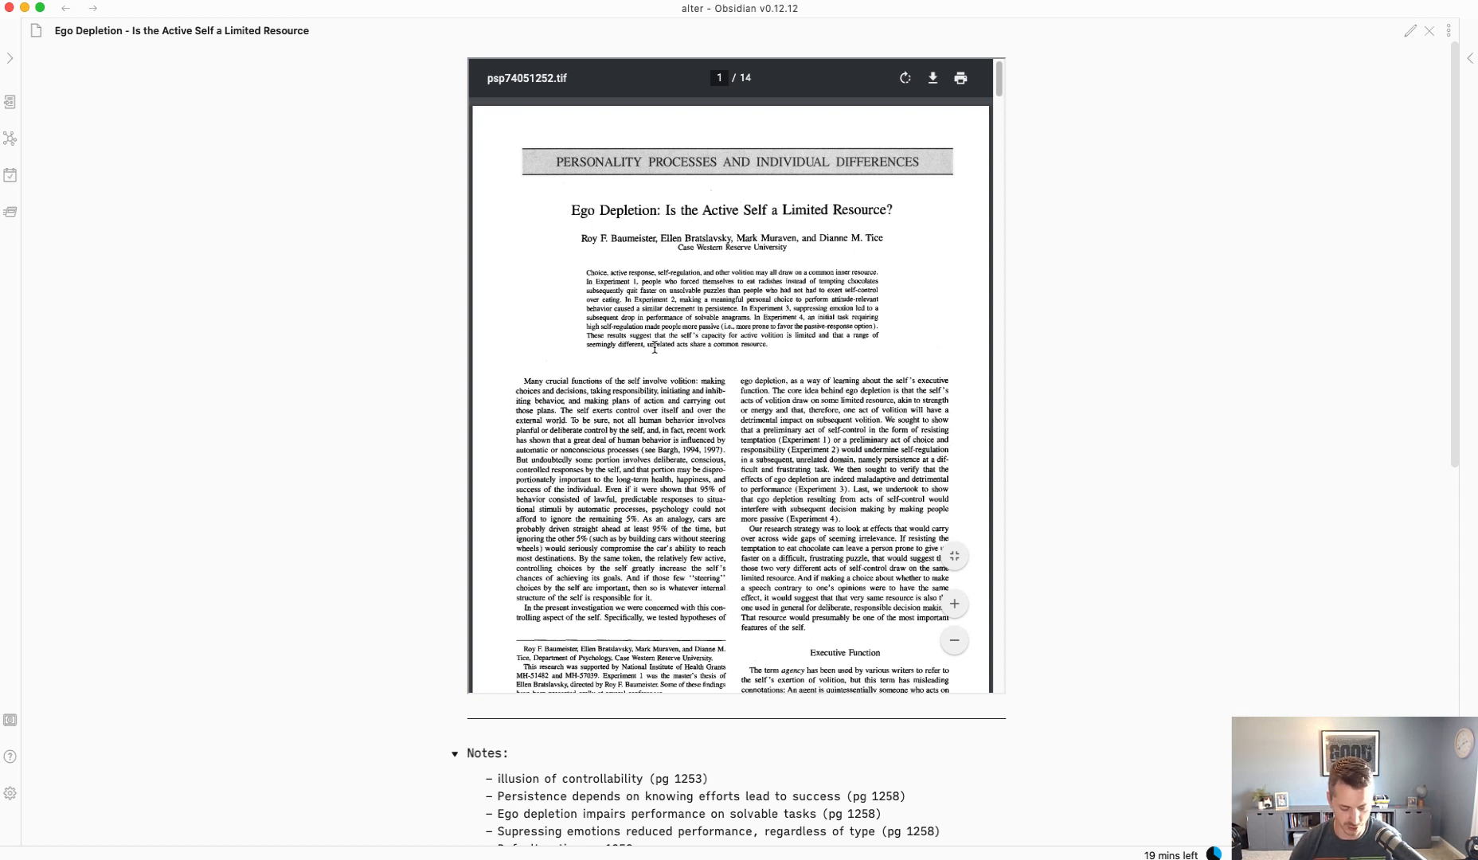
left_click(1411, 30)
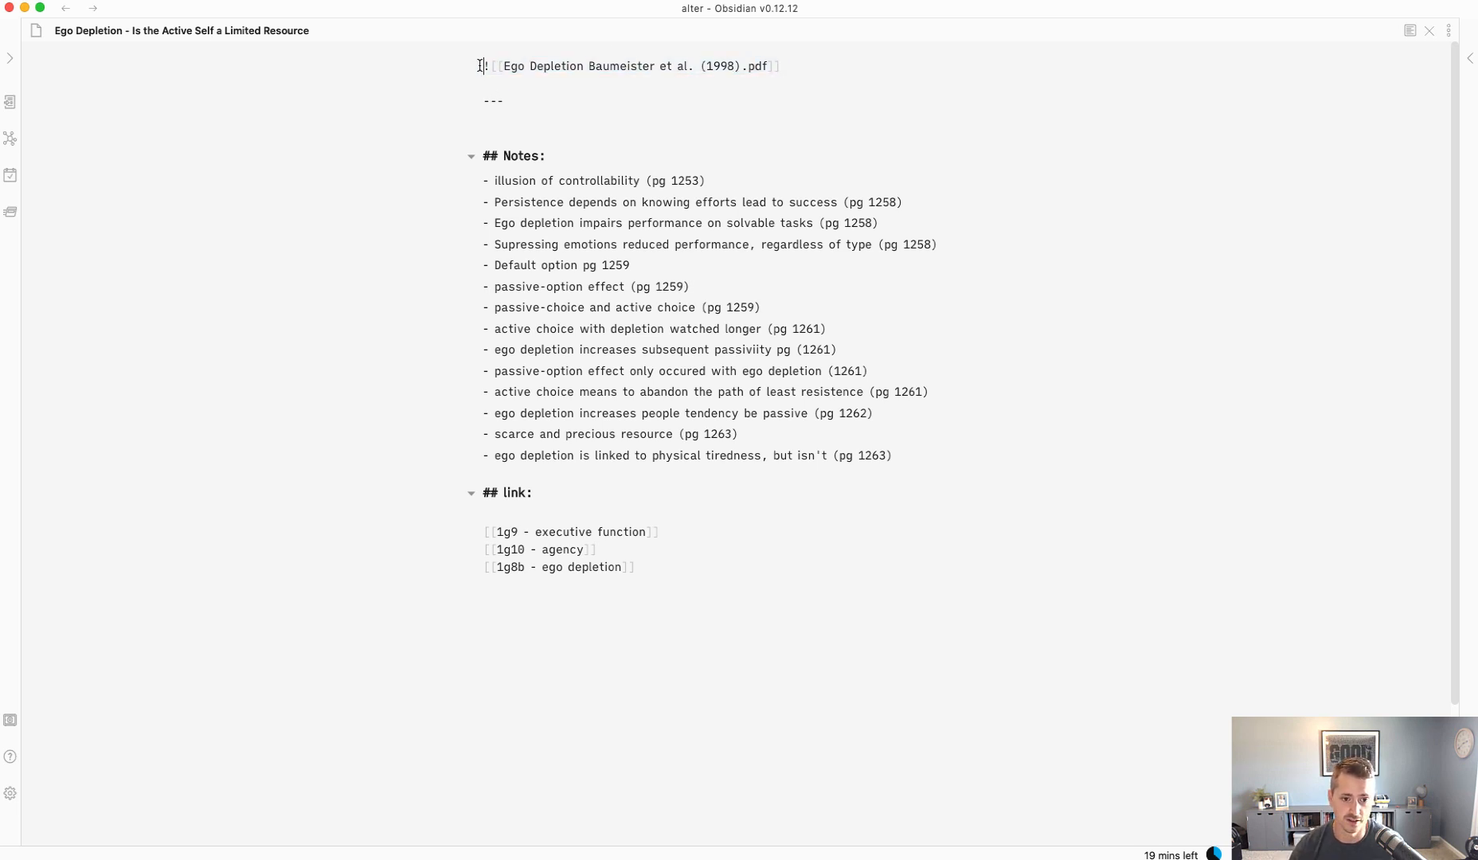
left_click(782, 65)
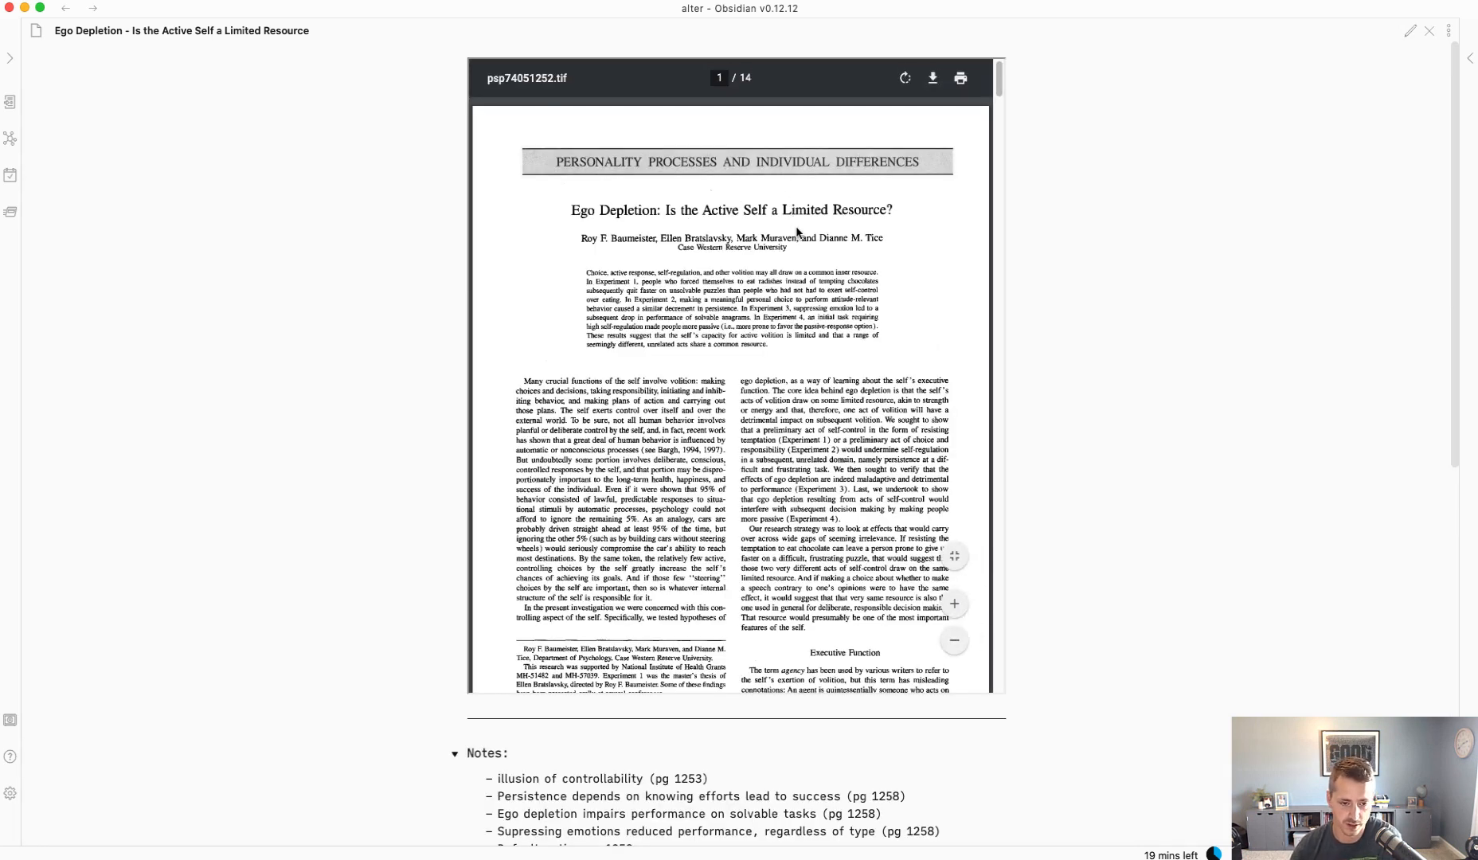
scroll("down", 3)
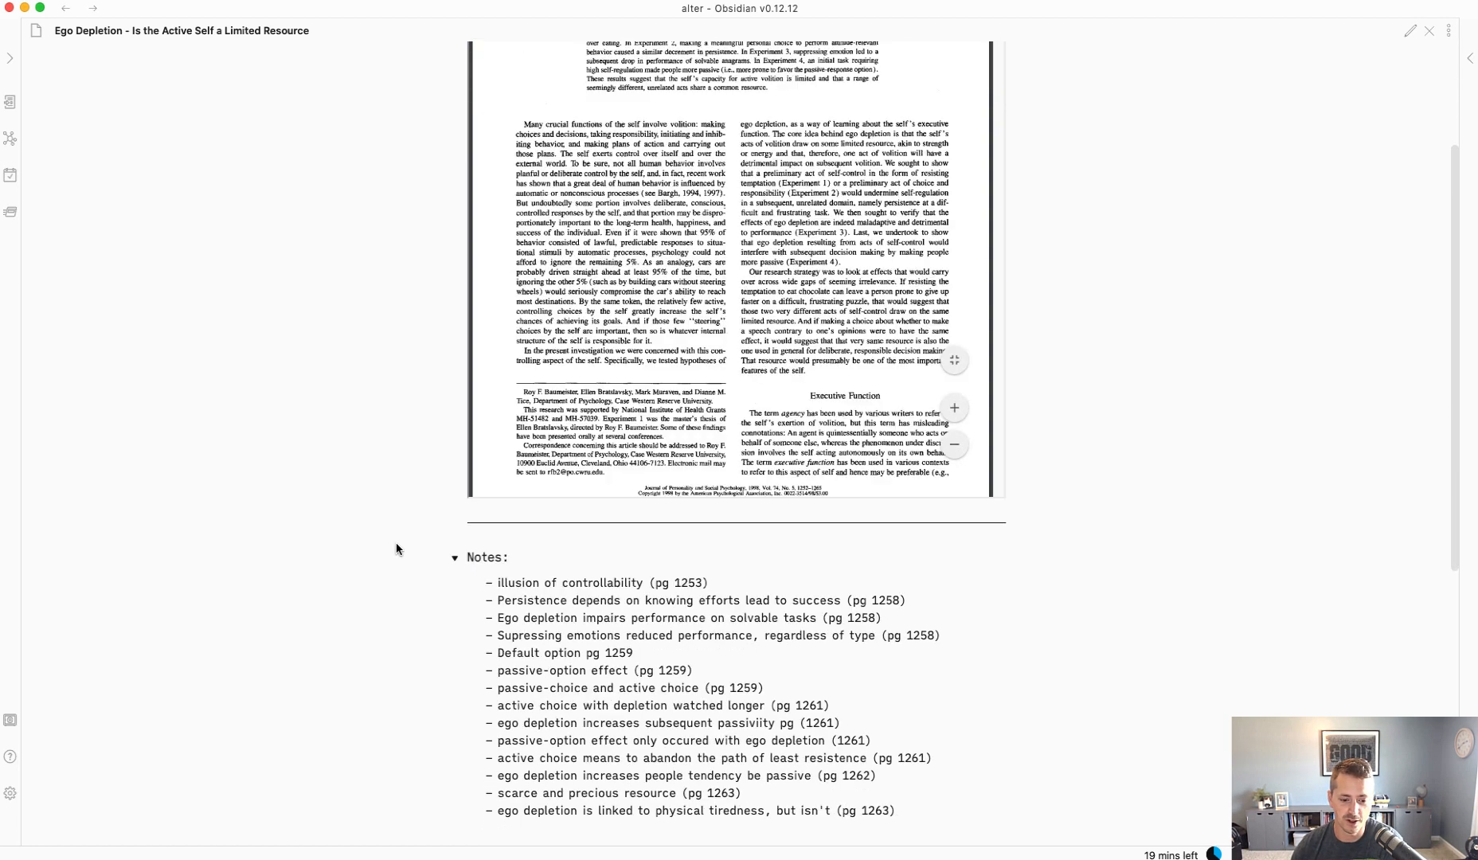
scroll("down", 3)
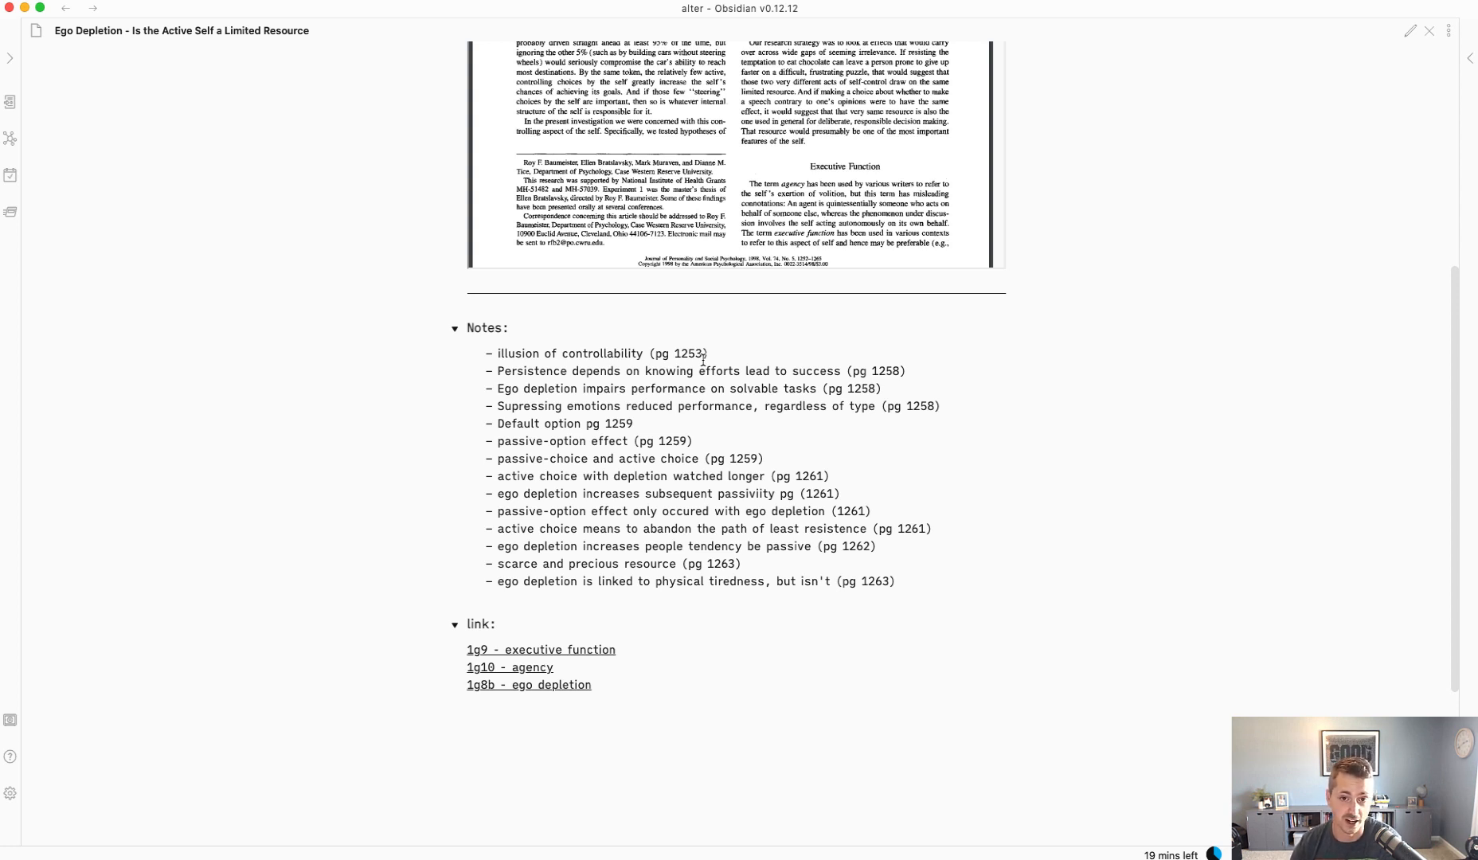
mouse_move(751, 347)
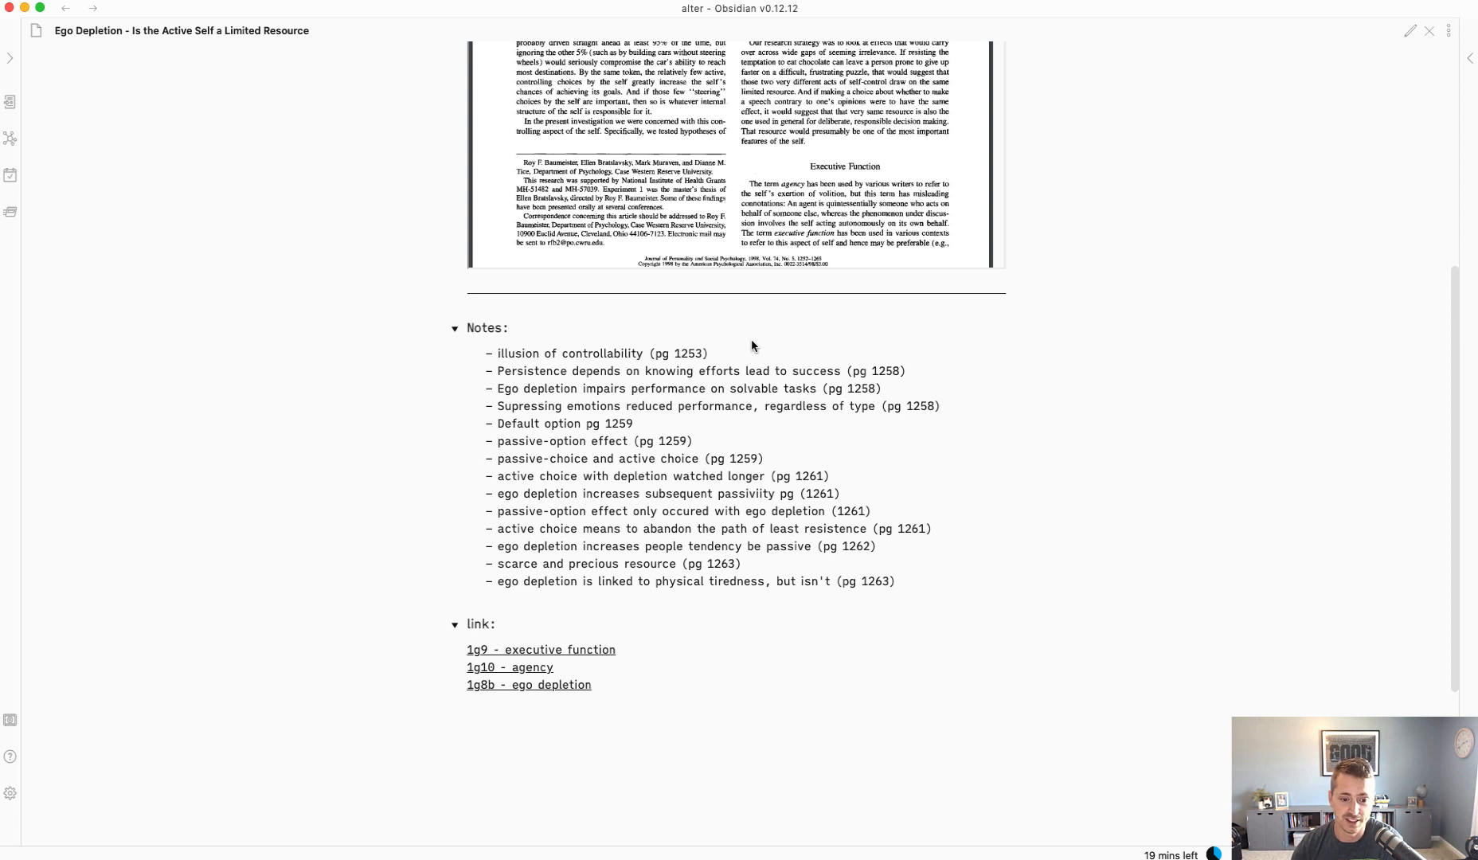
mouse_move(748, 342)
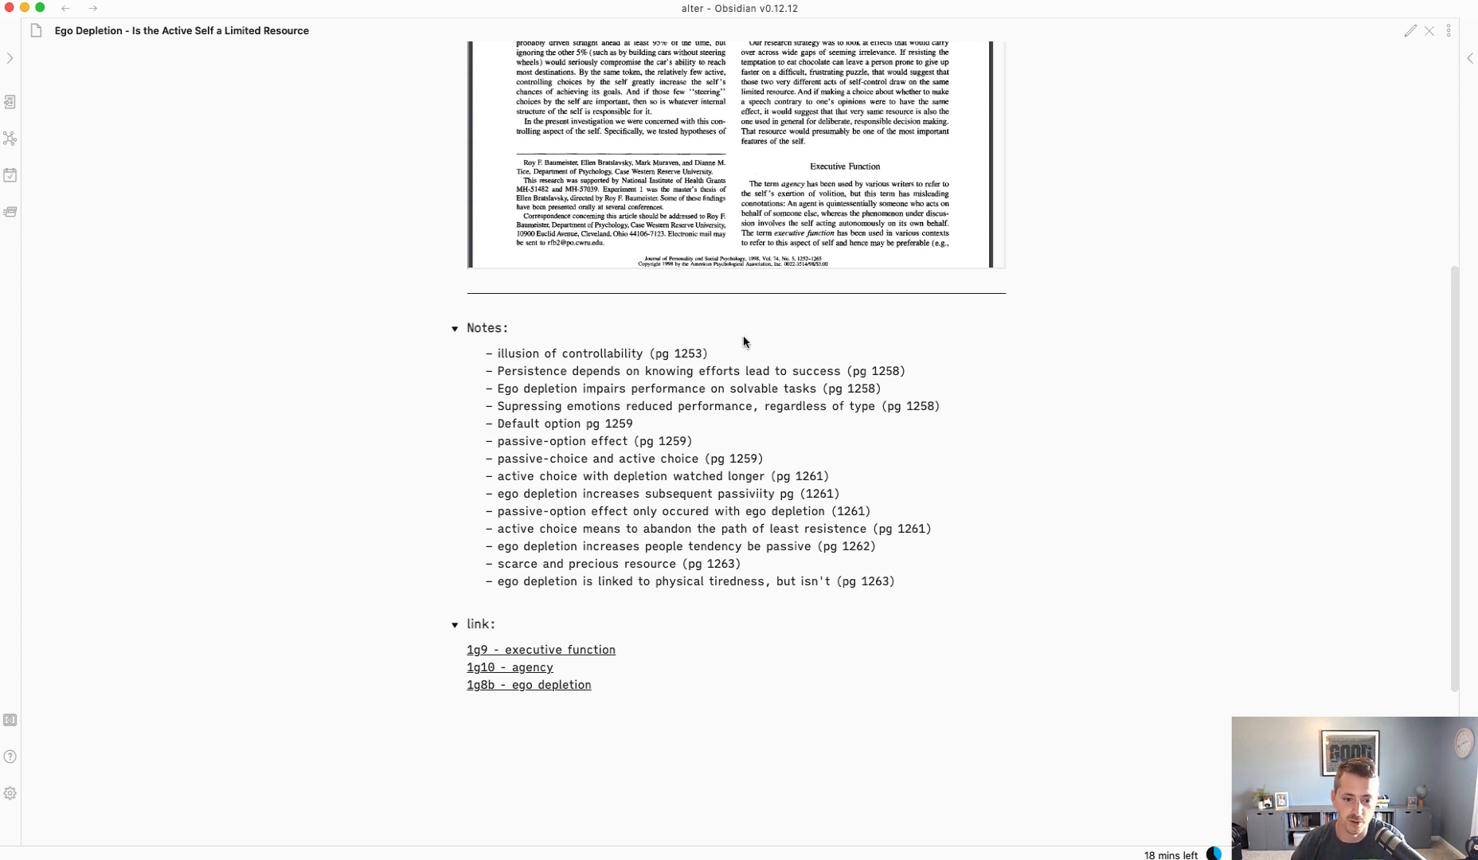
mouse_move(631, 349)
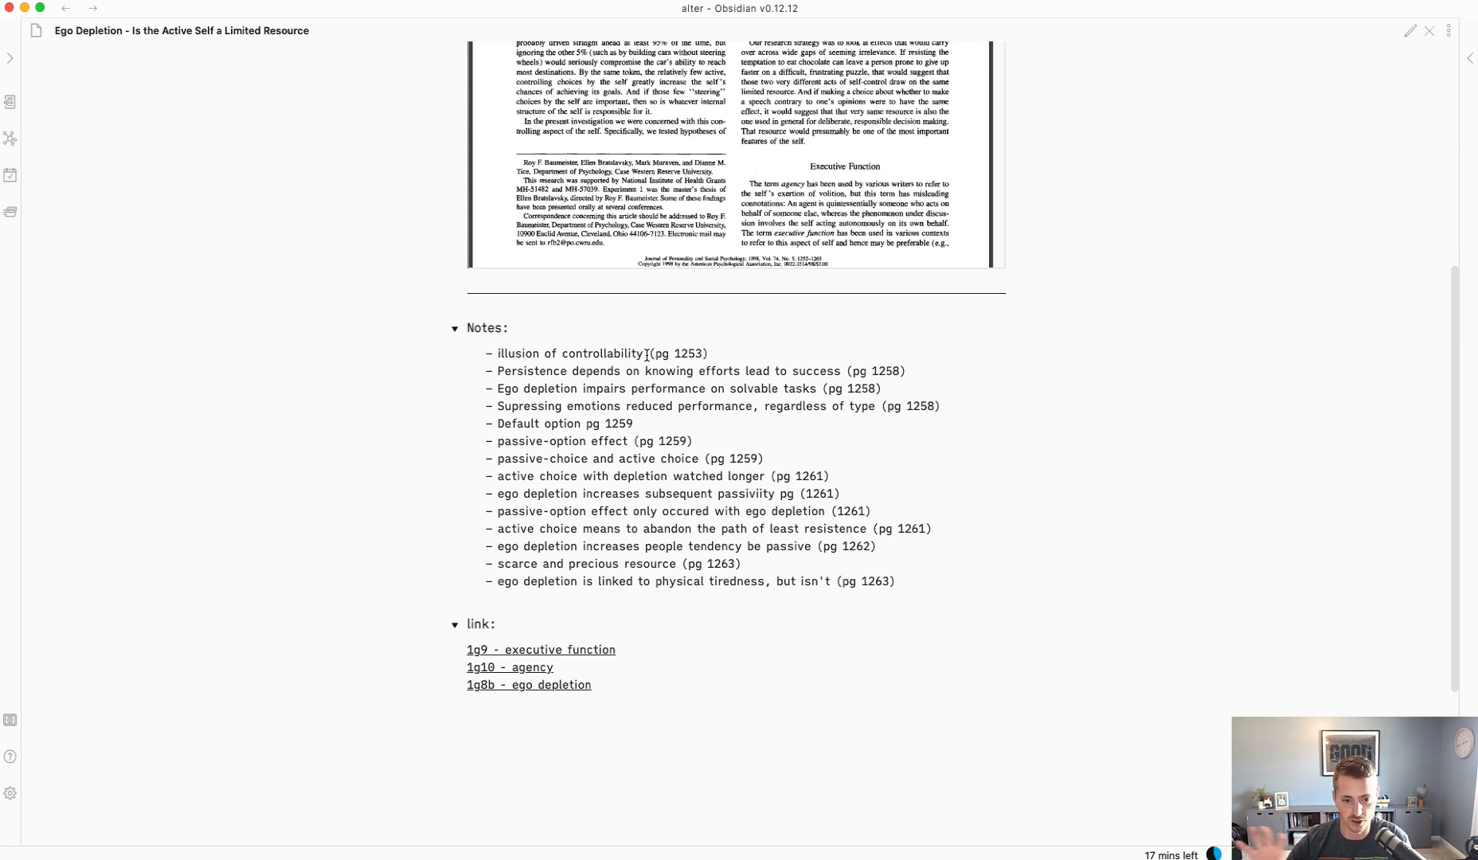
mouse_move(639, 371)
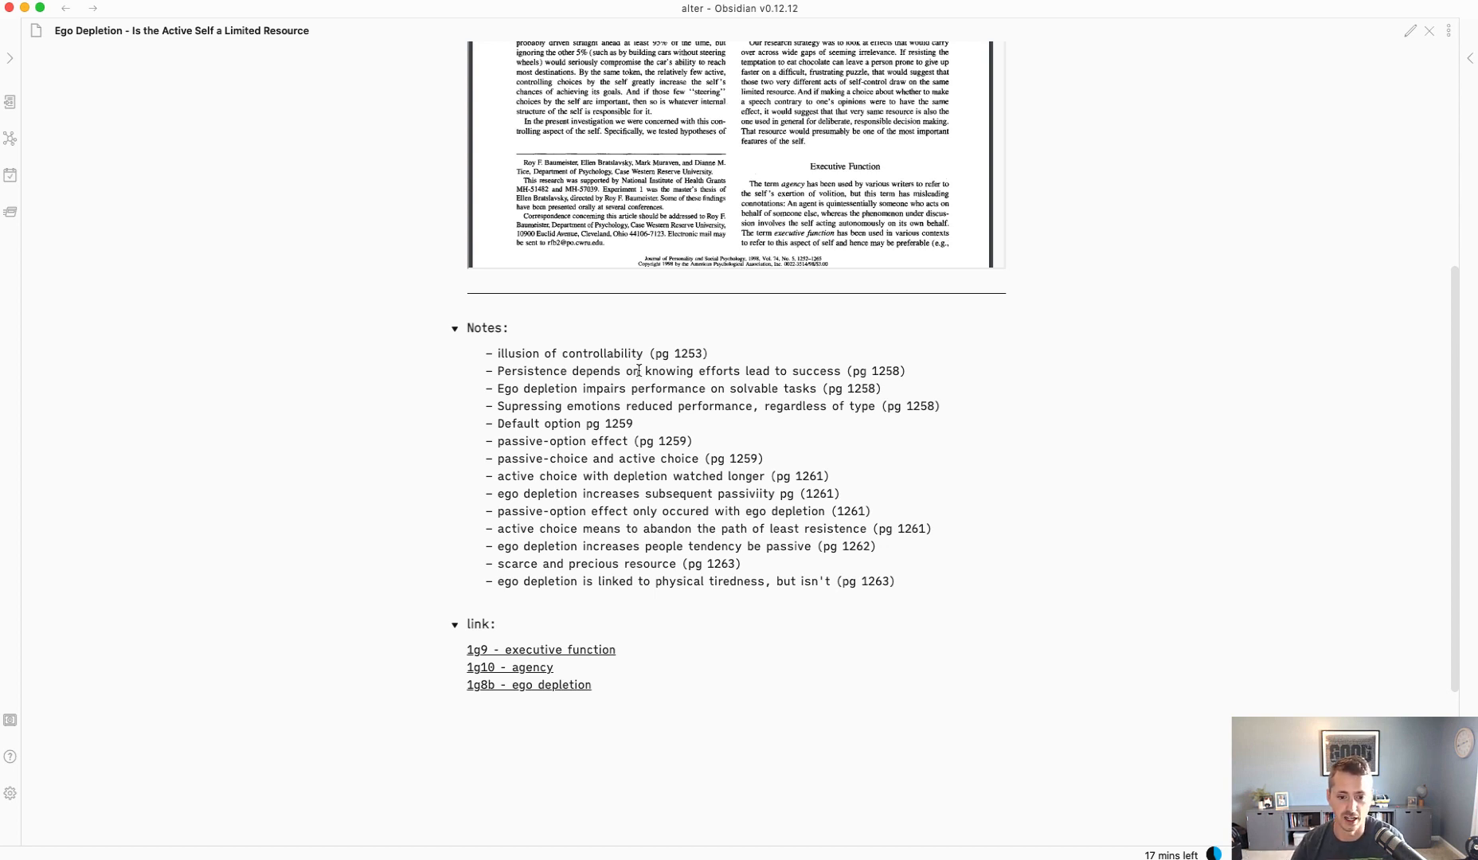
double_click(678, 353)
type("learn")
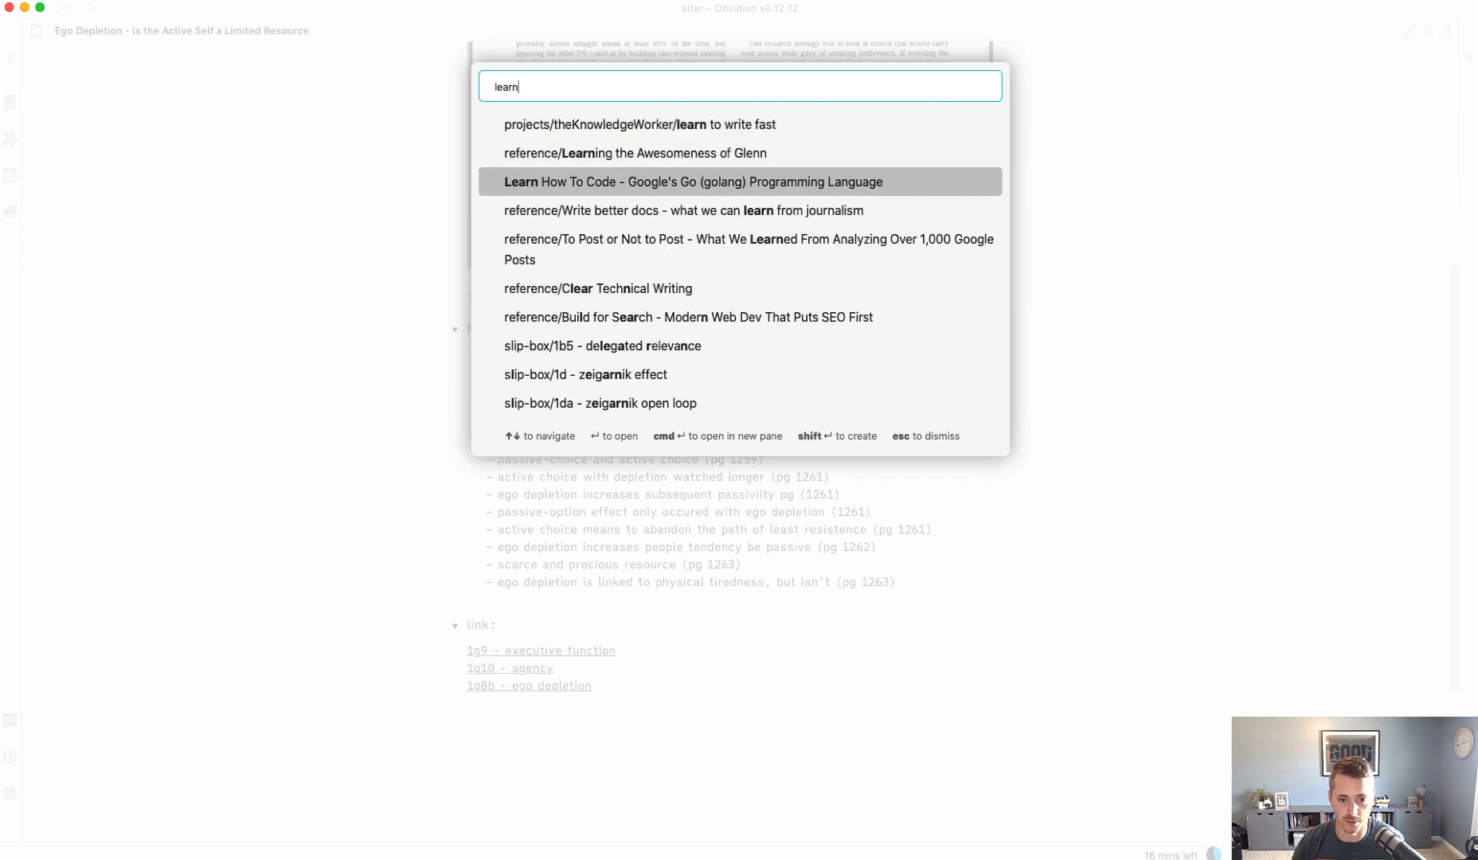
left_click(692, 182)
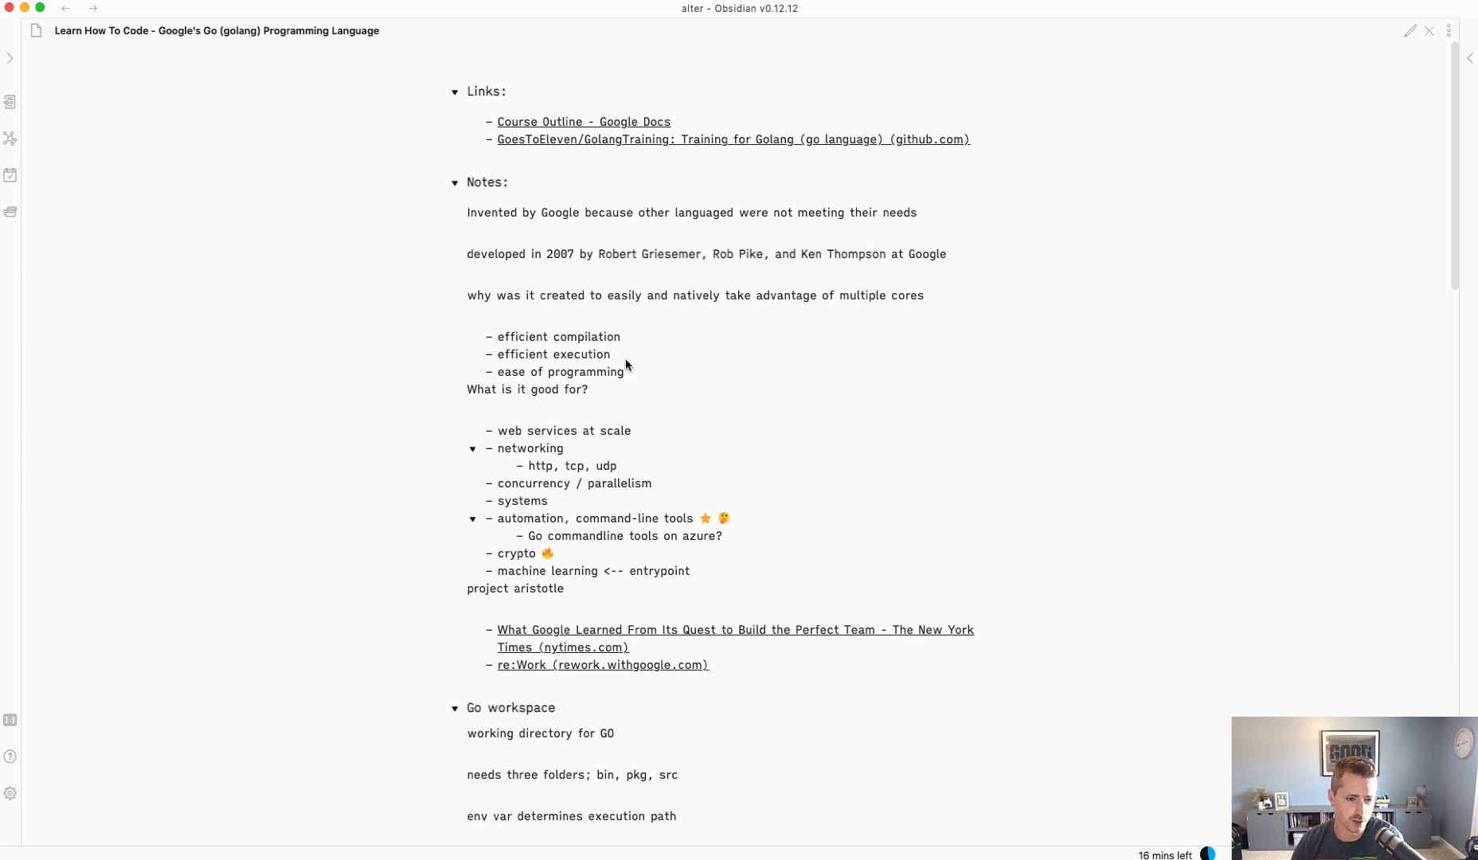
mouse_move(626, 231)
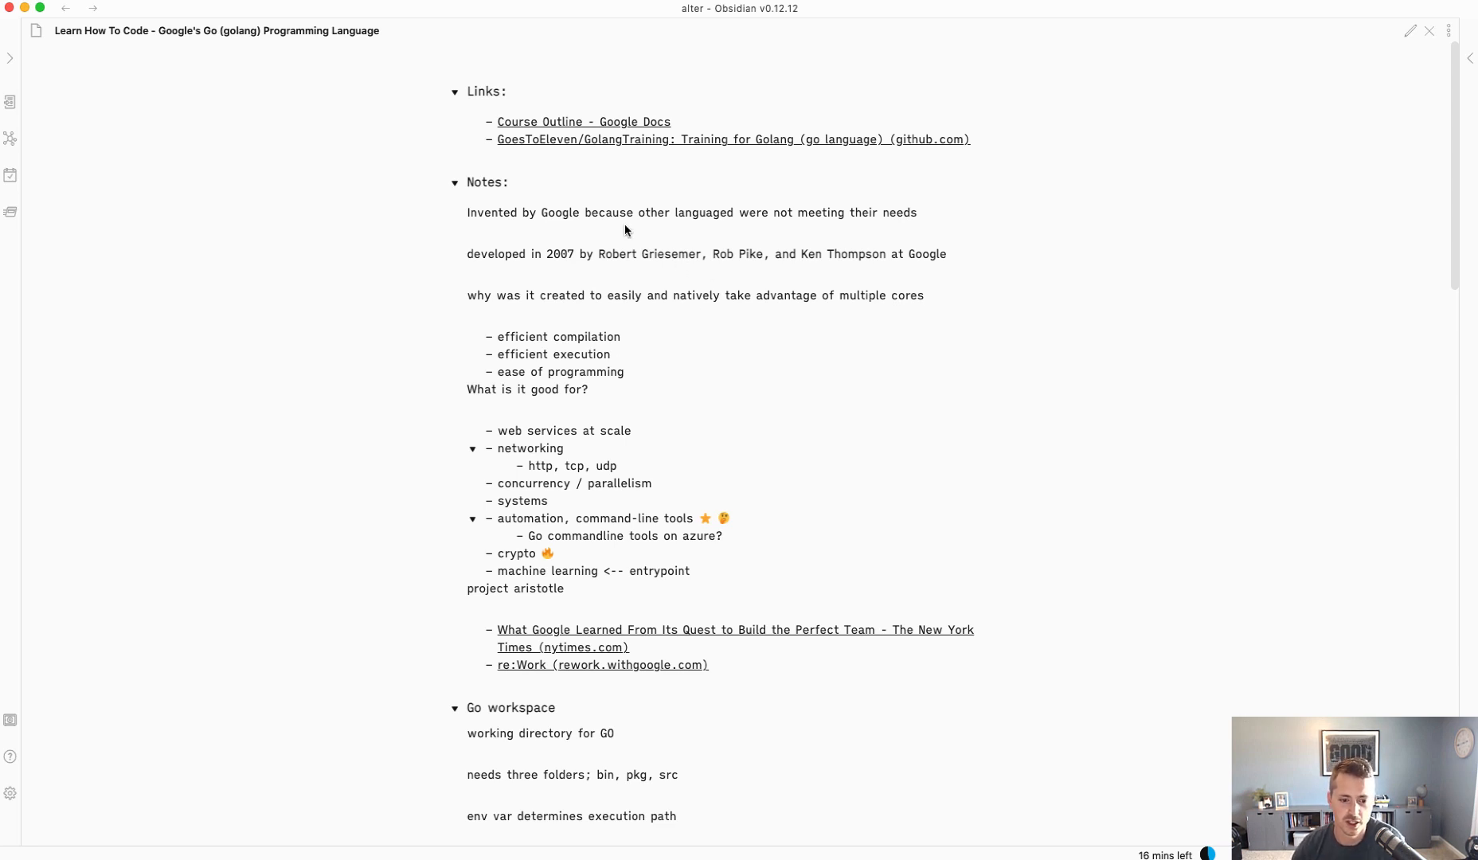
mouse_move(572, 242)
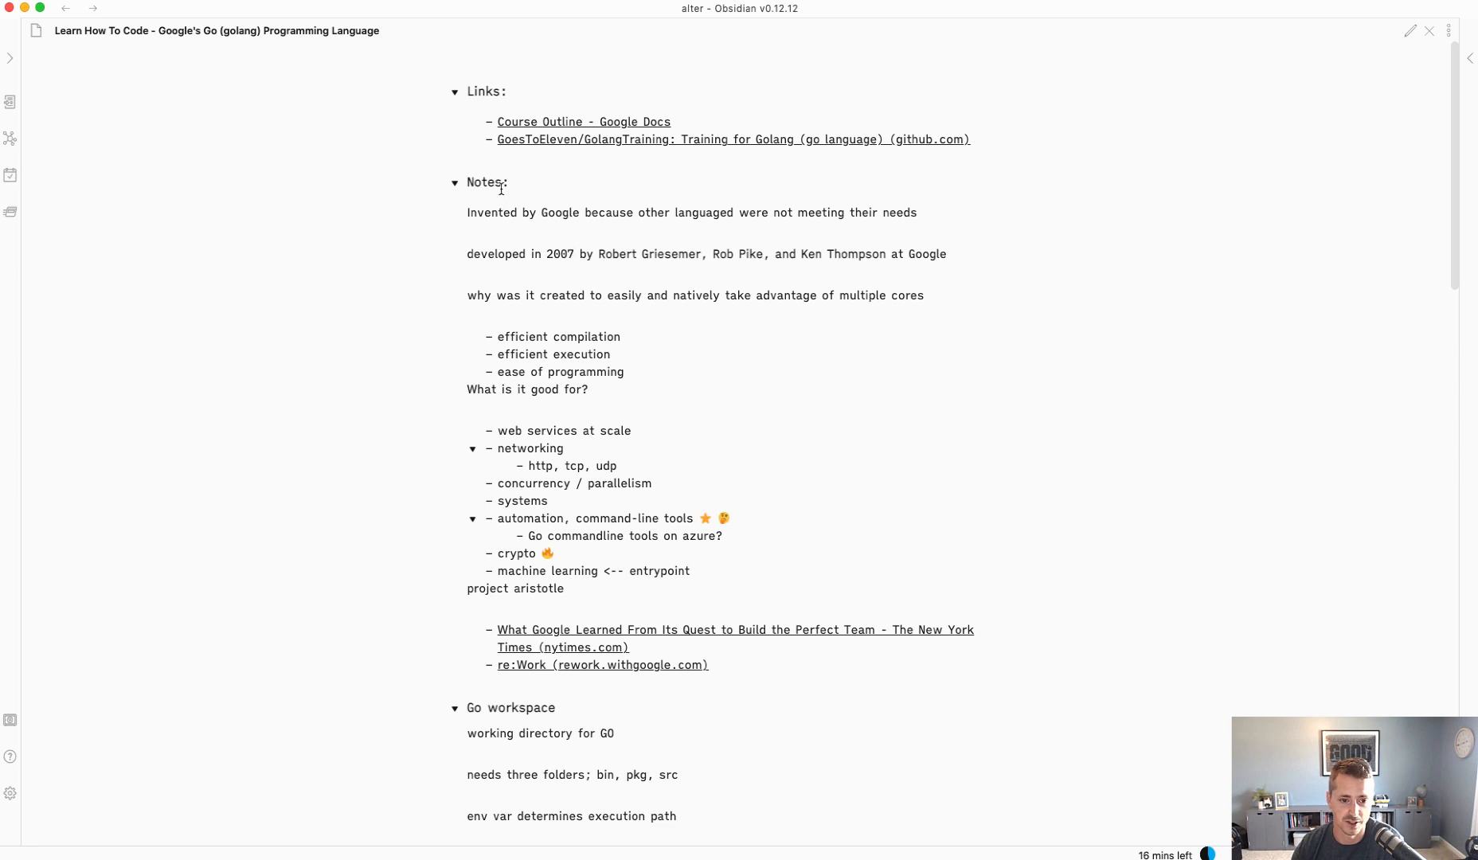
mouse_move(476, 92)
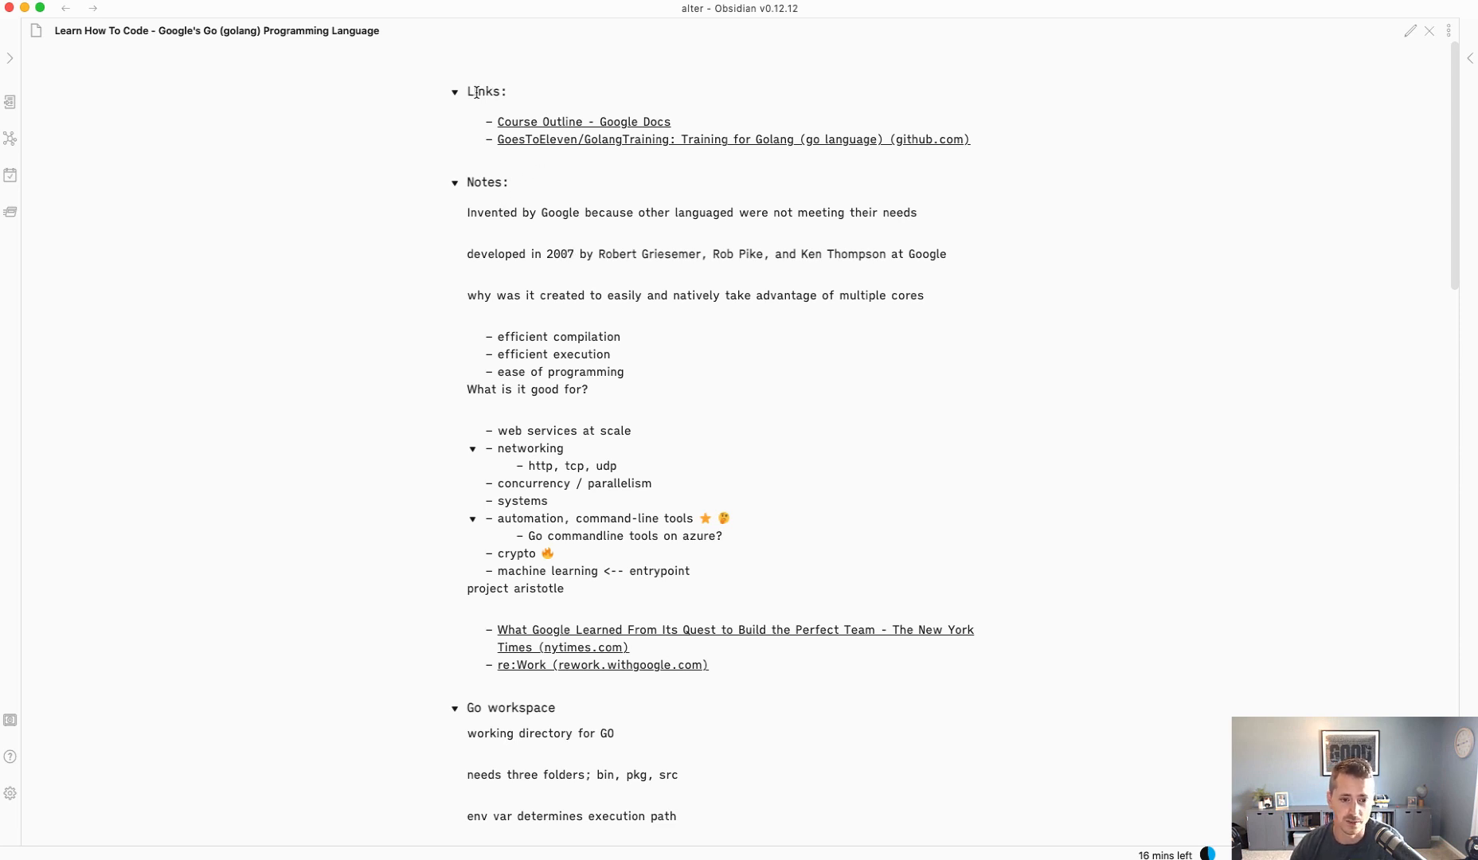
mouse_move(528, 146)
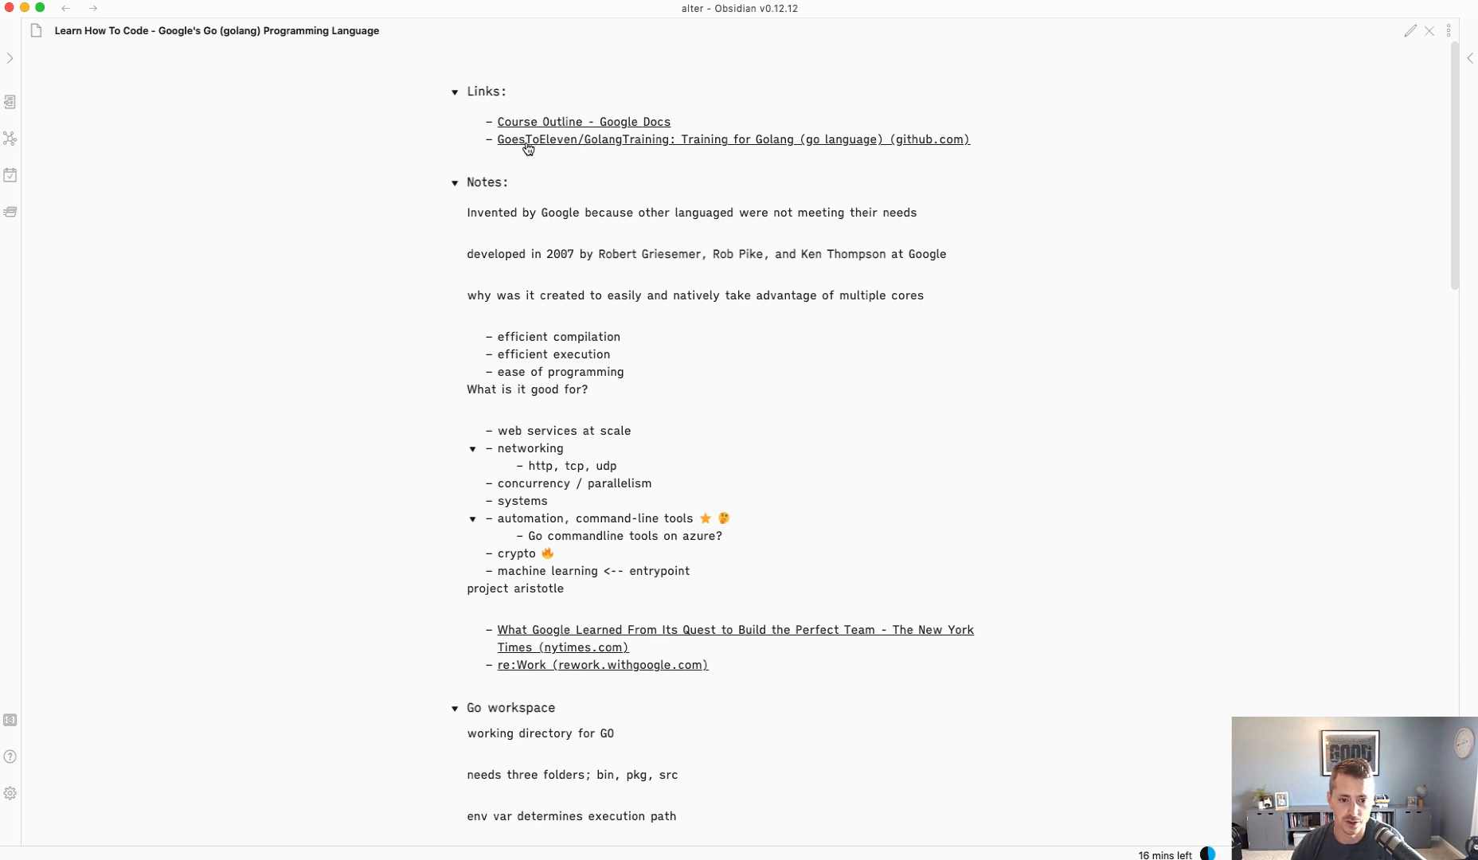
mouse_move(664, 151)
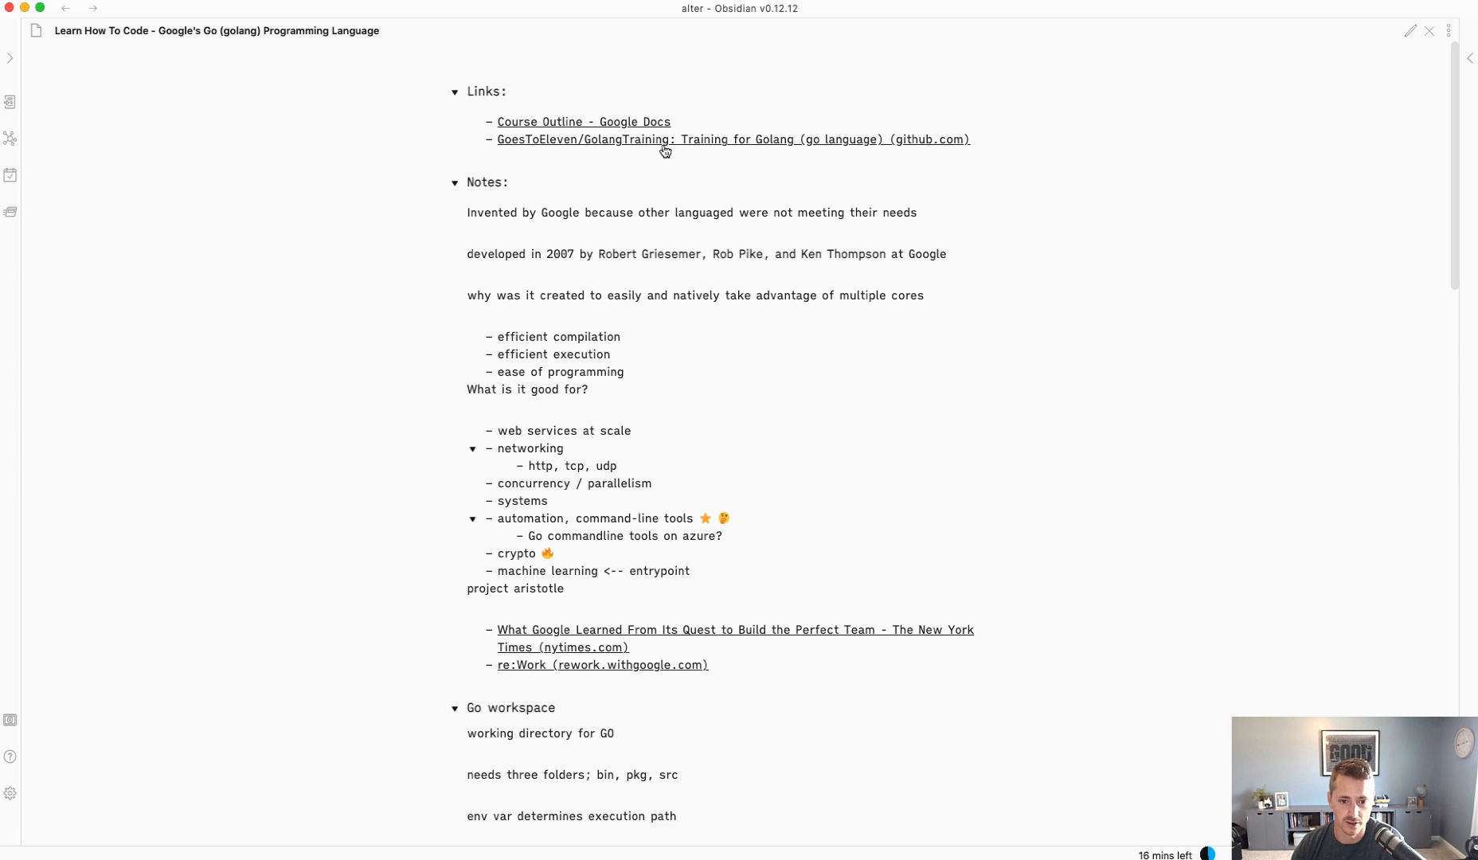
mouse_move(517, 185)
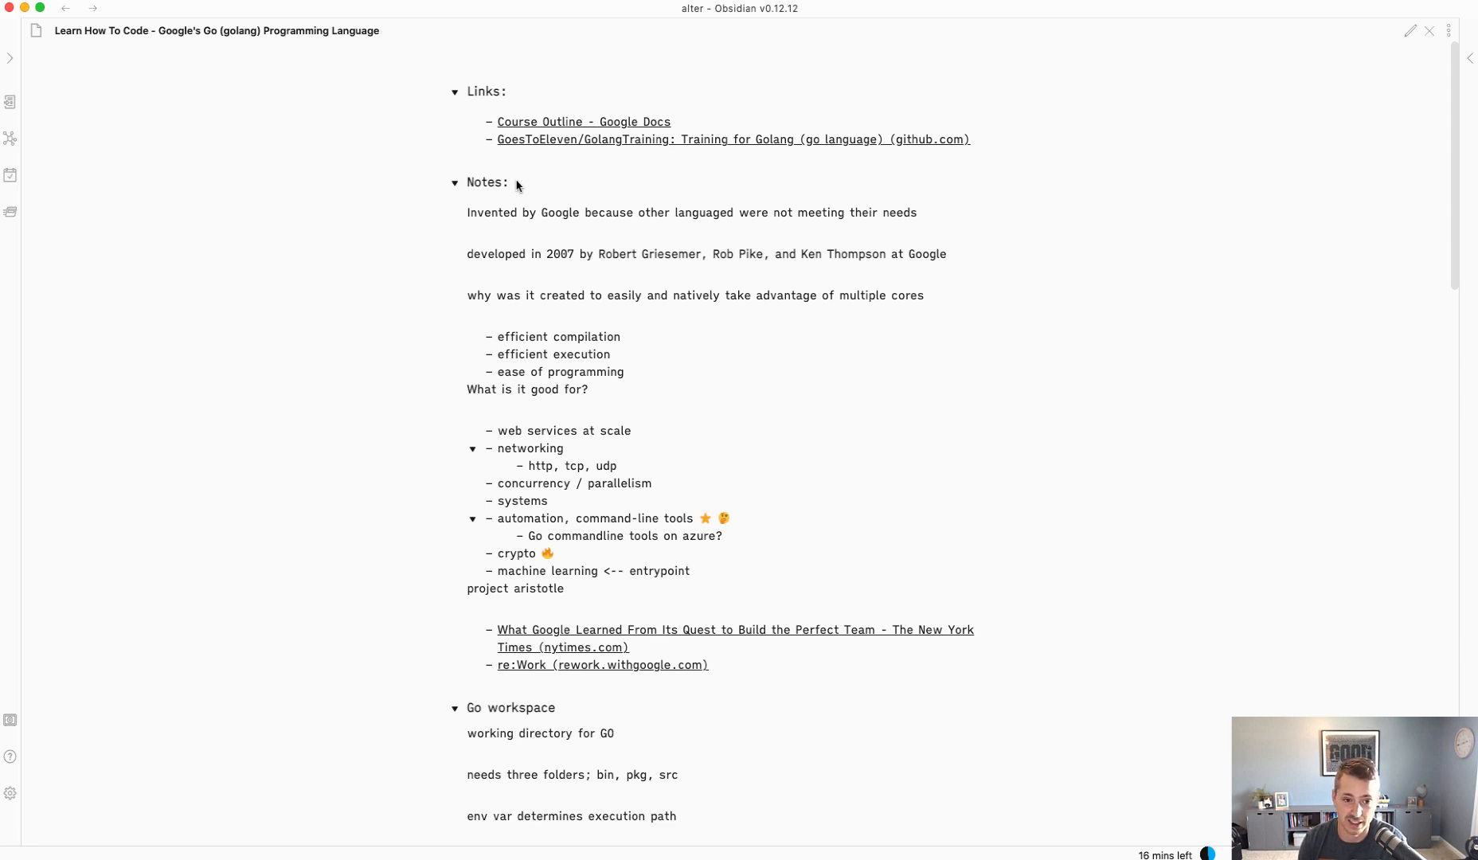
mouse_move(491, 211)
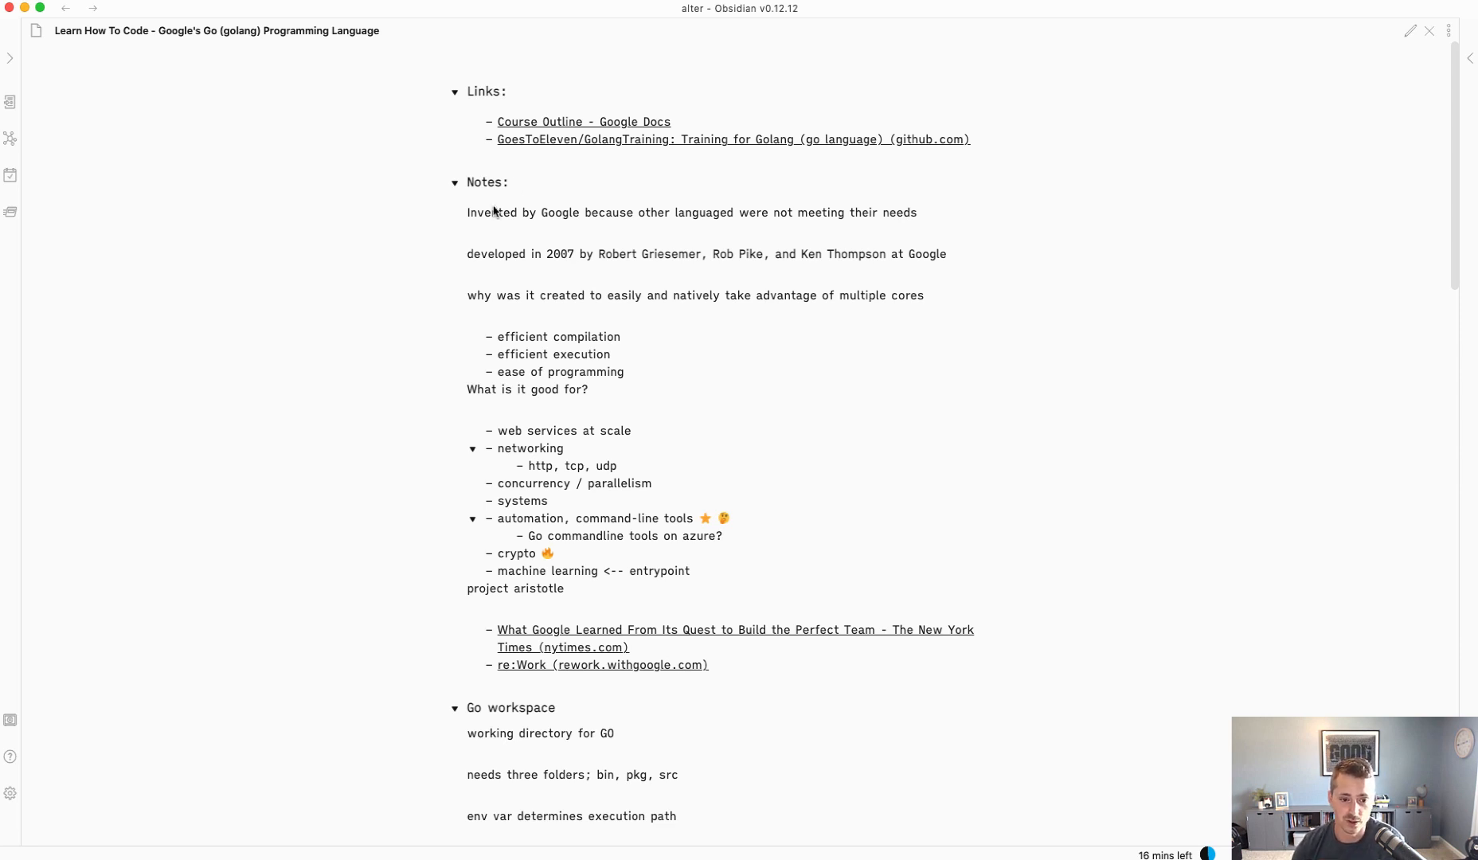
mouse_move(561, 195)
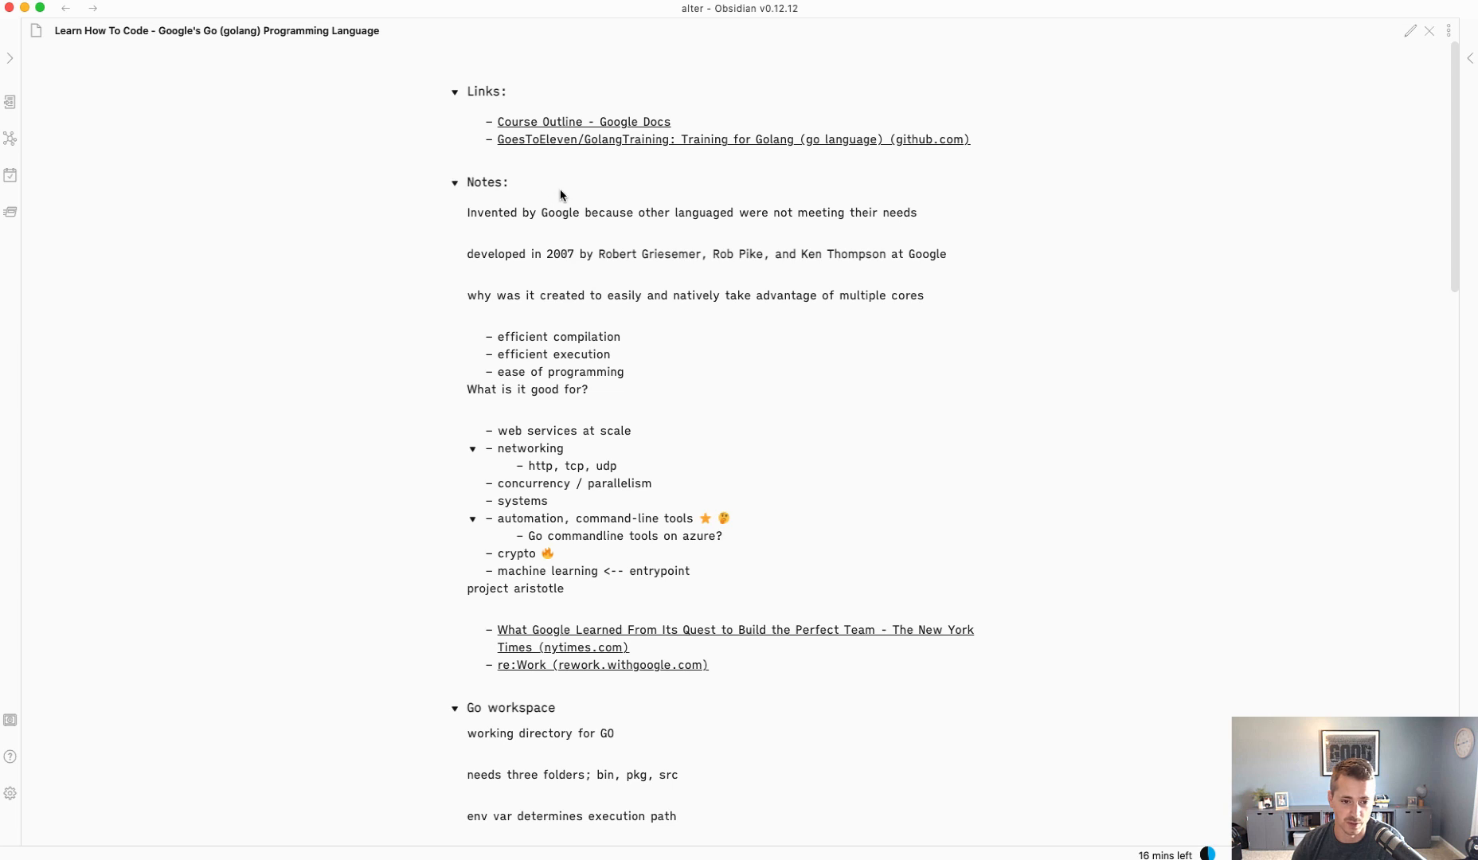
scroll("up", 3)
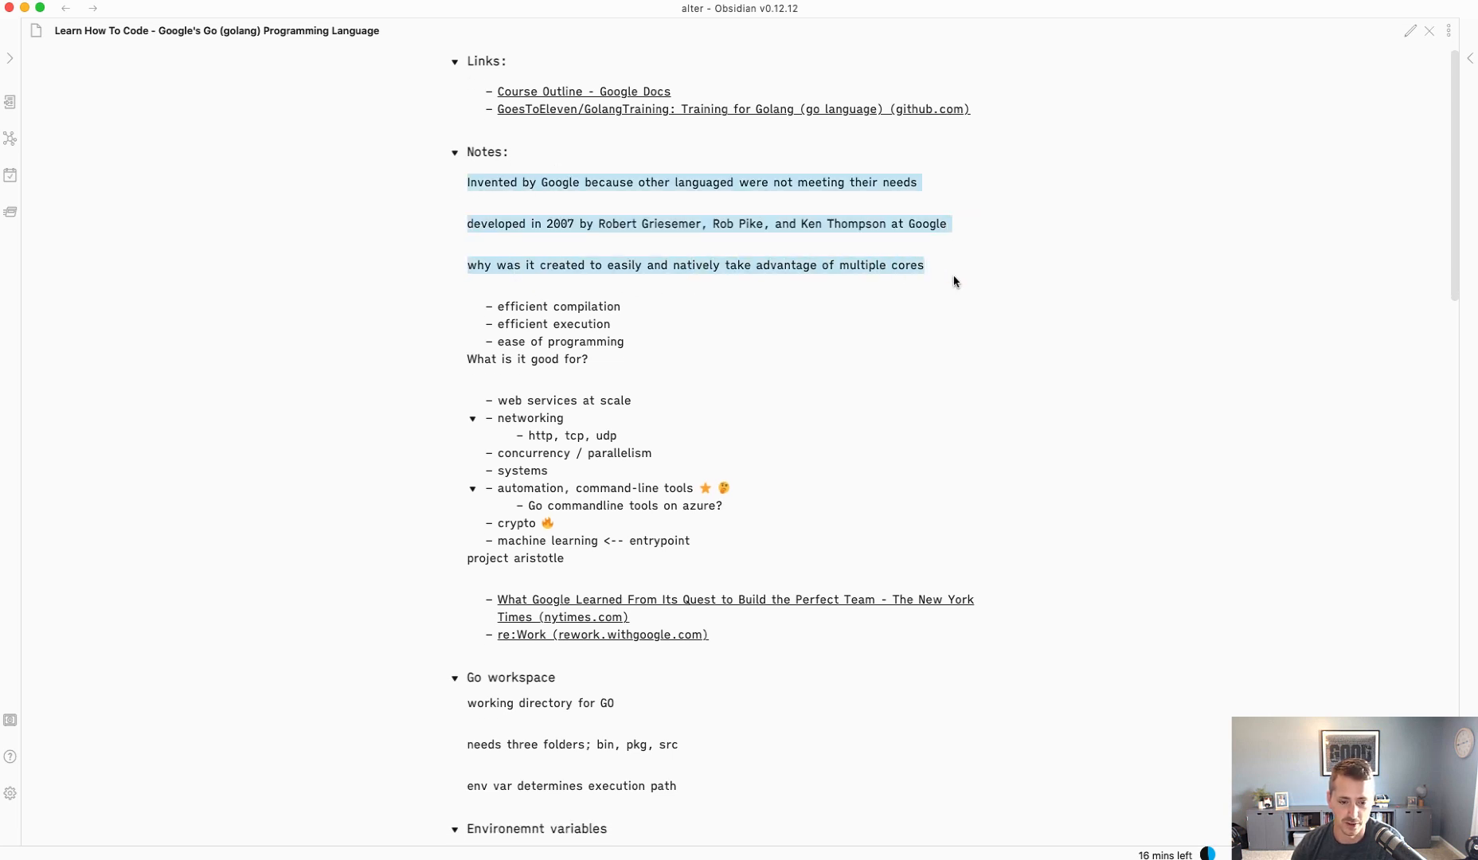
left_click(617, 224)
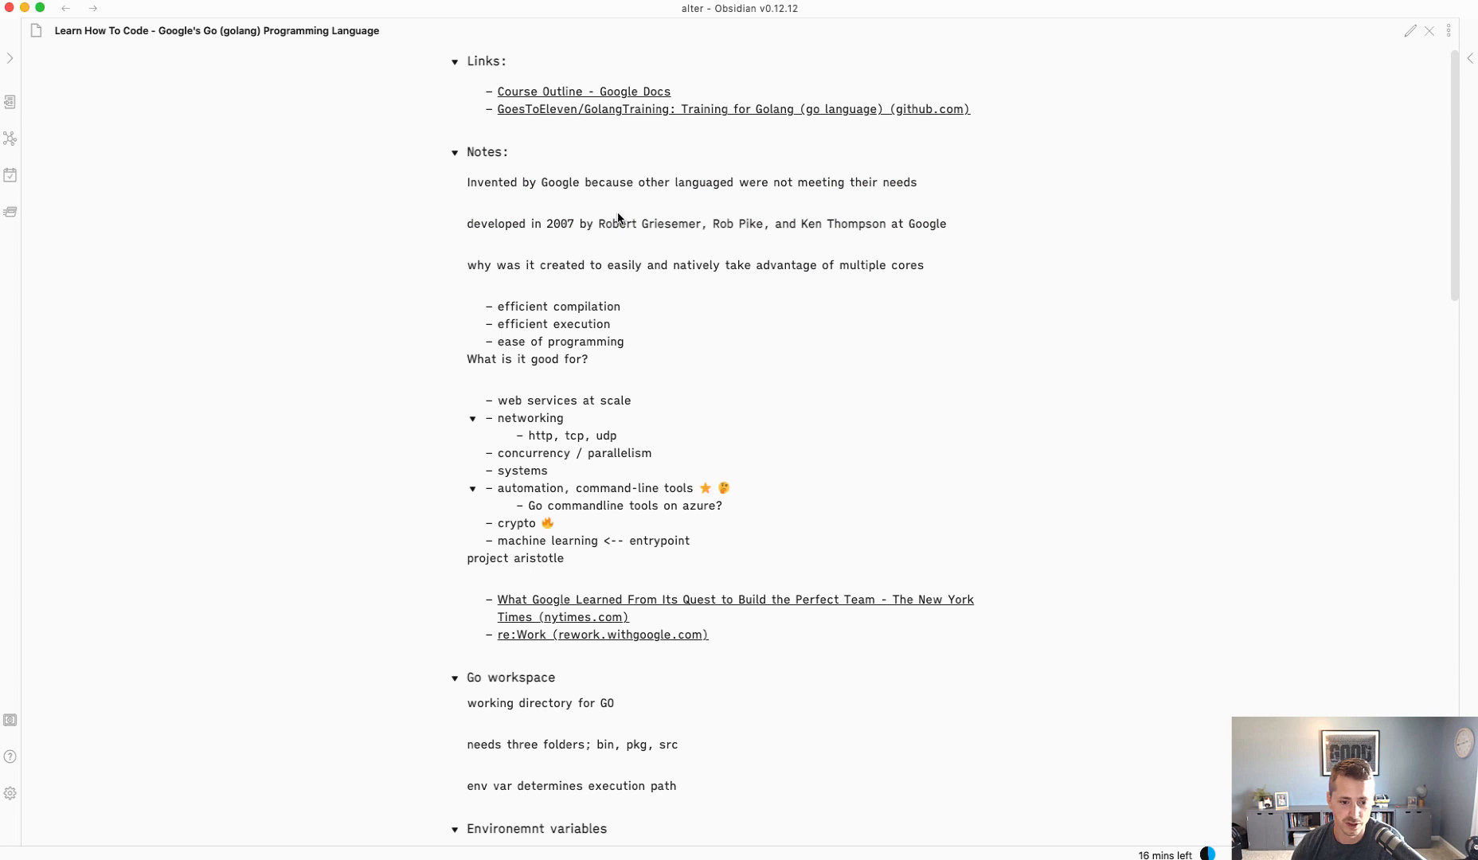
mouse_move(499, 177)
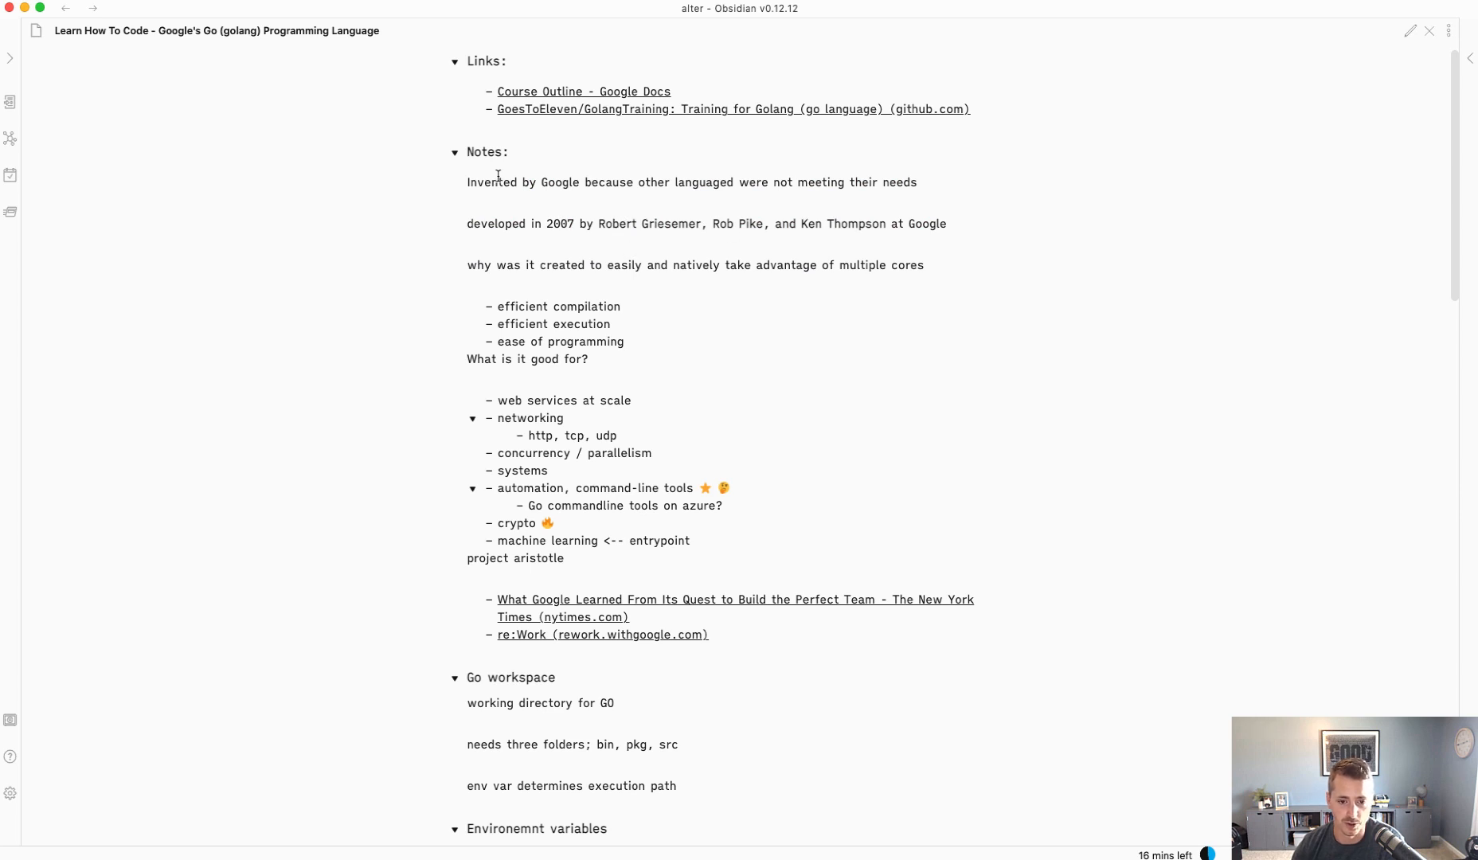
mouse_move(519, 200)
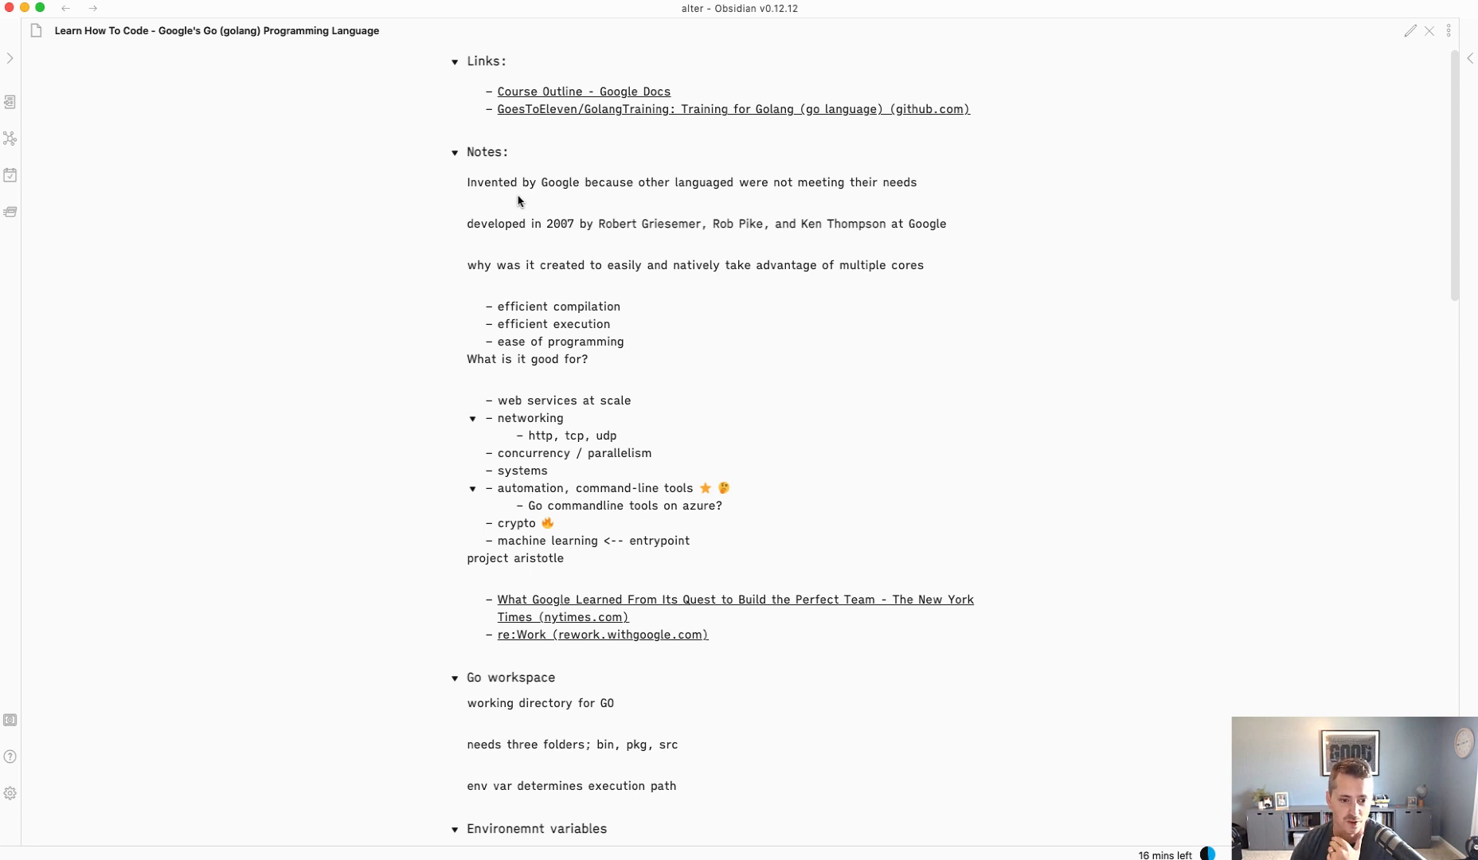
scroll("down", 3)
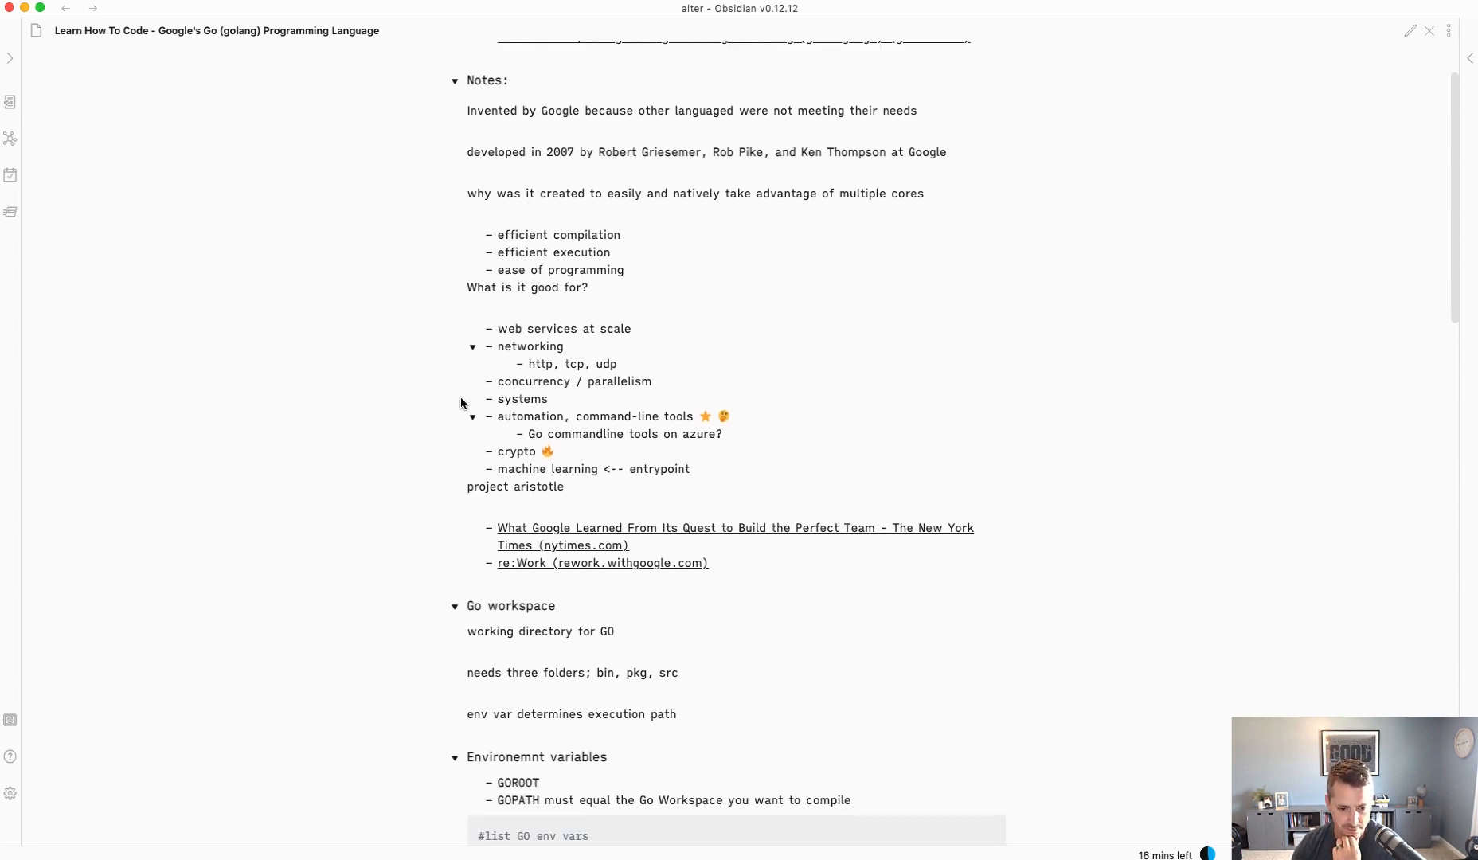
scroll("down", 3)
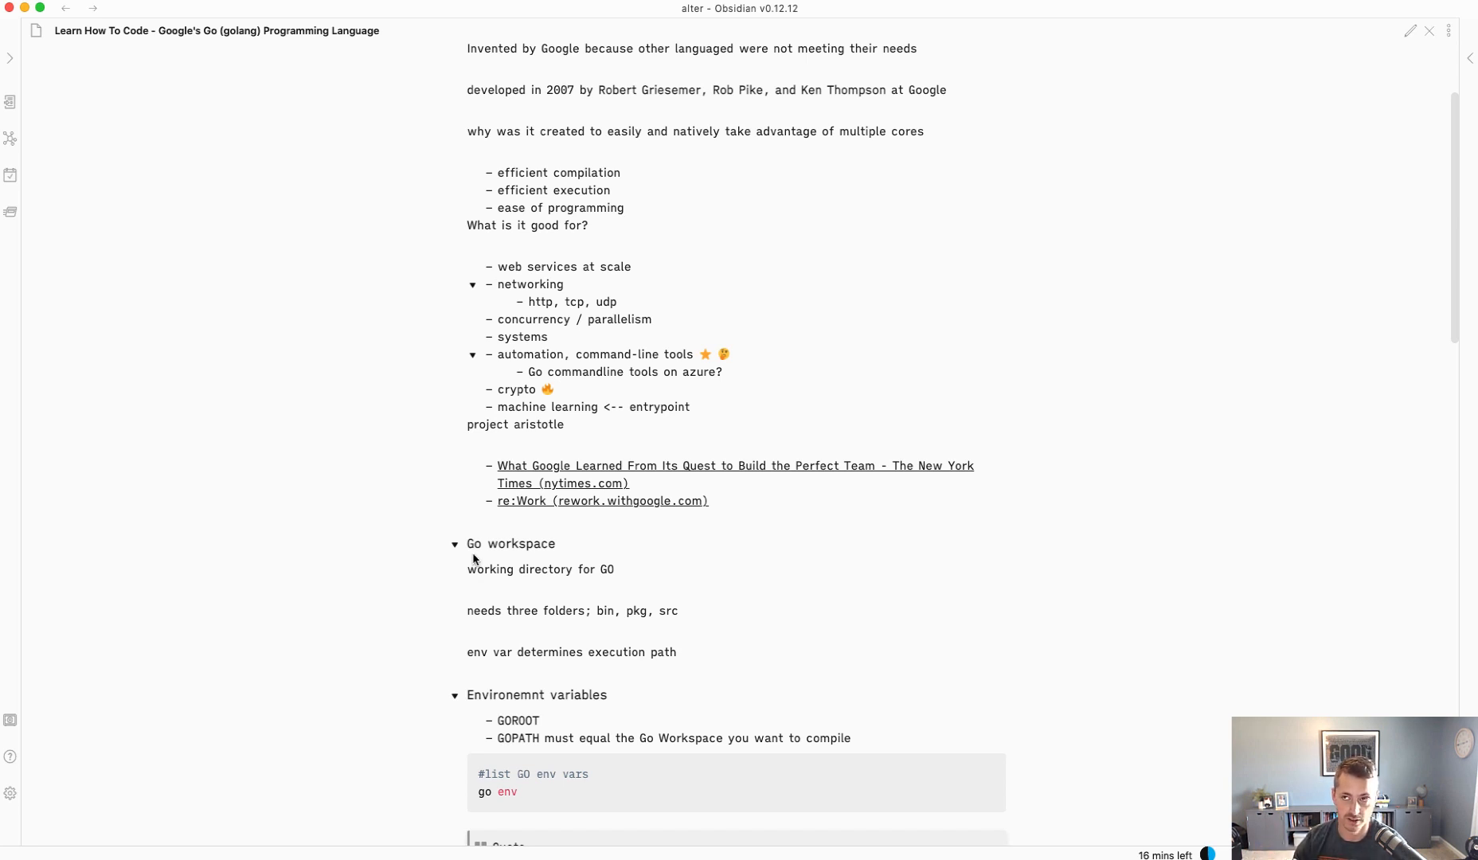
scroll("down", 3)
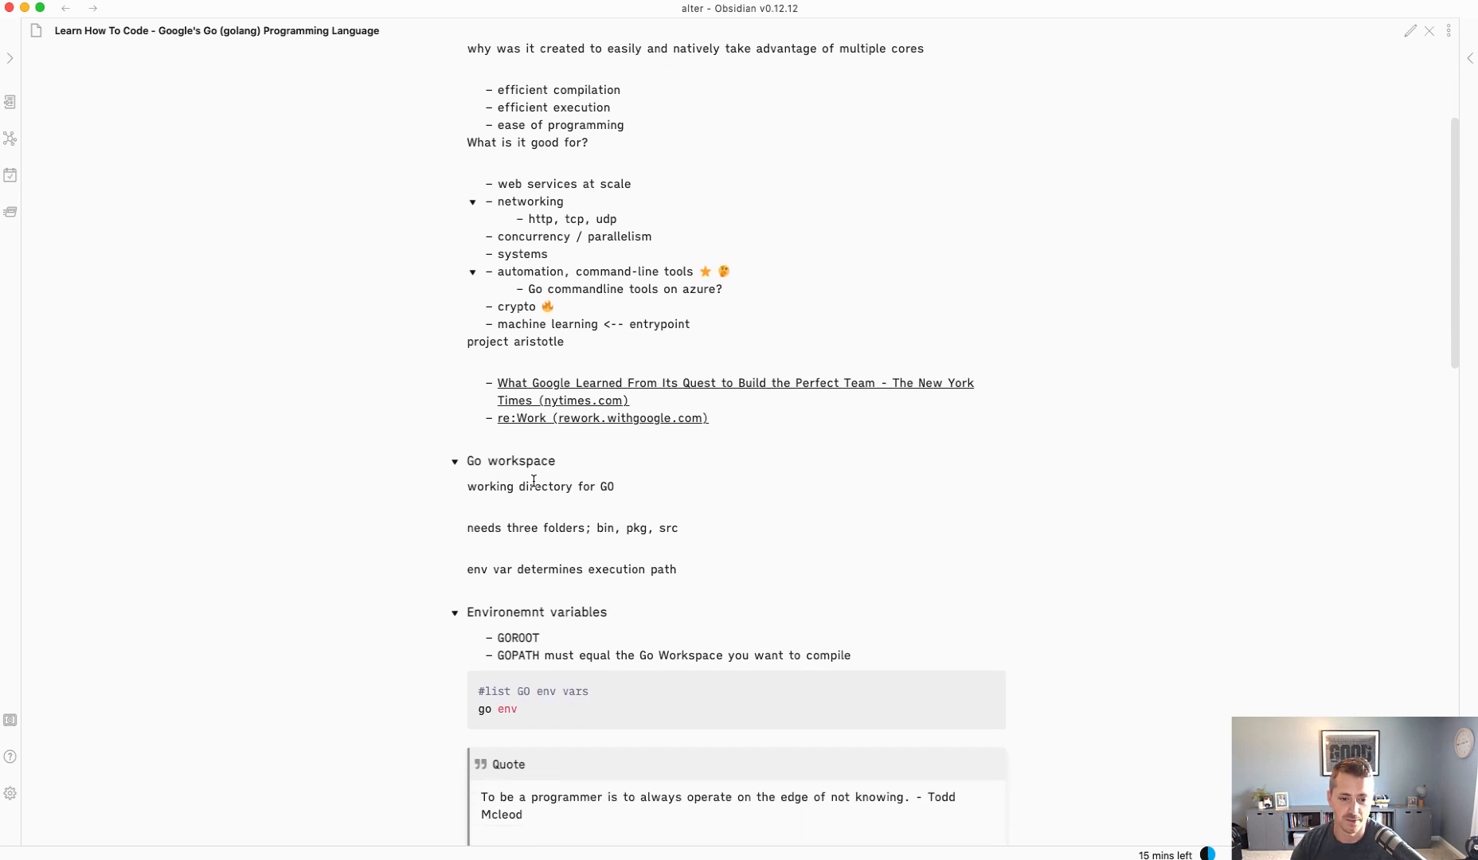
scroll("down", 3)
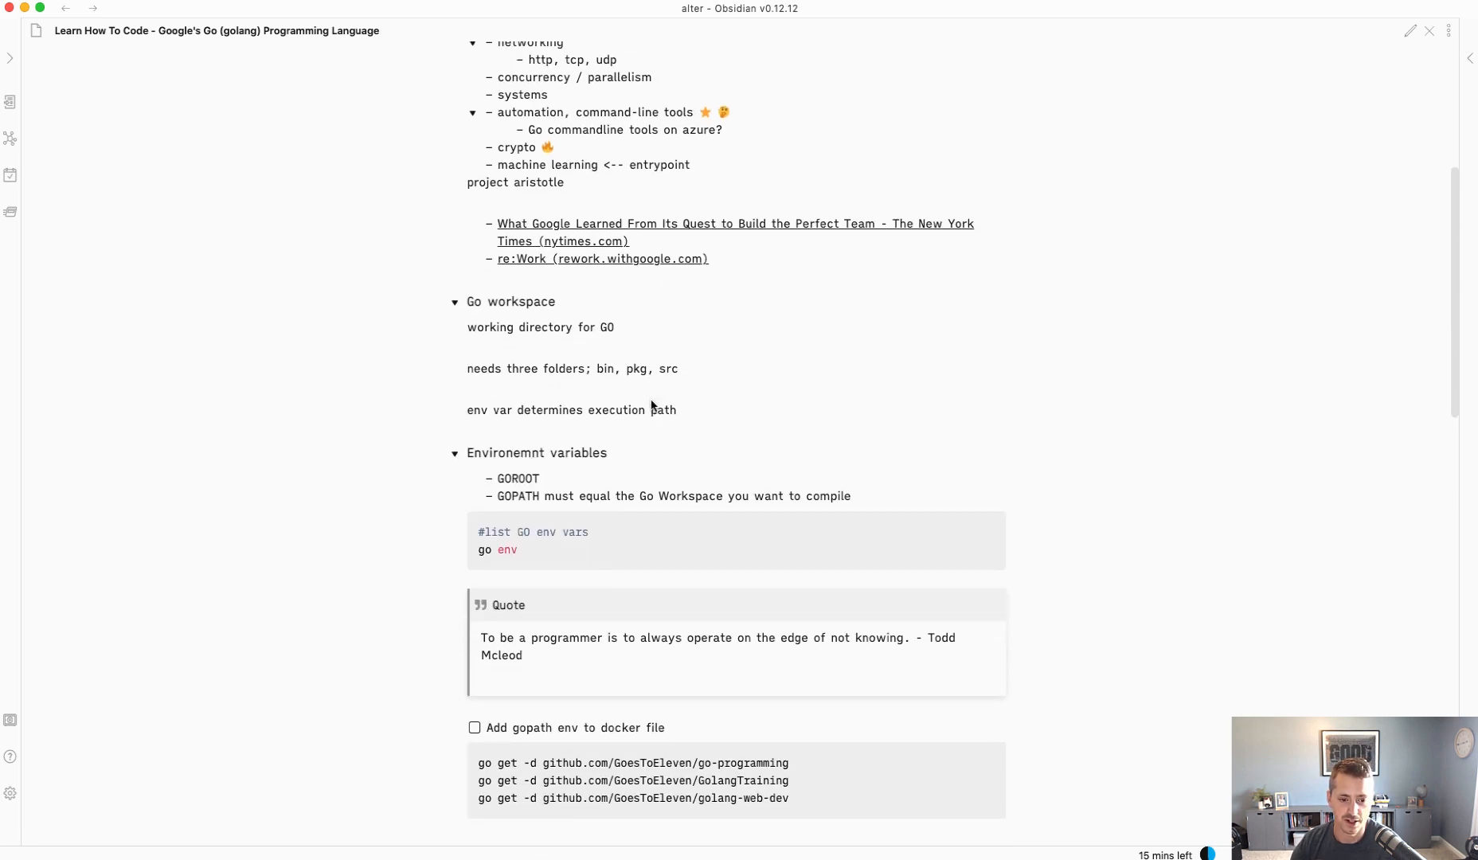
scroll("down", 3)
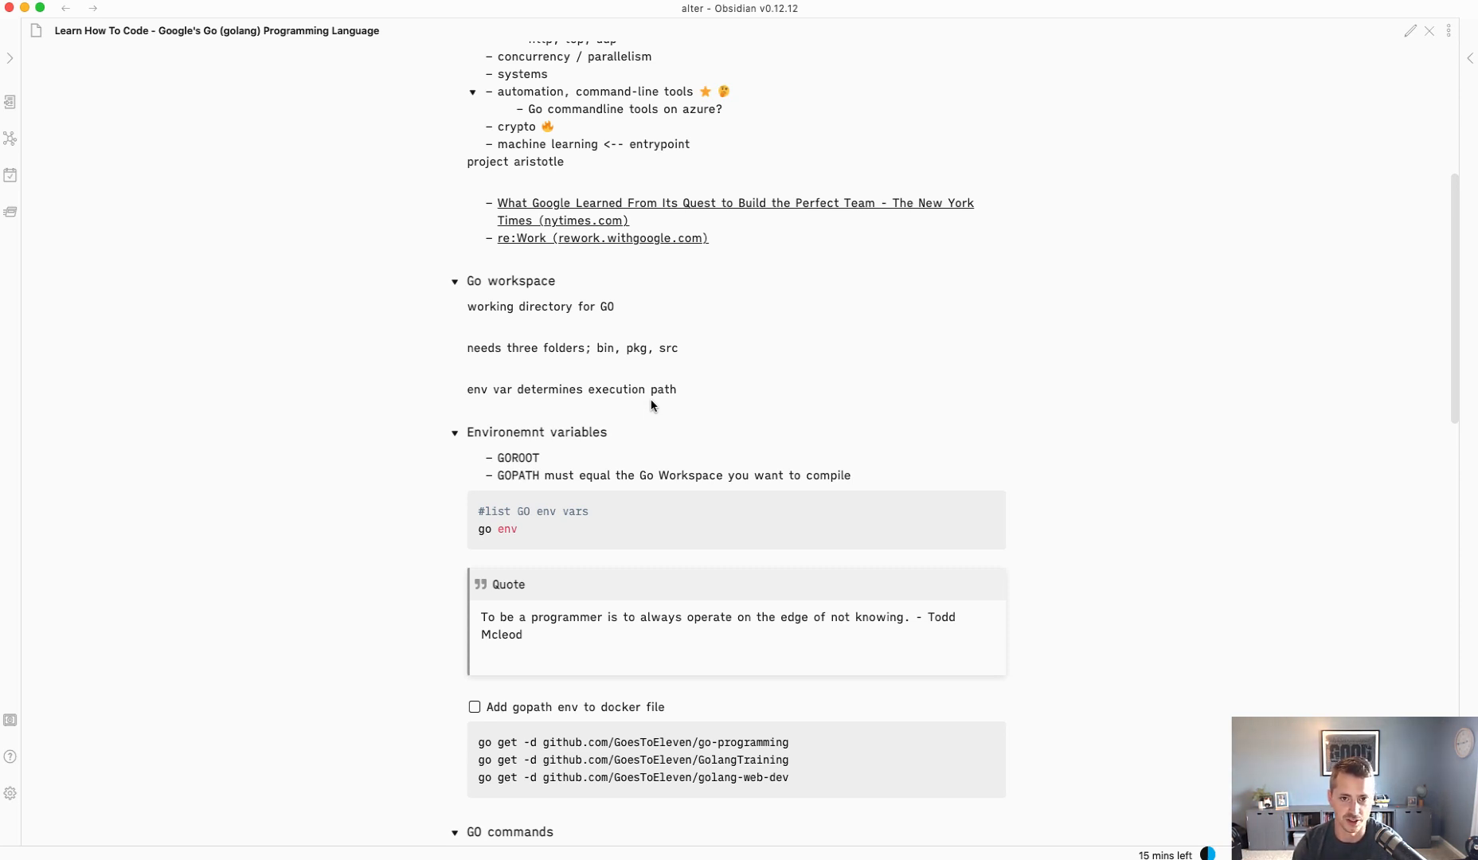
mouse_move(534, 437)
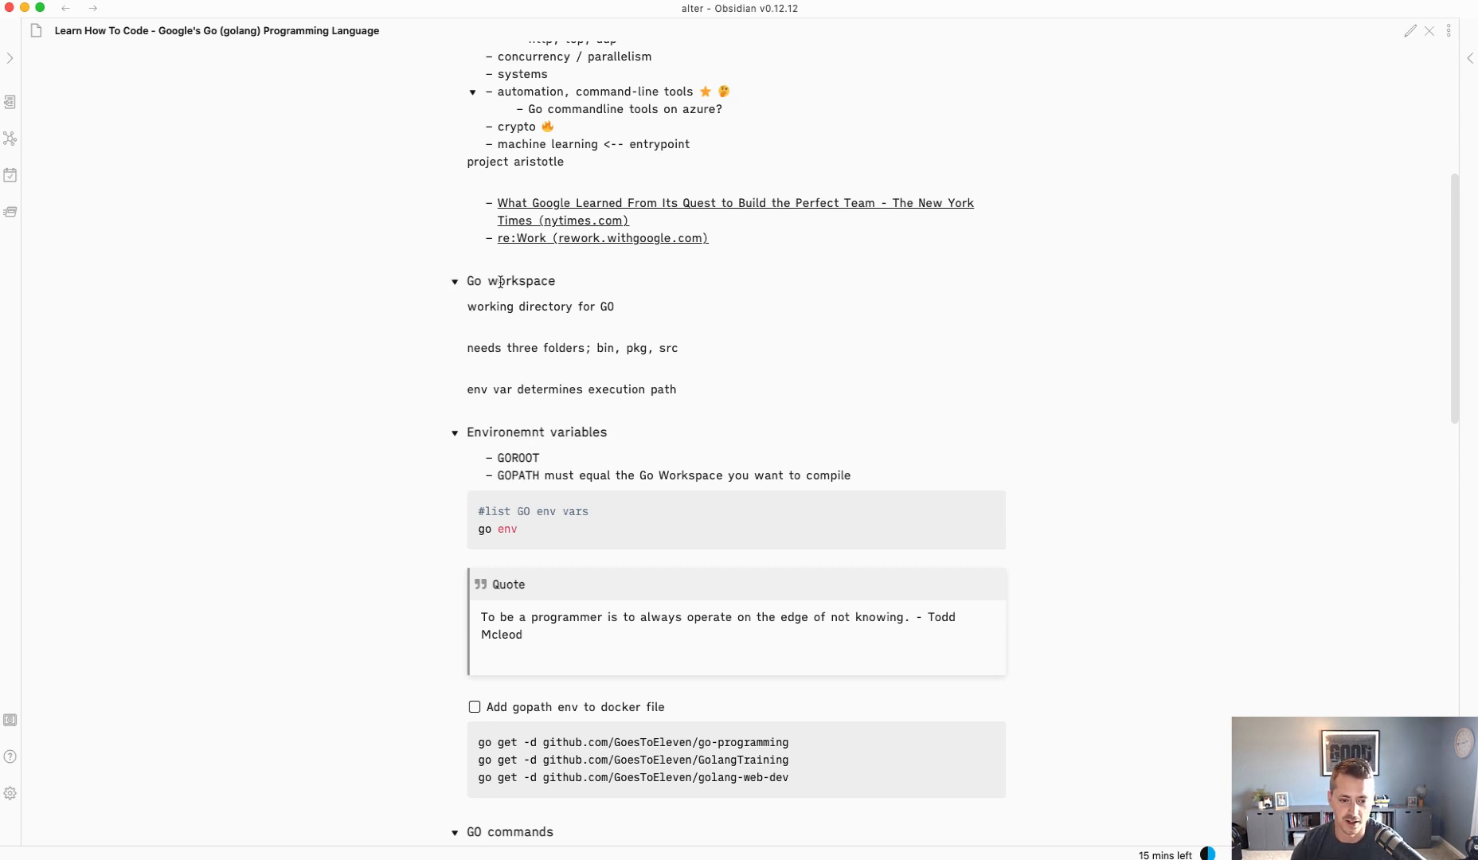
- Fold the Go workspace and GO commands headings in the Go course note
double_click(511, 281)
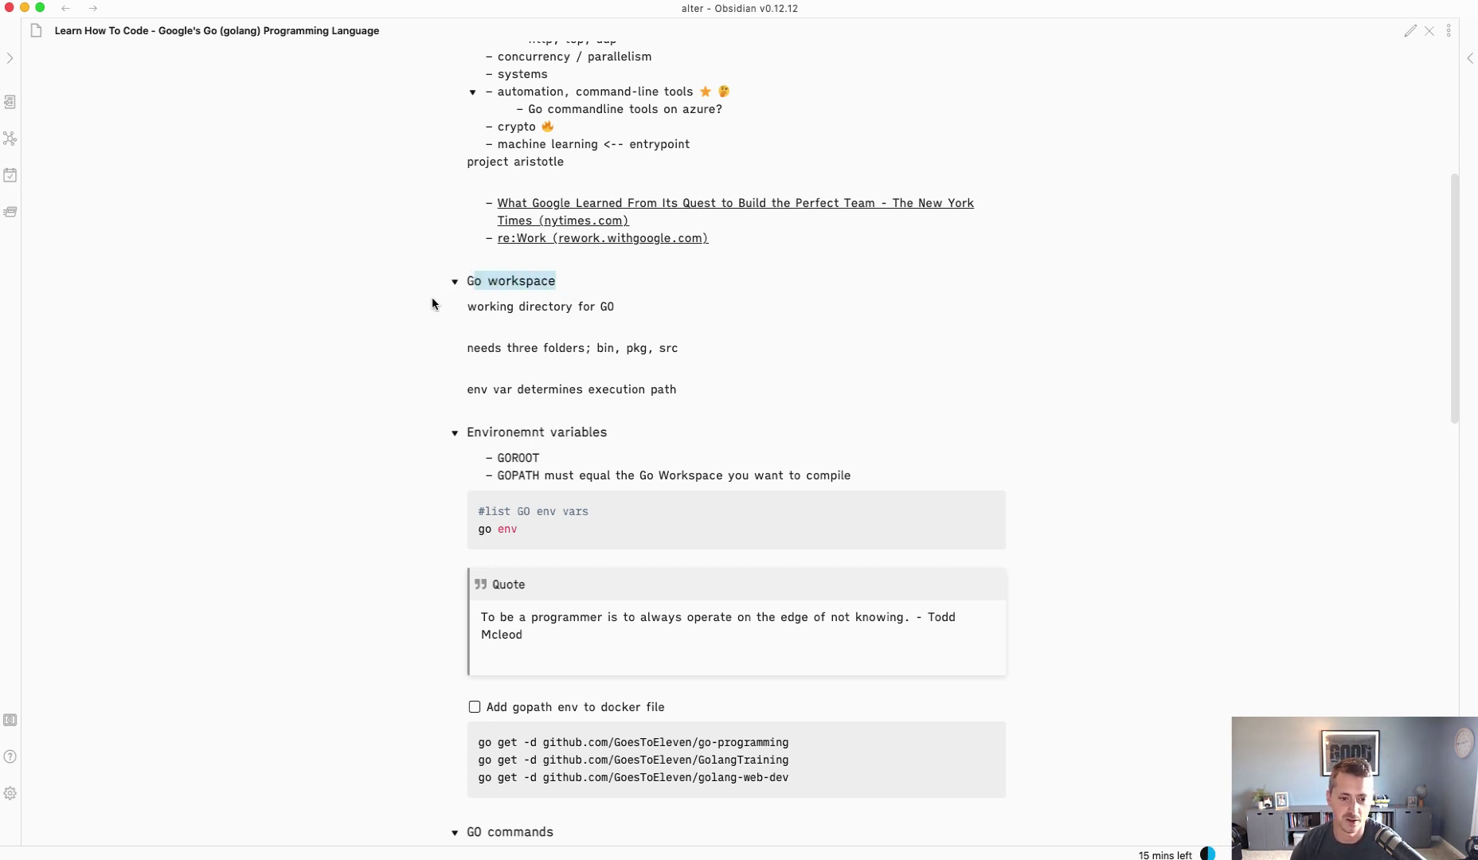
left_click(455, 281)
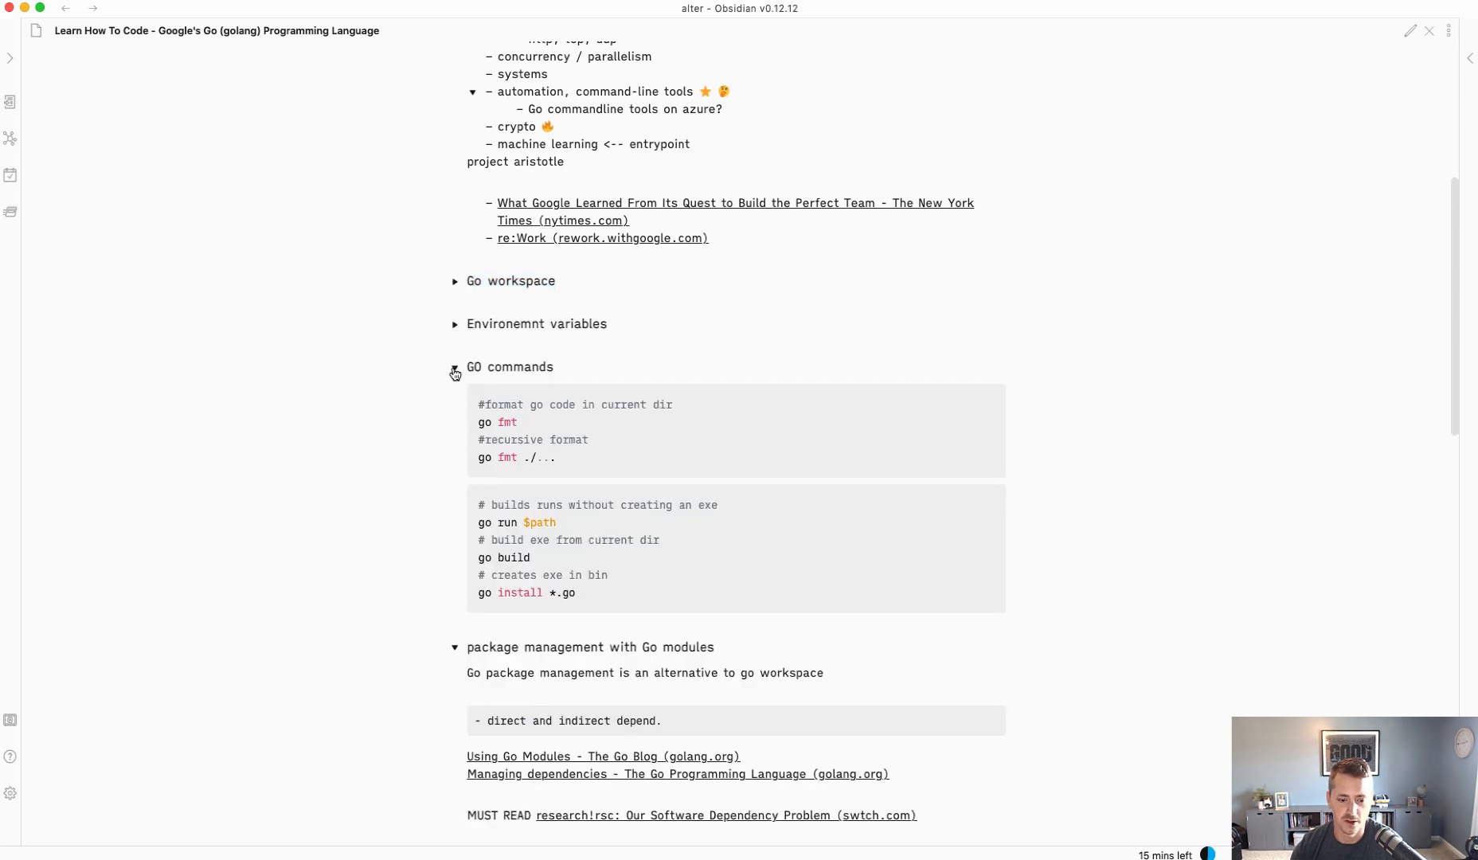
left_click(455, 367)
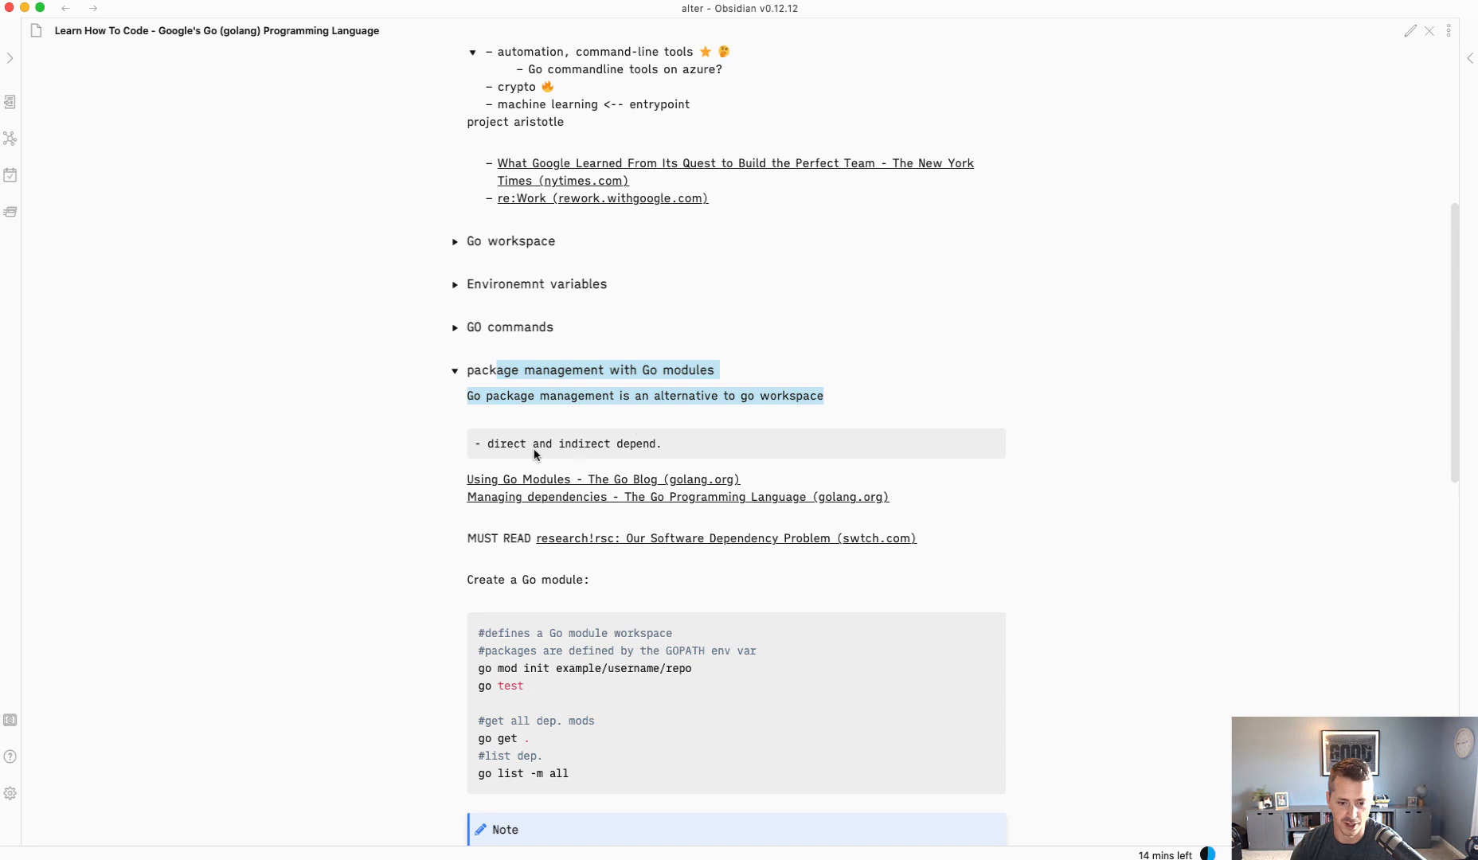
scroll("down", 3)
type("go")
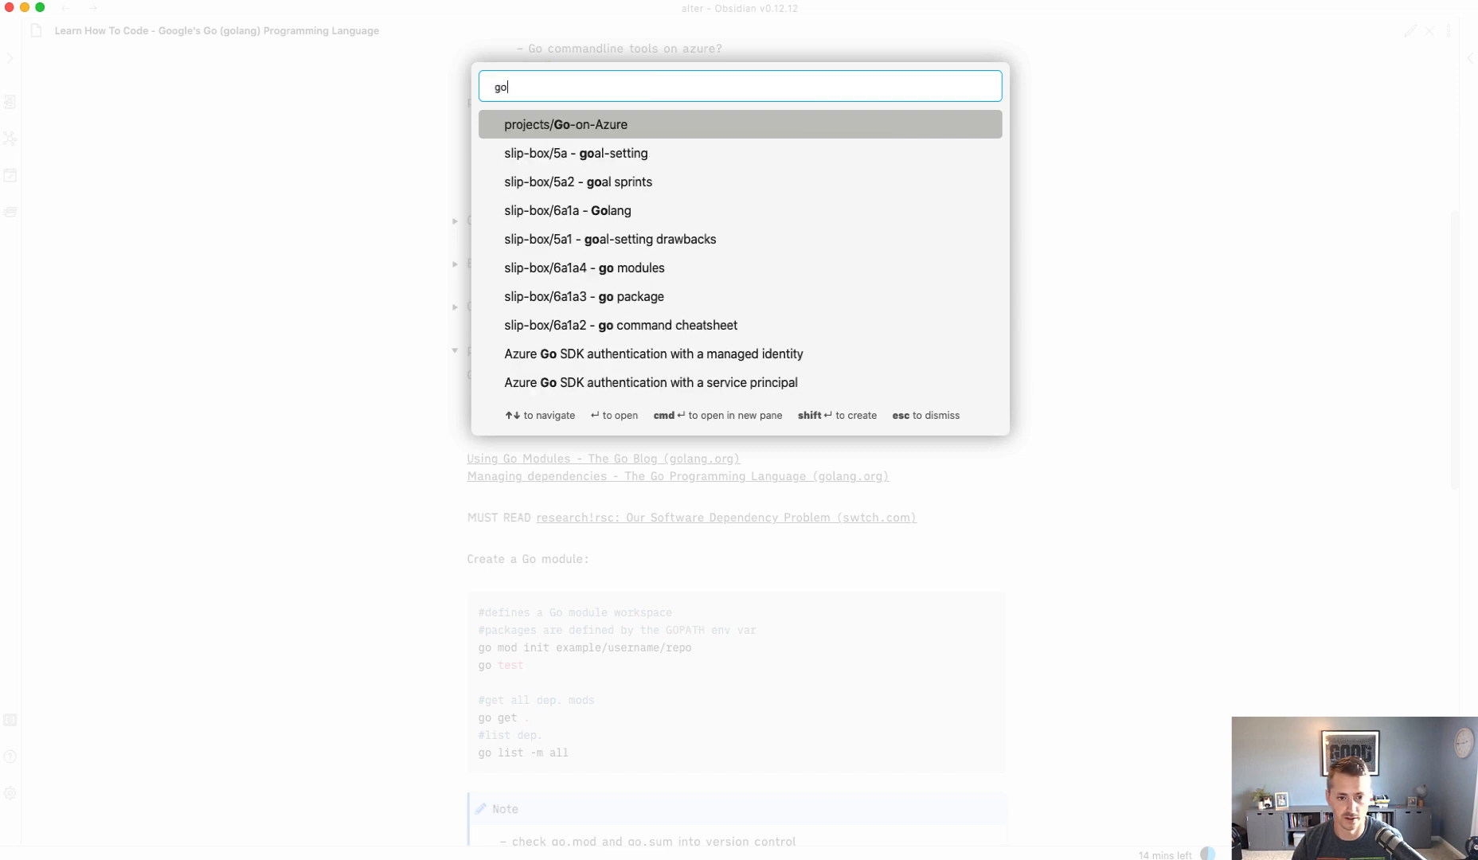
- Open the Golang note, then follow its notes list to the go command cheatsheet
left_click(568, 210)
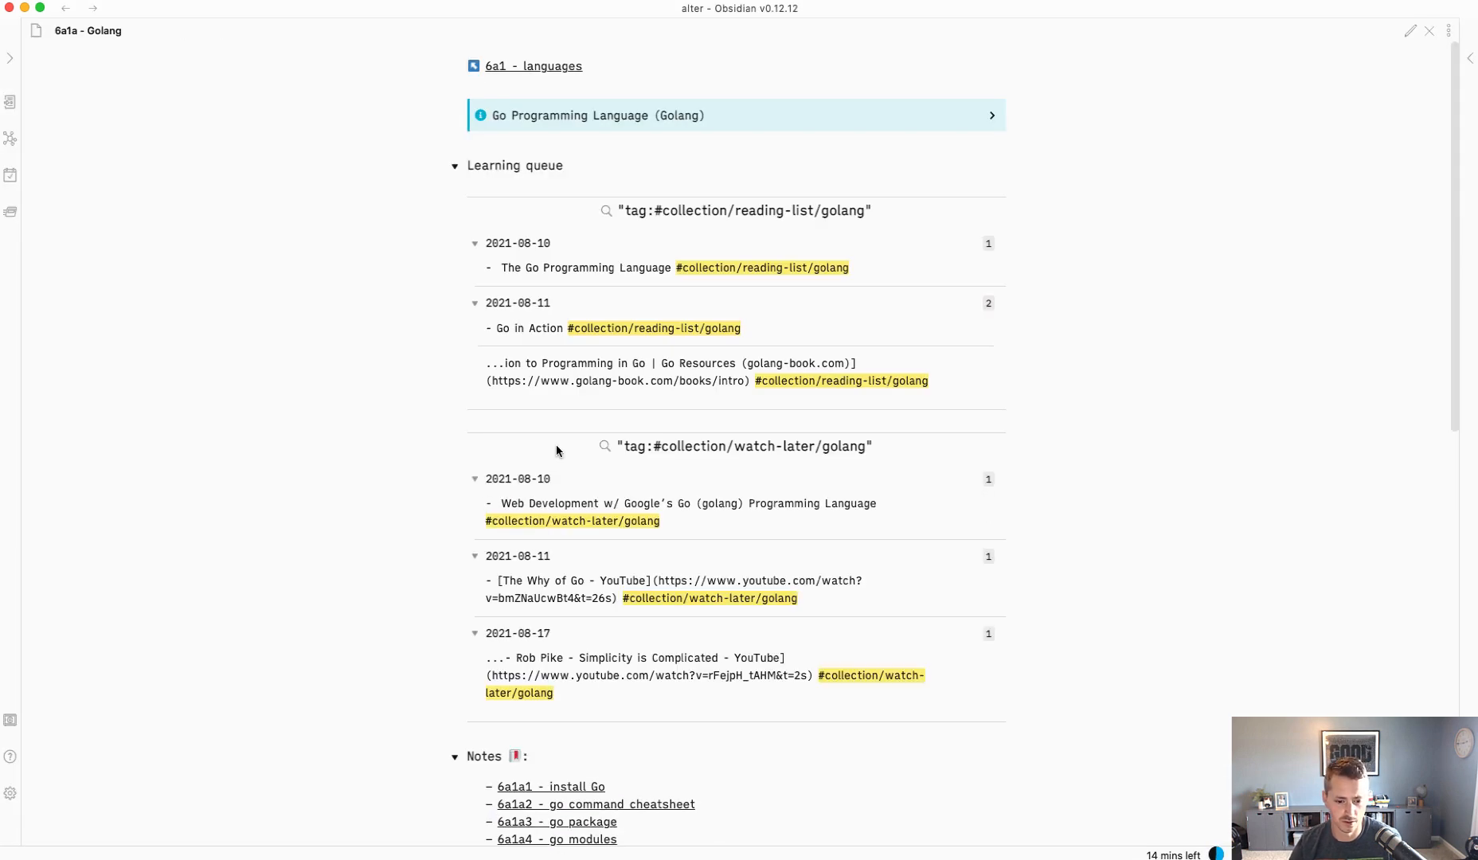
scroll("down", 3)
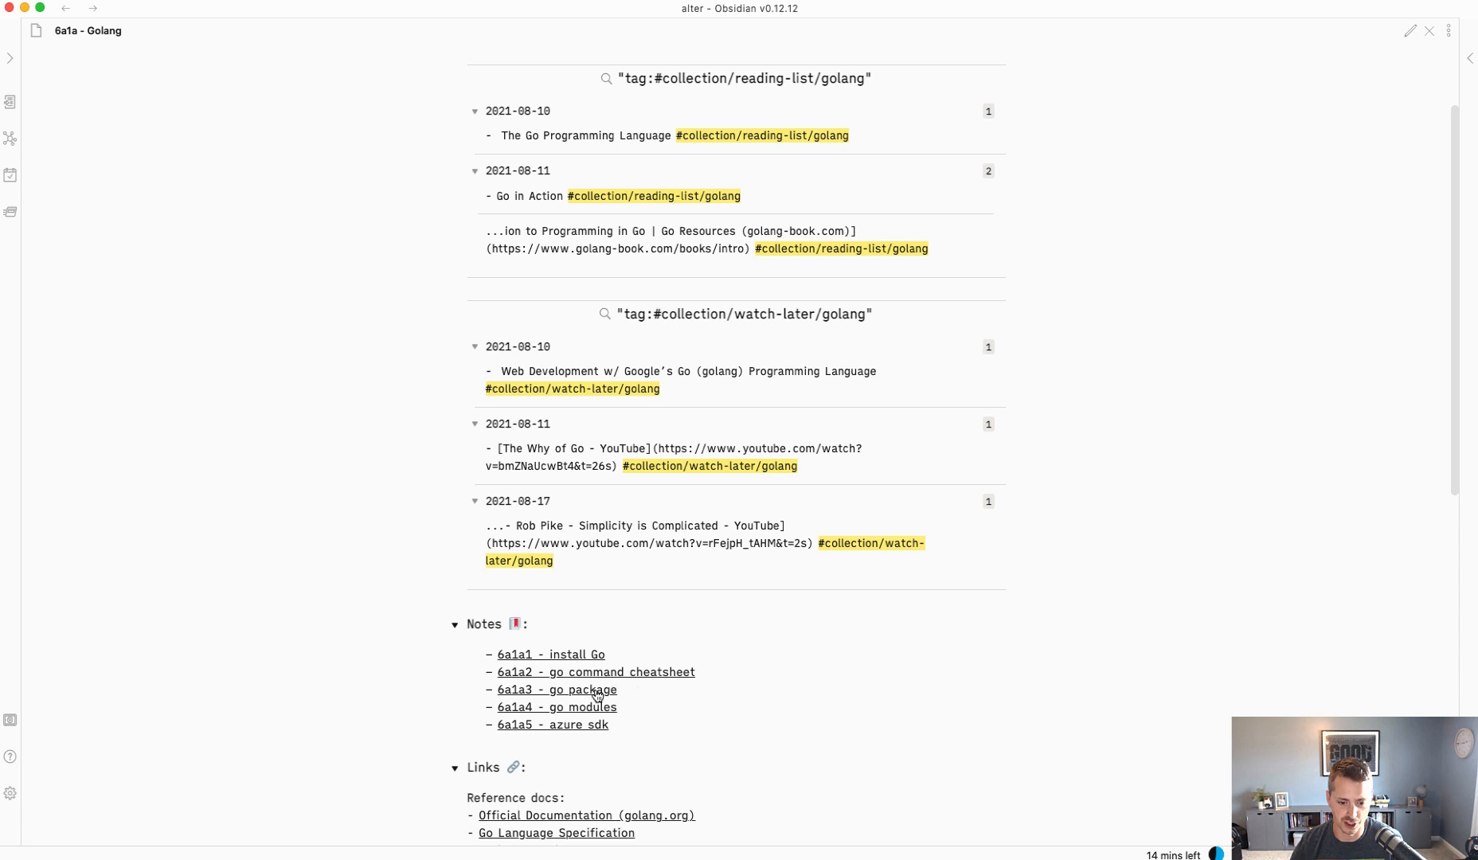
left_click(596, 672)
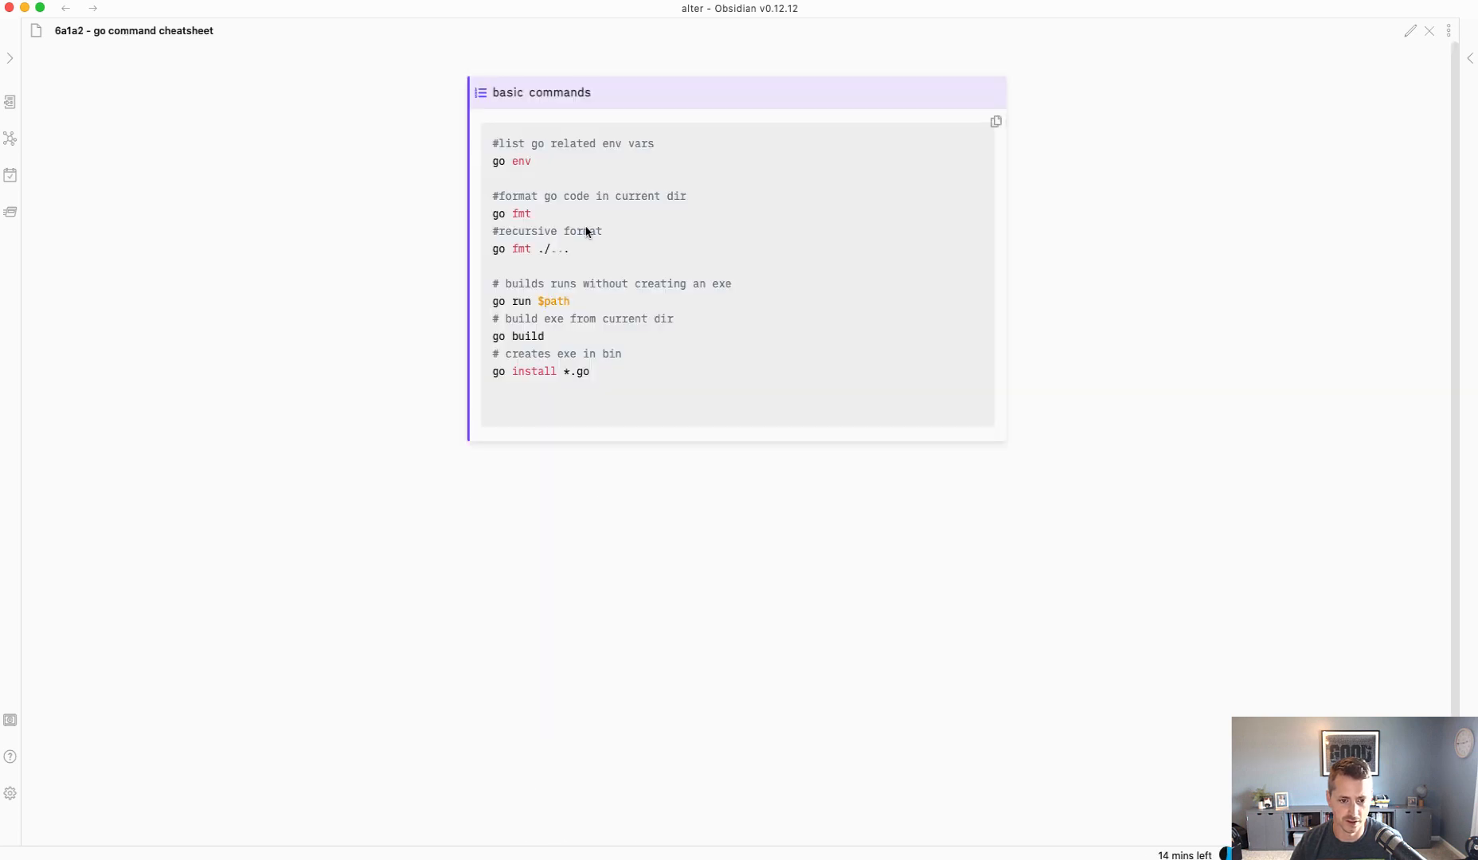
mouse_move(625, 200)
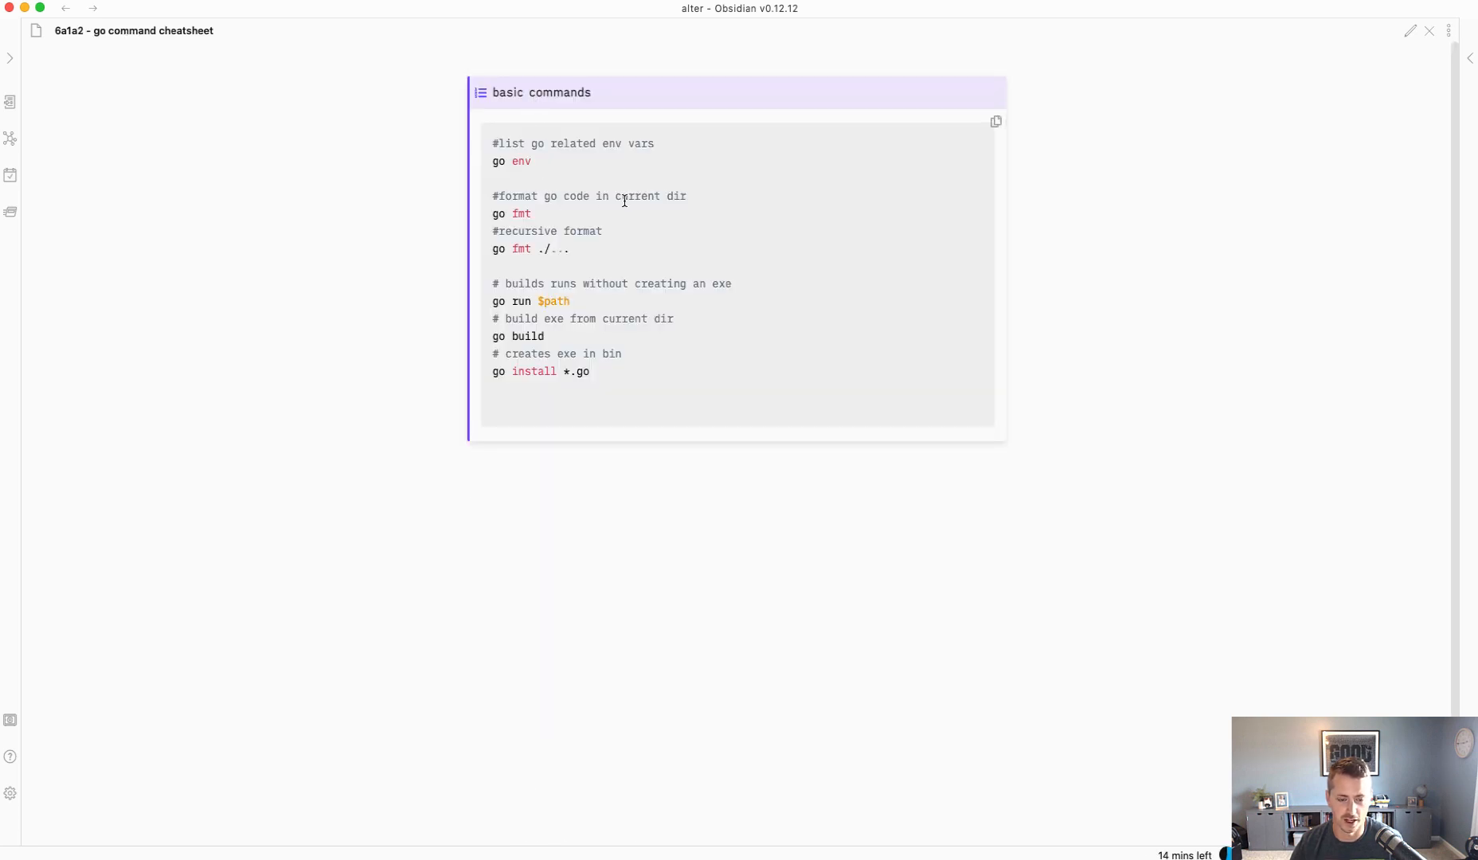
mouse_move(614, 224)
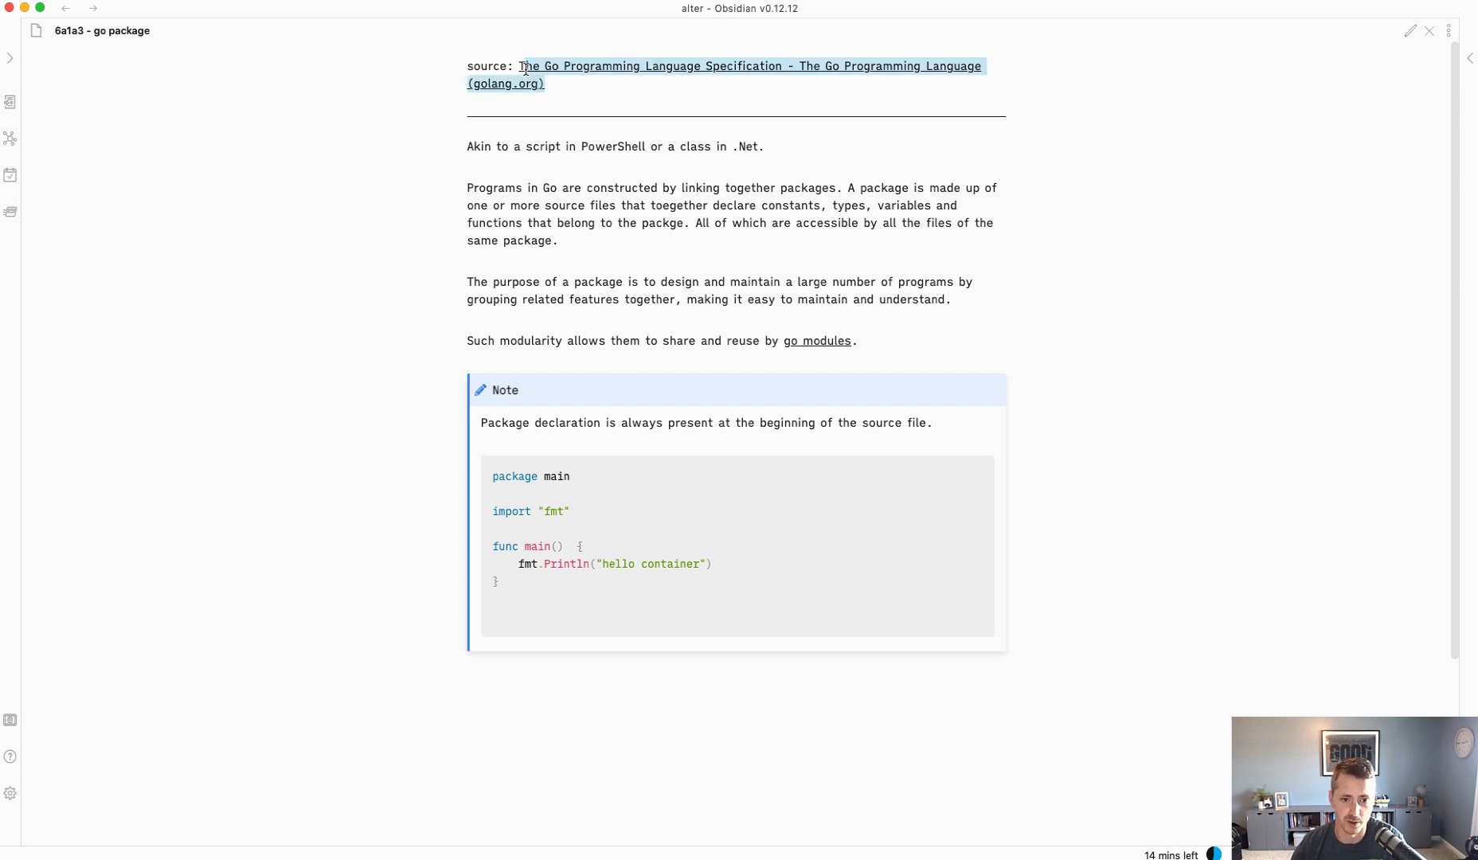
mouse_move(637, 77)
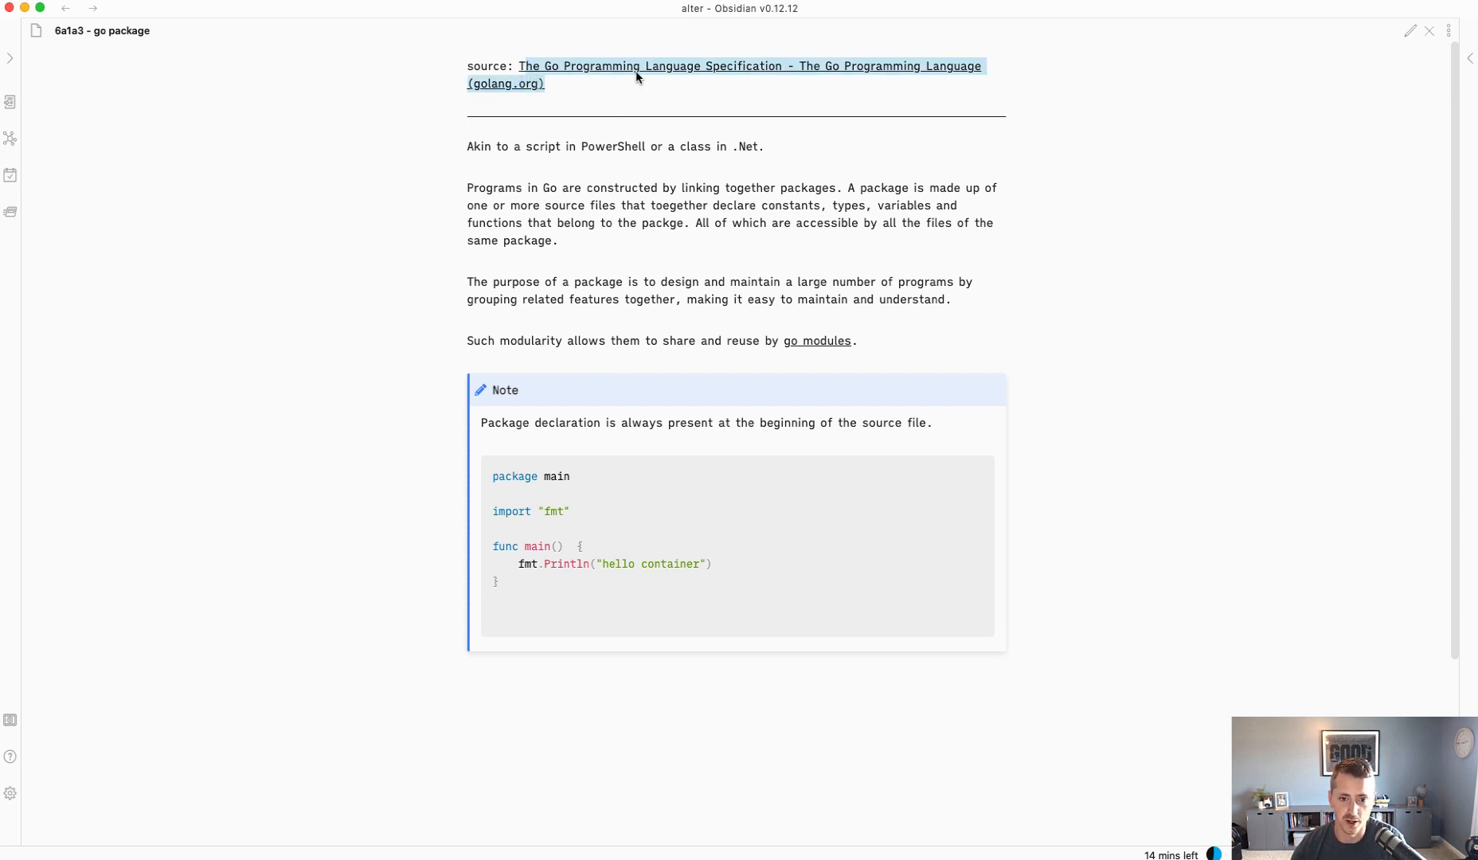
mouse_move(779, 82)
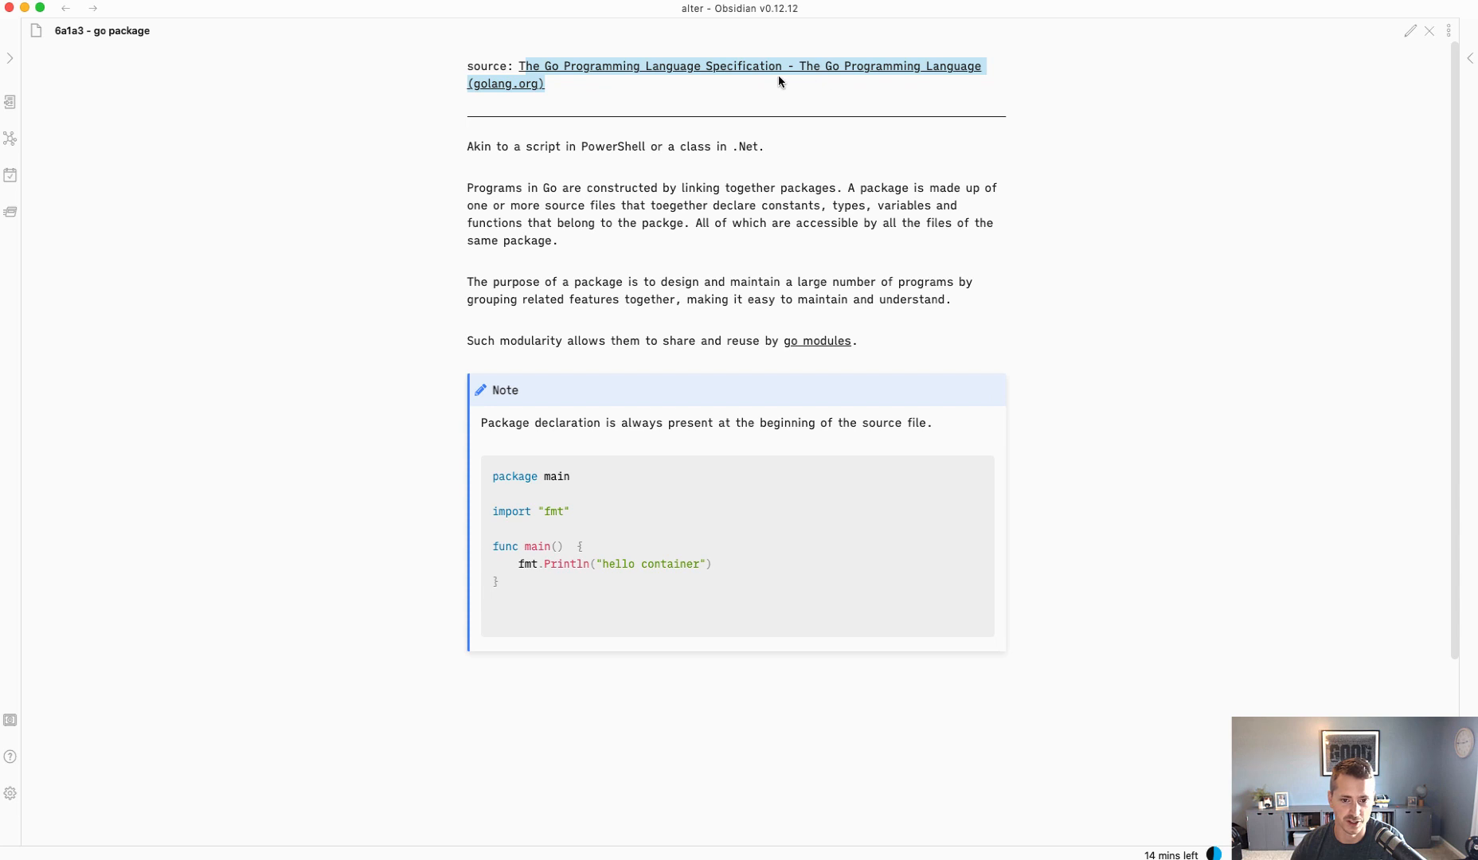
mouse_move(615, 103)
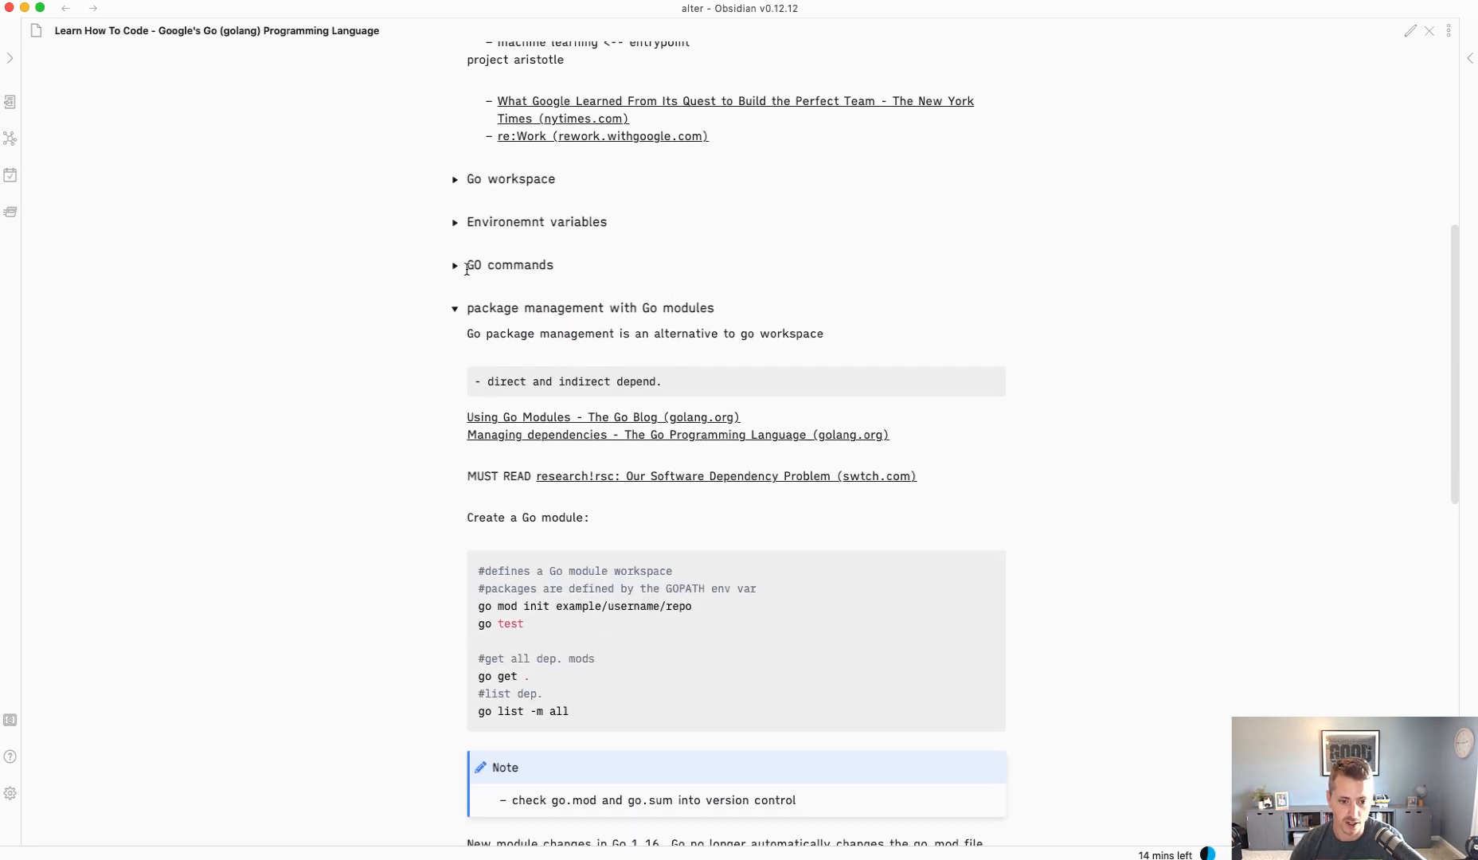
- Fold the 'package management with Go modules' heading in the Go course note
left_click(455, 307)
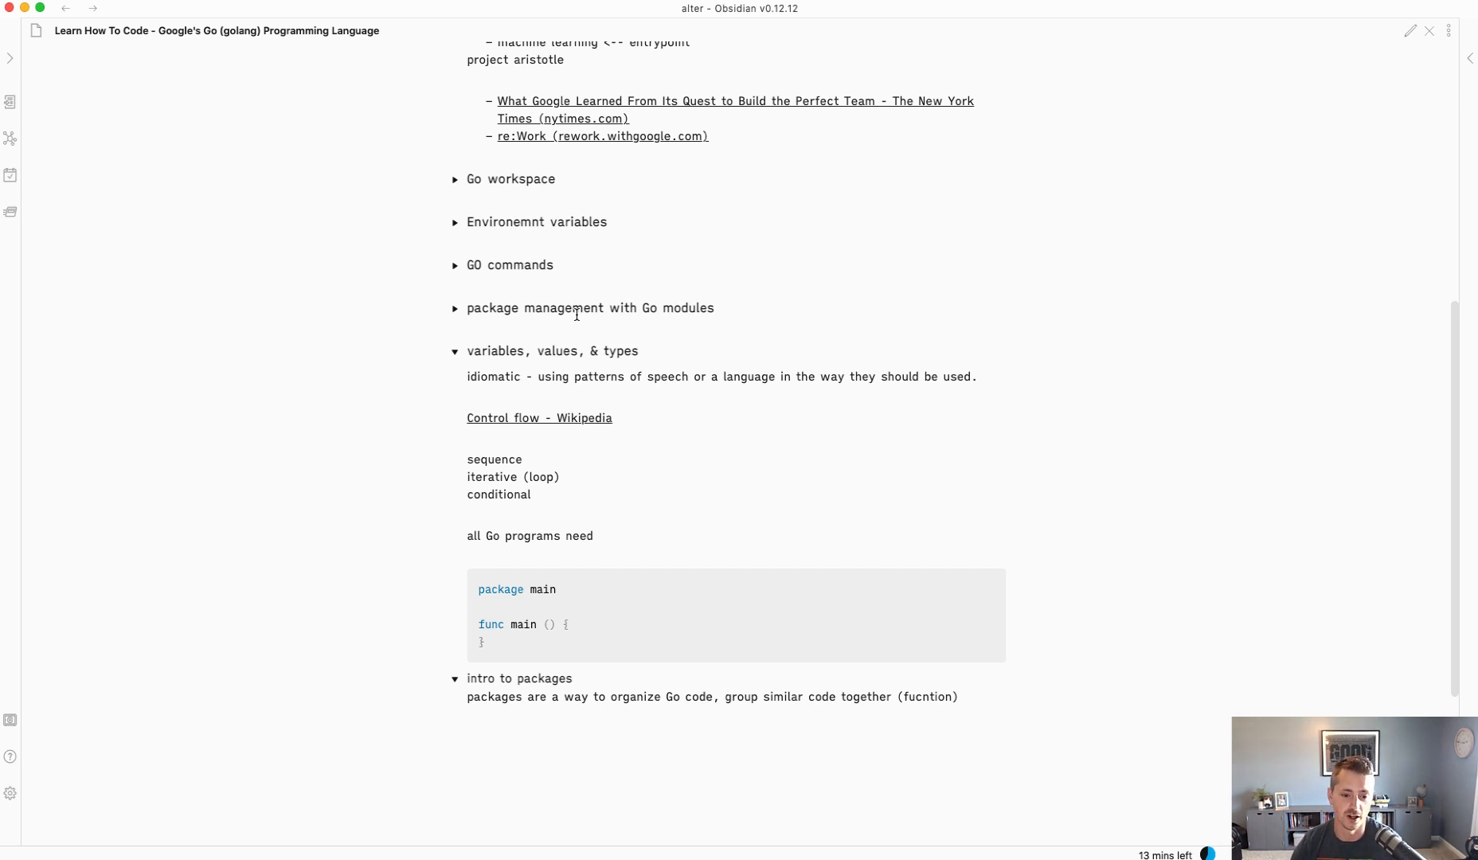
scroll("up", 3)
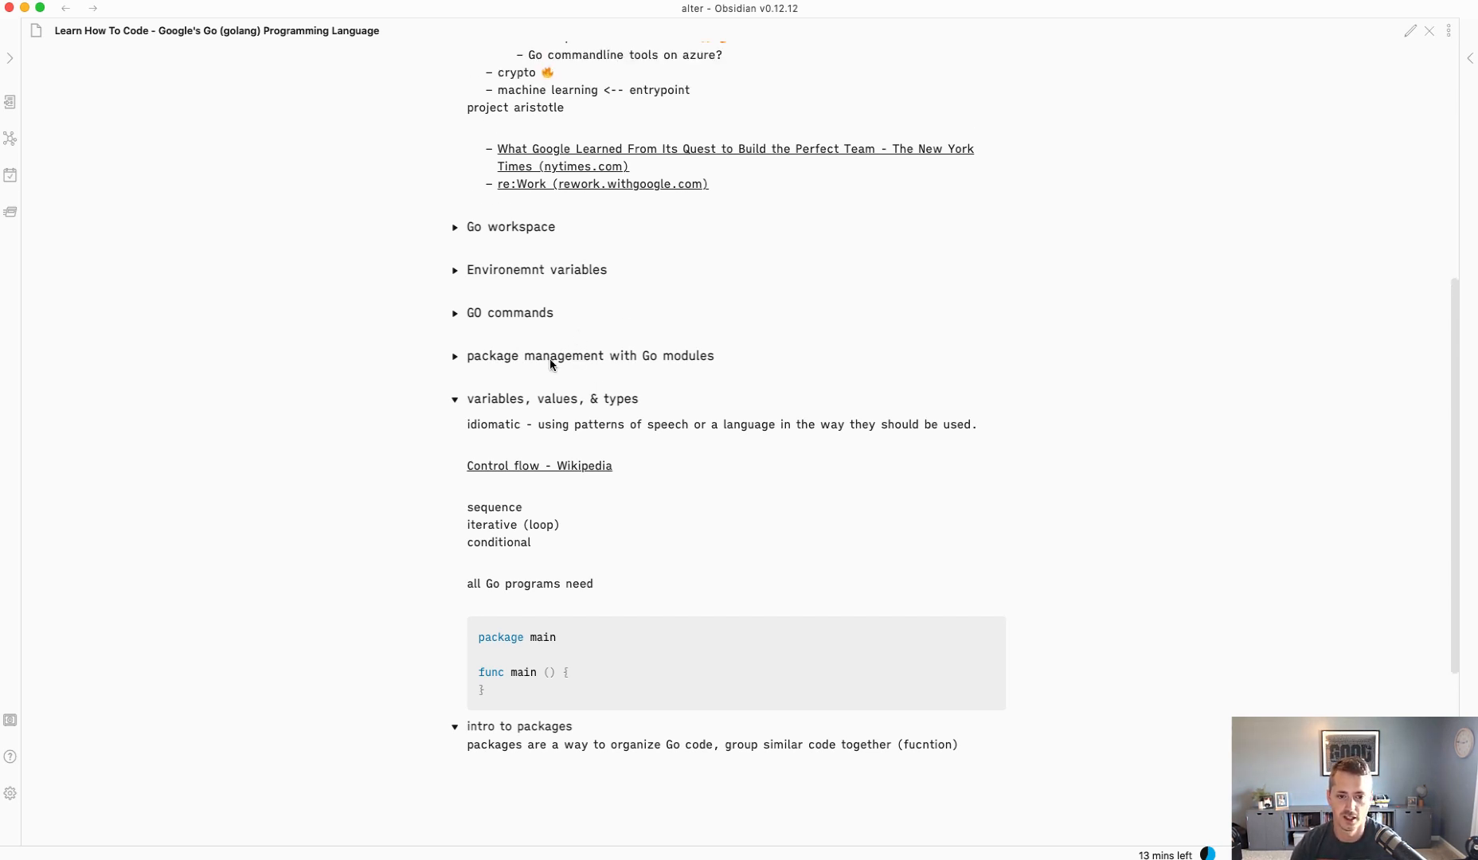
scroll("up", 3)
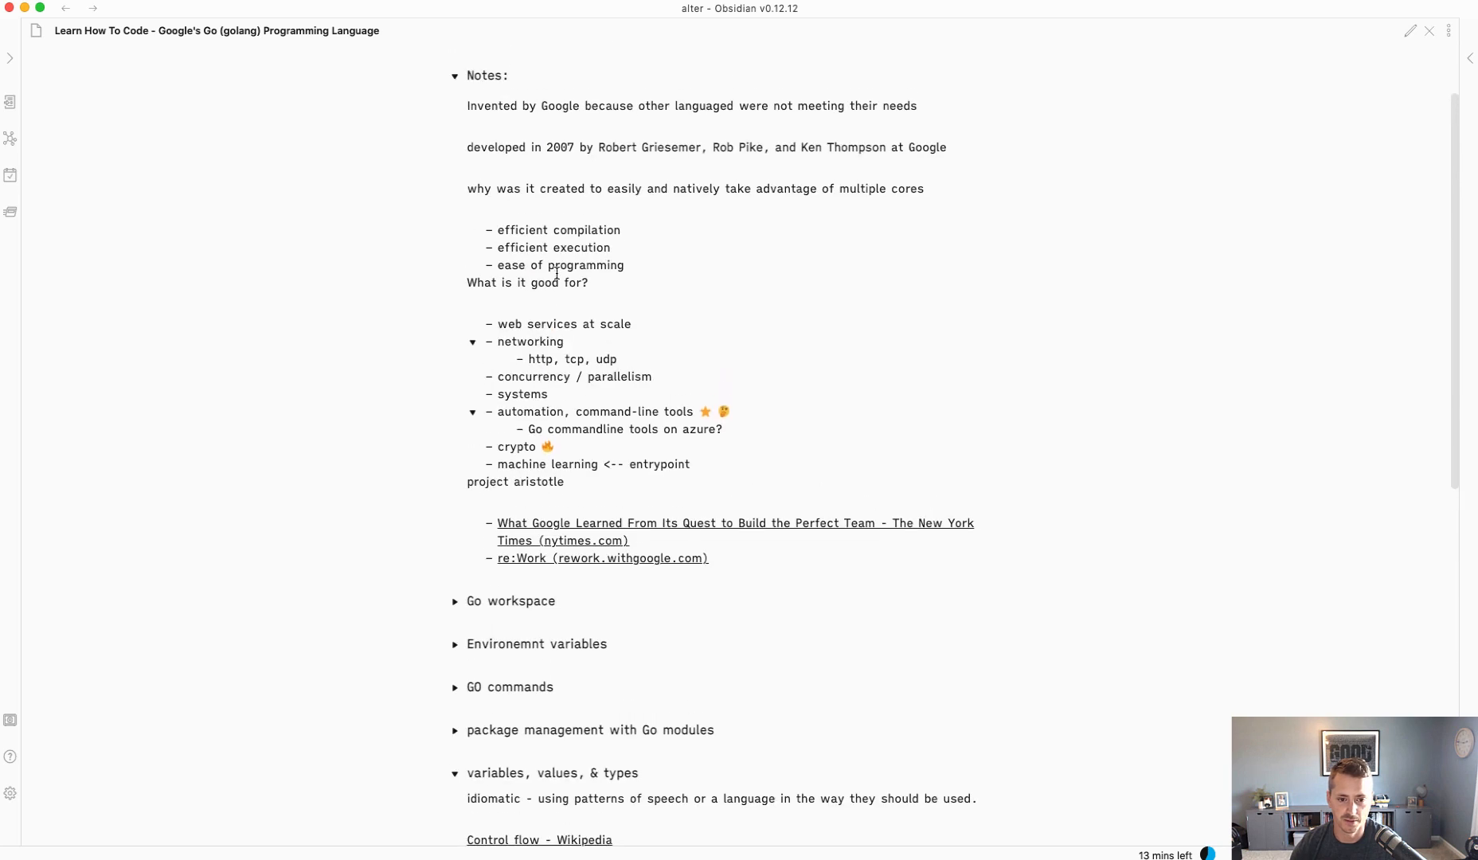
scroll("up", 3)
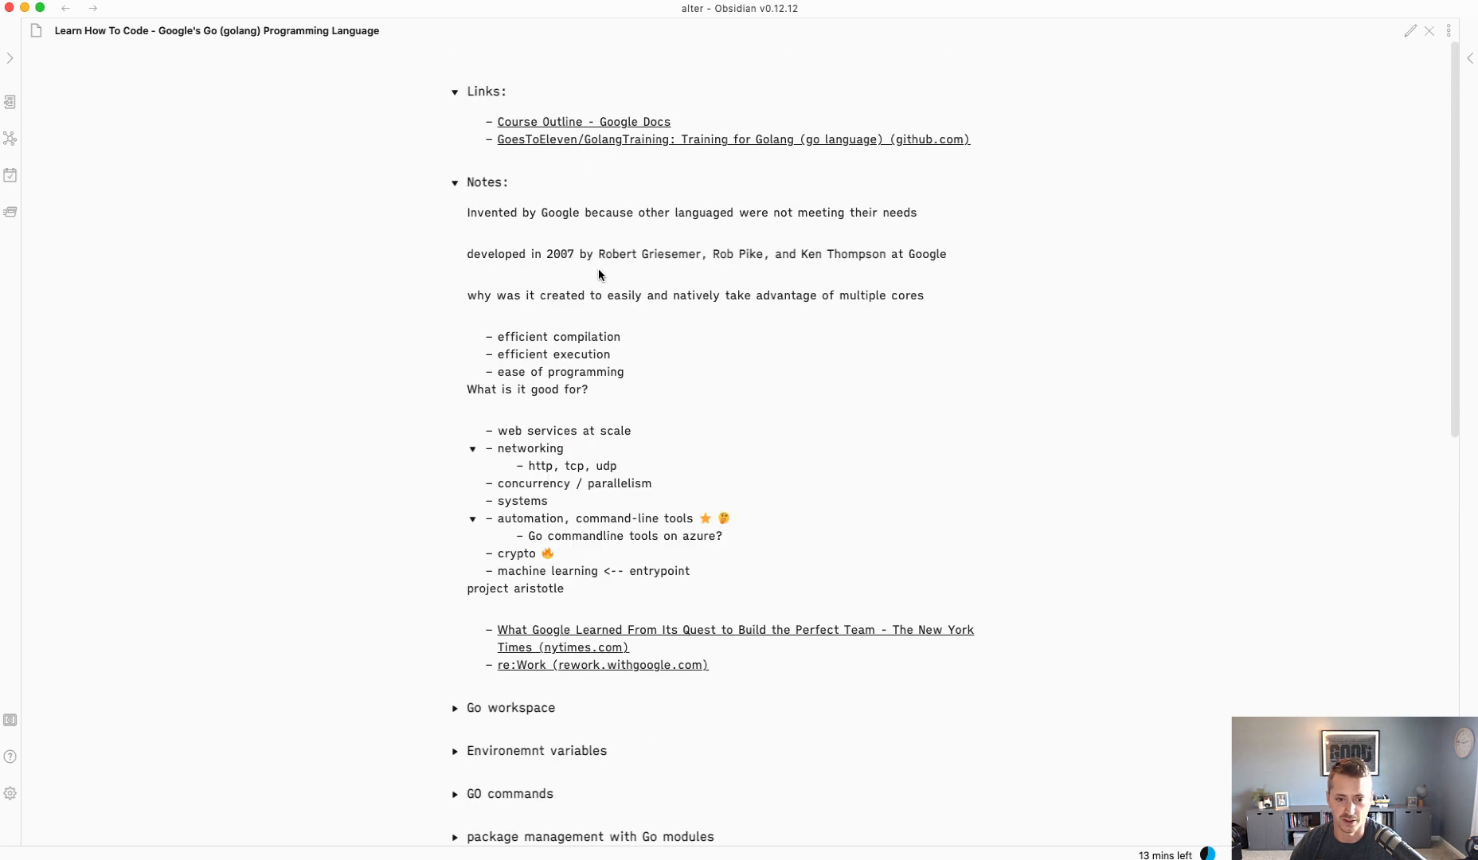
mouse_move(667, 242)
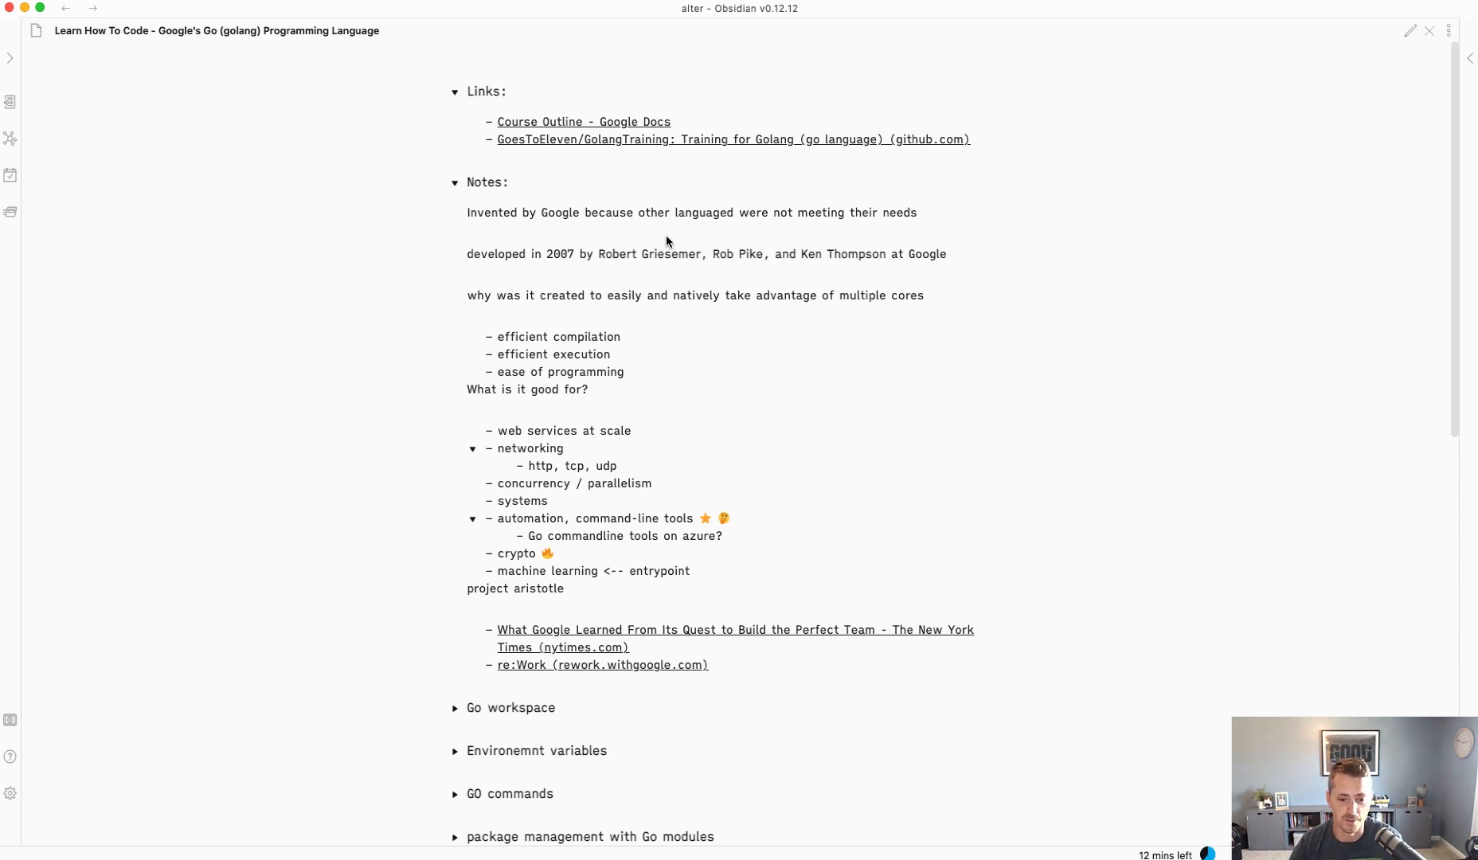
mouse_move(675, 327)
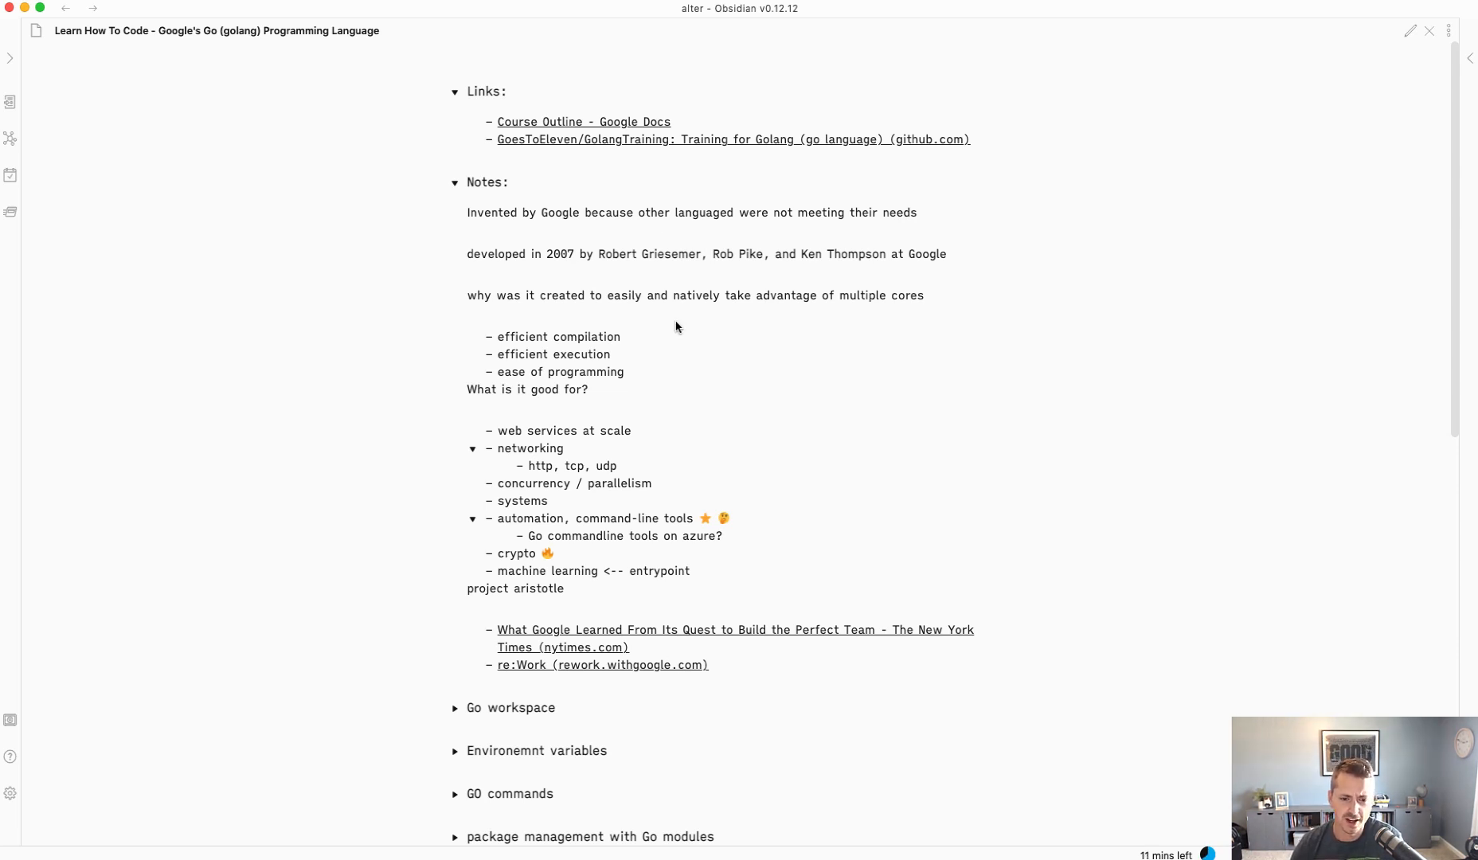
mouse_move(681, 332)
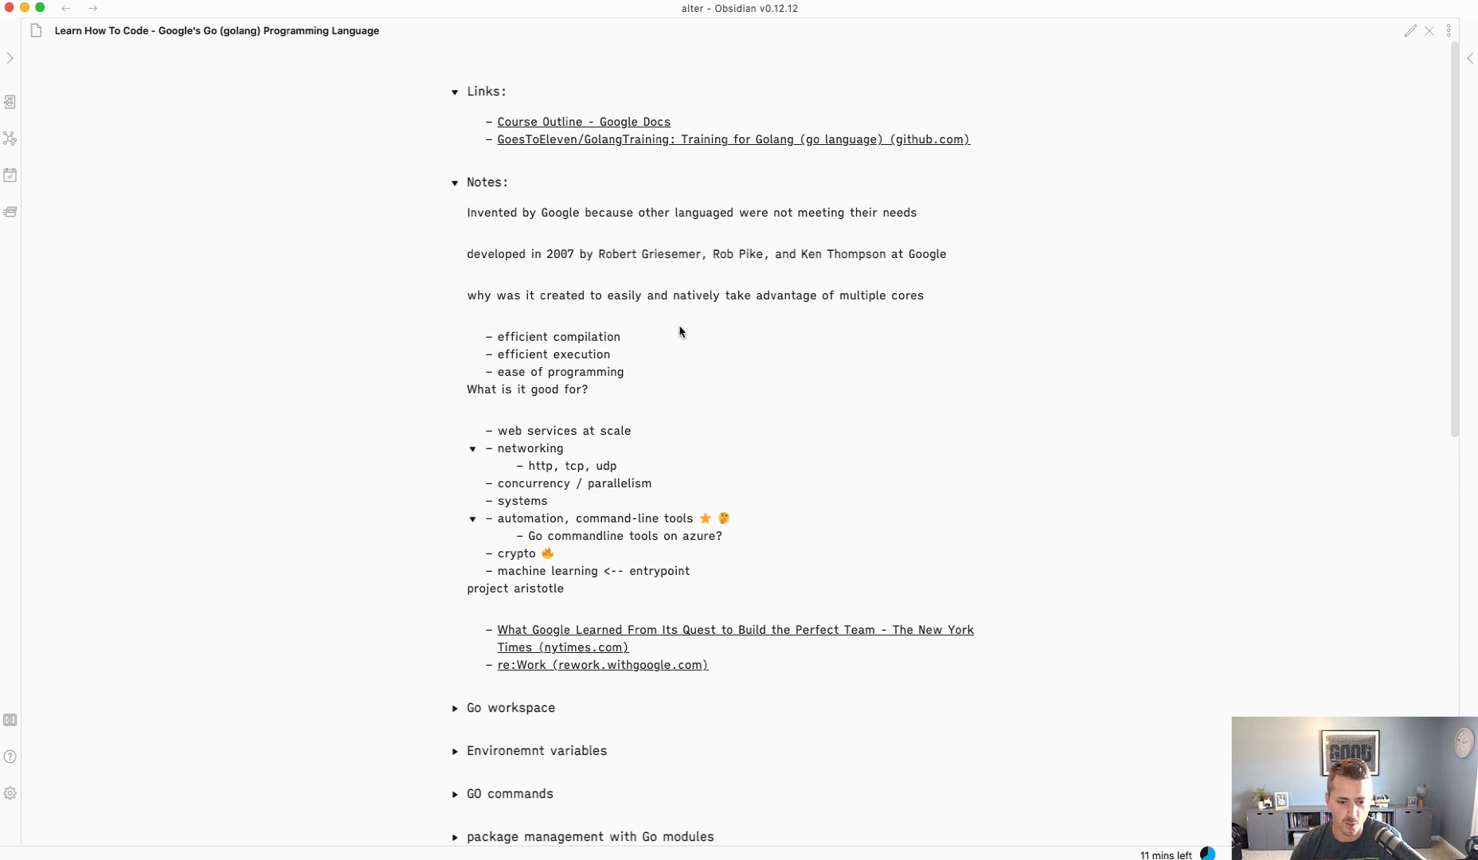